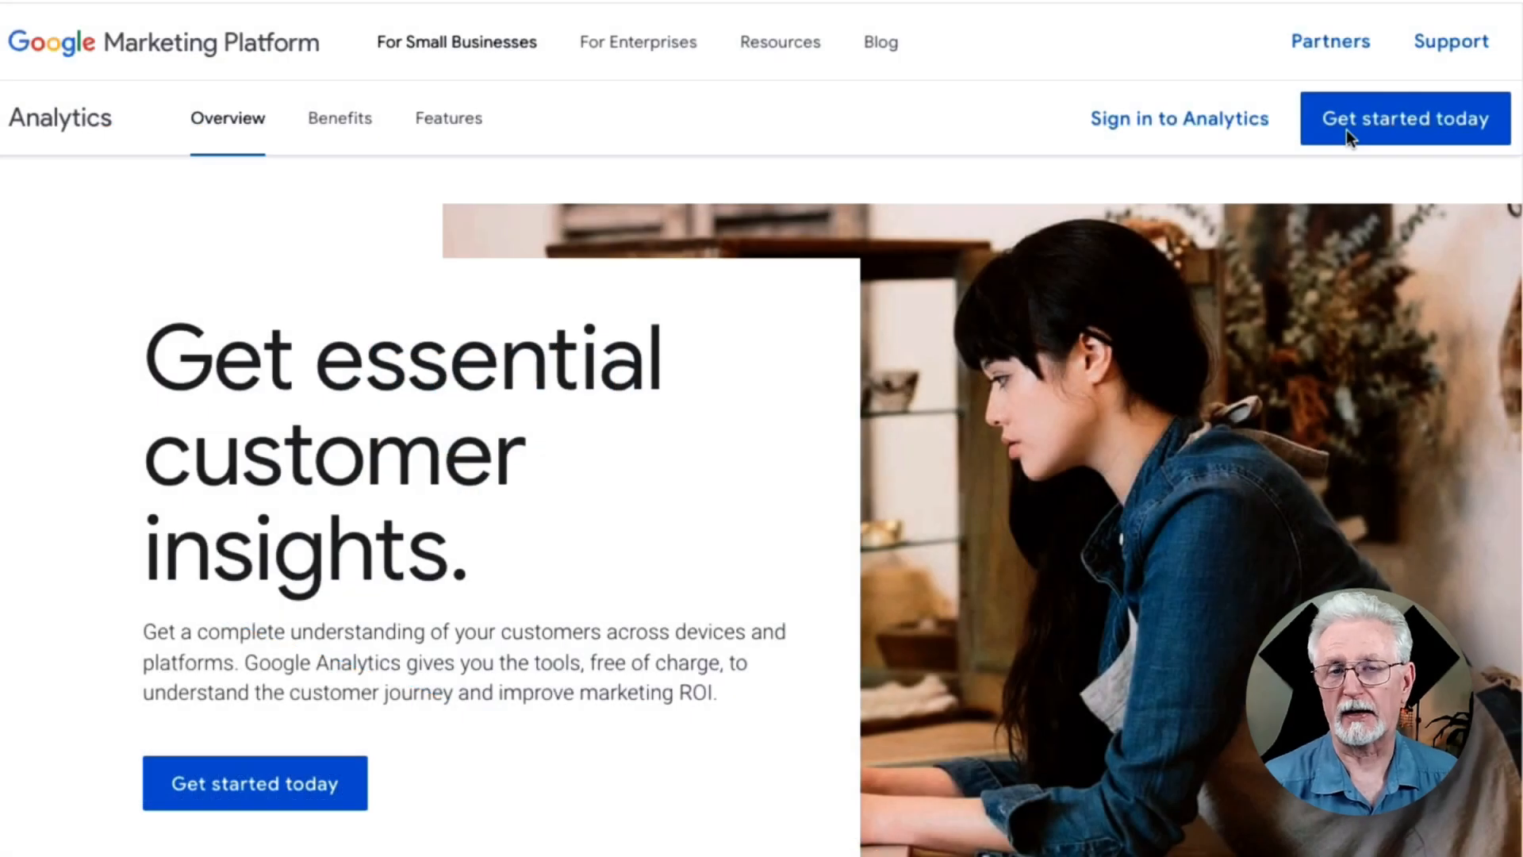
{"action": "mouse_move", "coordinate": [1212, 127]}
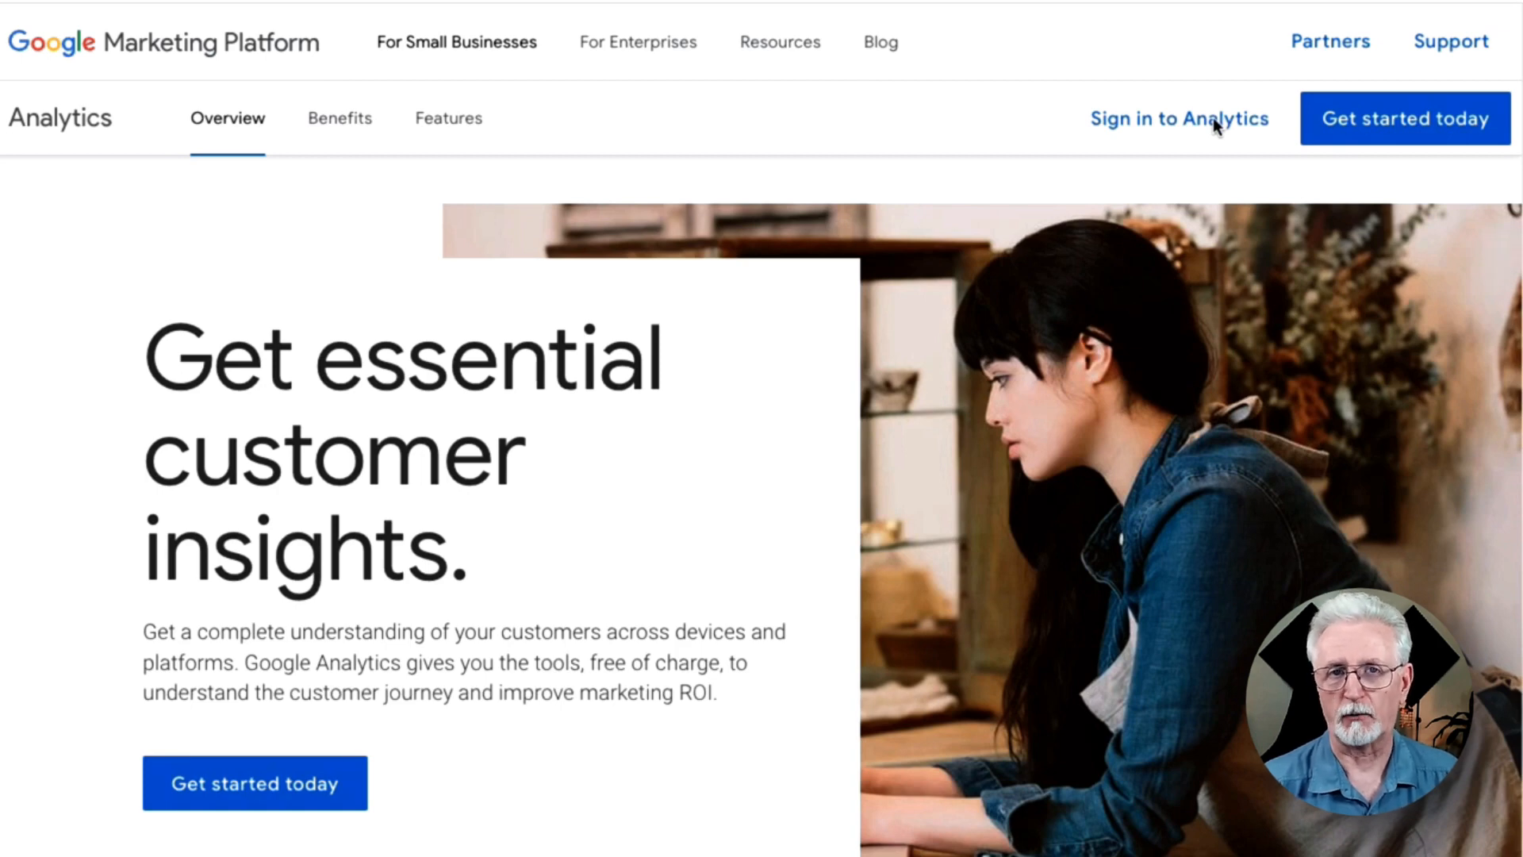
Sign in to Google Analytics with the Google account to reach the welcome page.
{"action": "left_click", "coordinate": [1179, 117]}
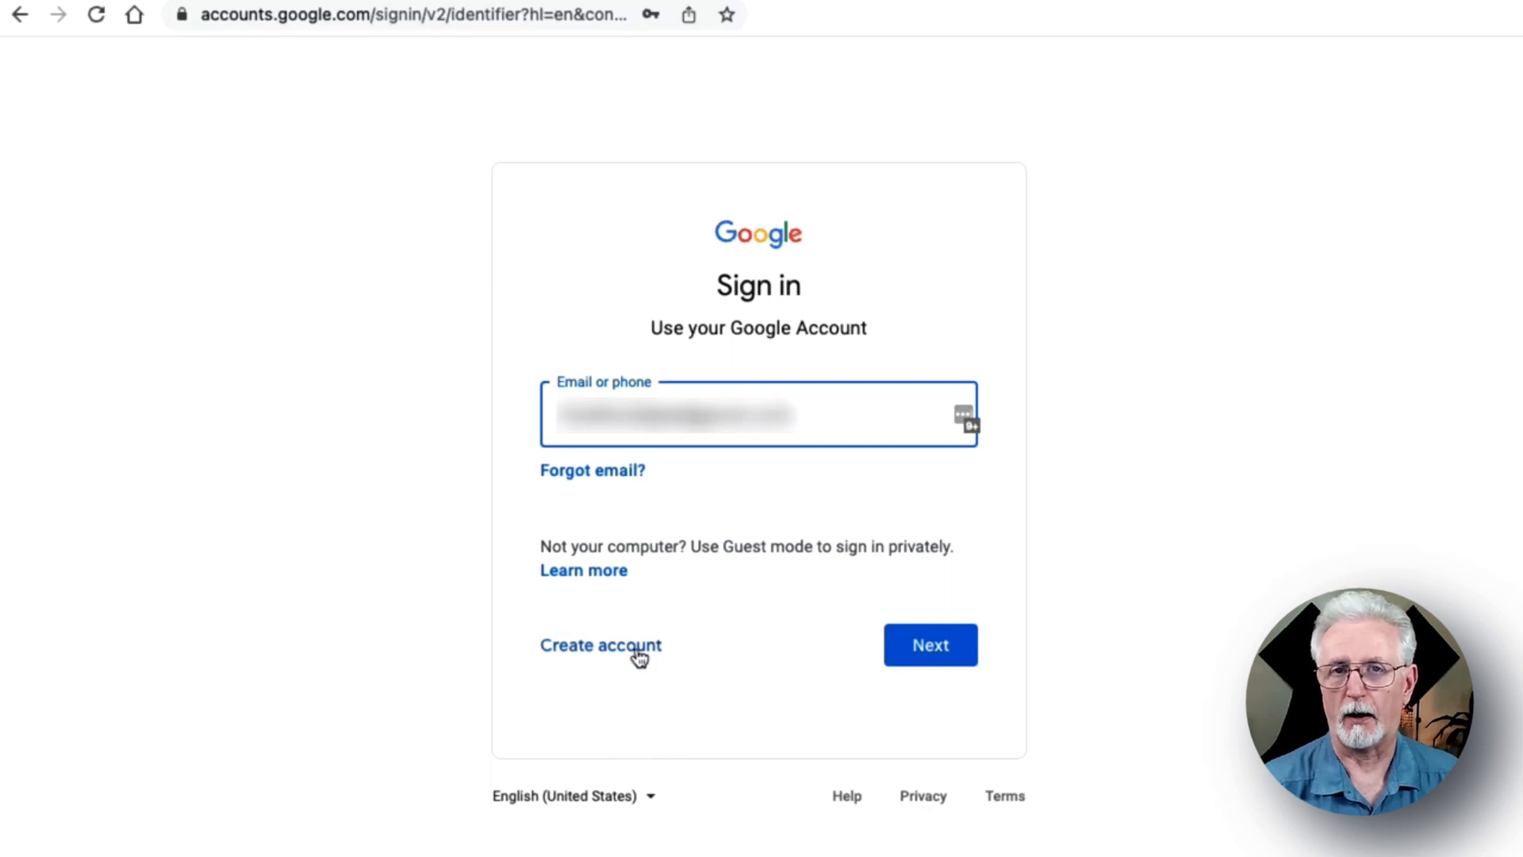
{"action": "left_click", "coordinate": [929, 644]}
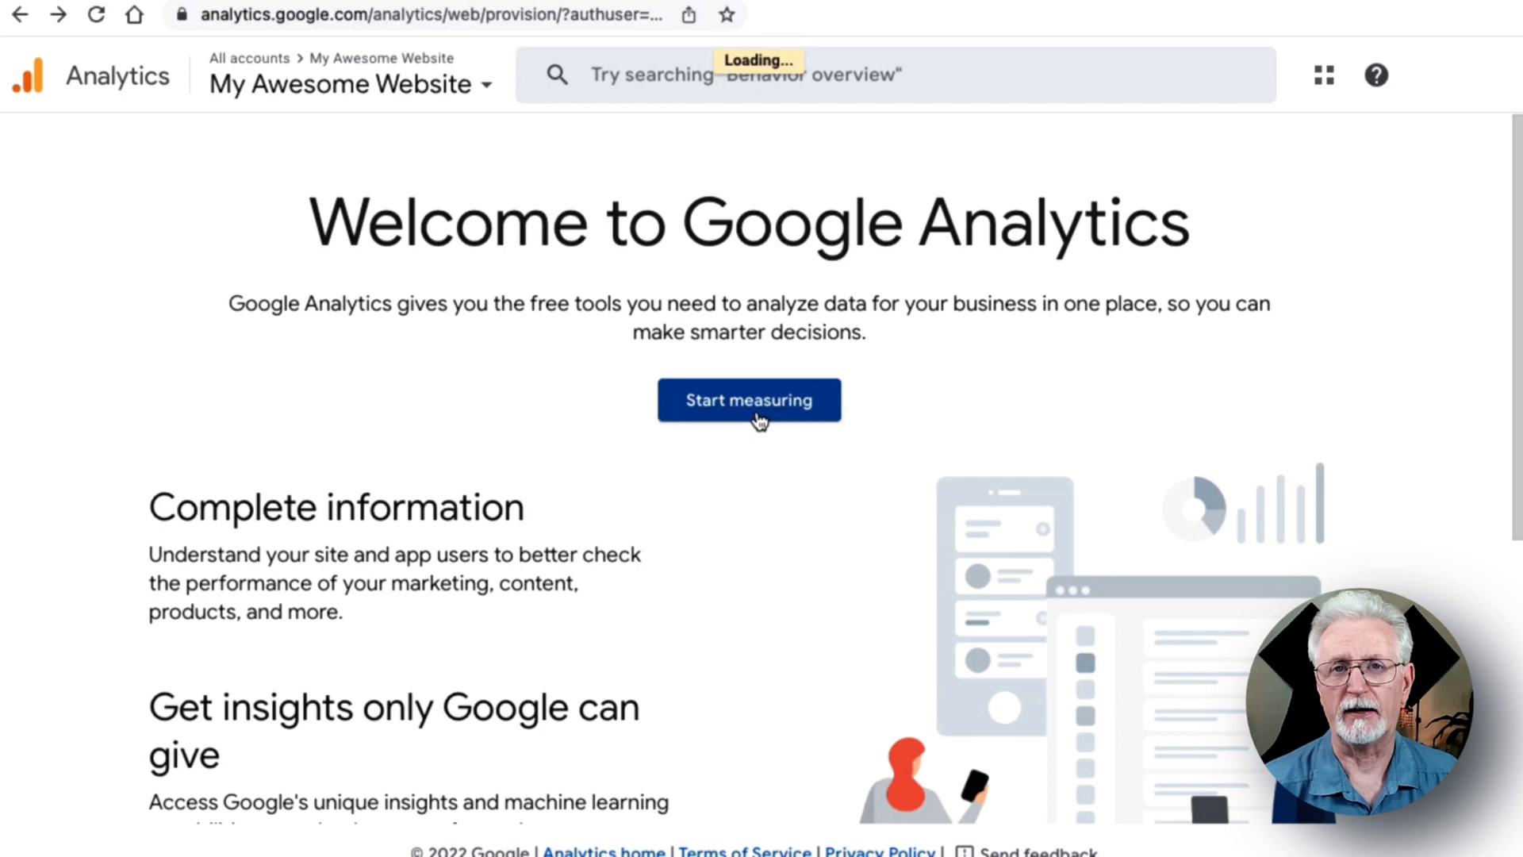
Name the new Analytics account 'My Awesome Website'.
{"action": "left_click", "coordinate": [749, 399]}
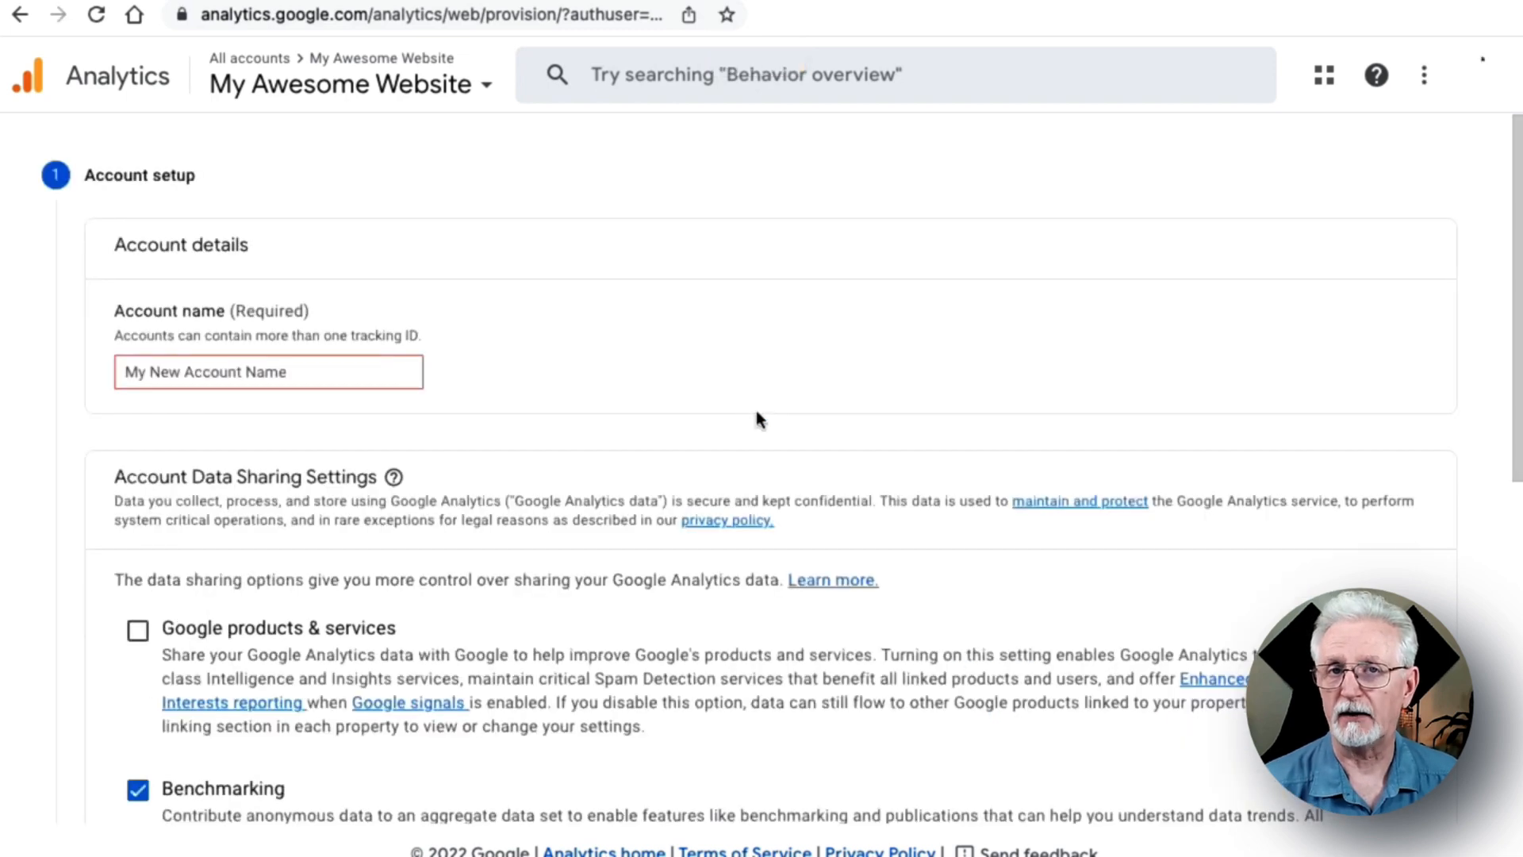
{"action": "left_click", "coordinate": [268, 371]}
{"action": "type", "text": "My A"}
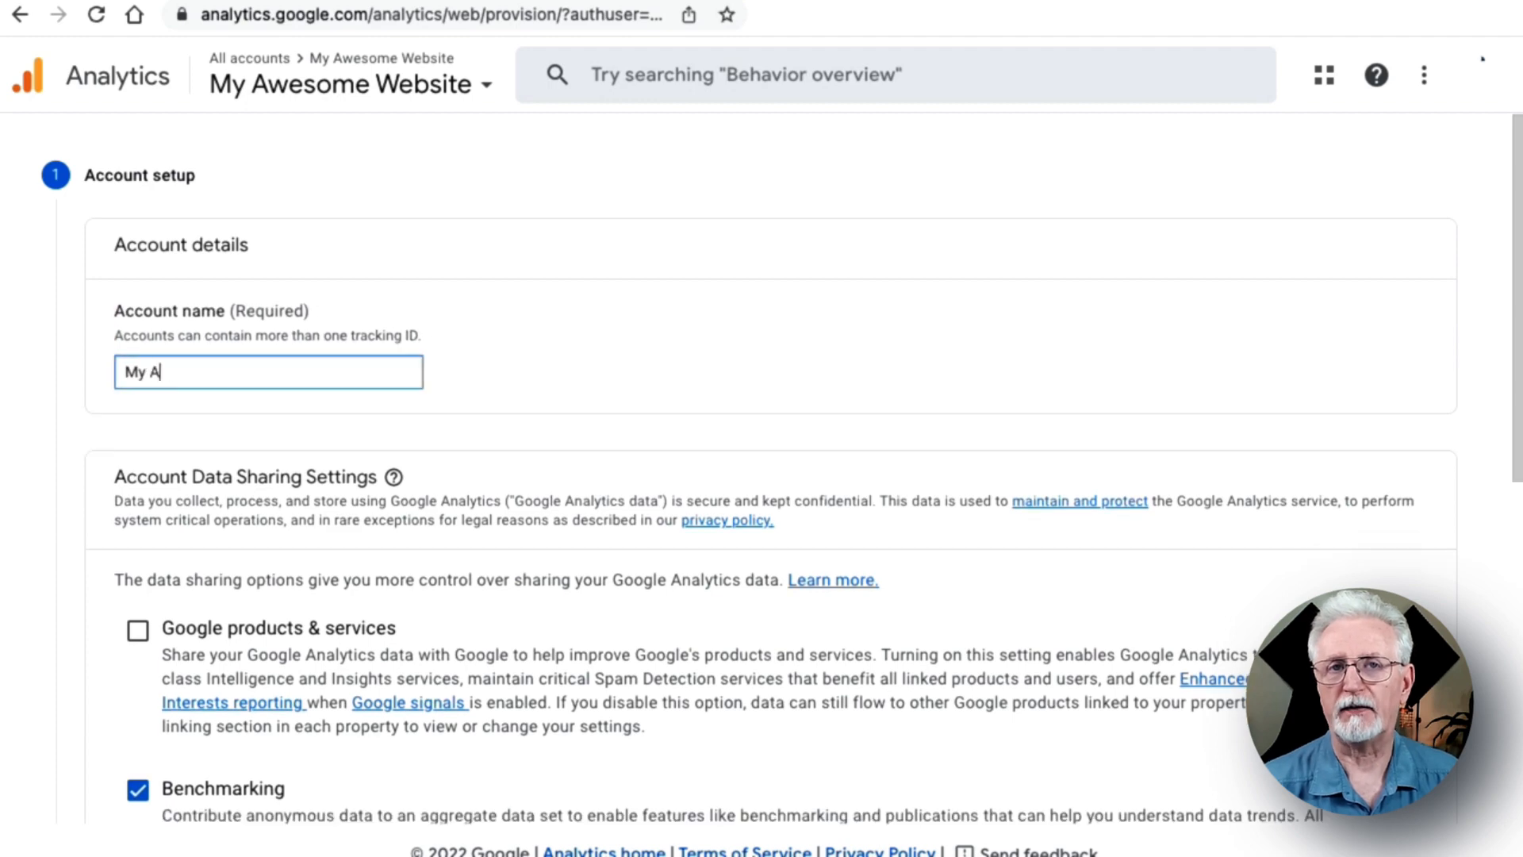
{"action": "type", "text": "wesome Website"}
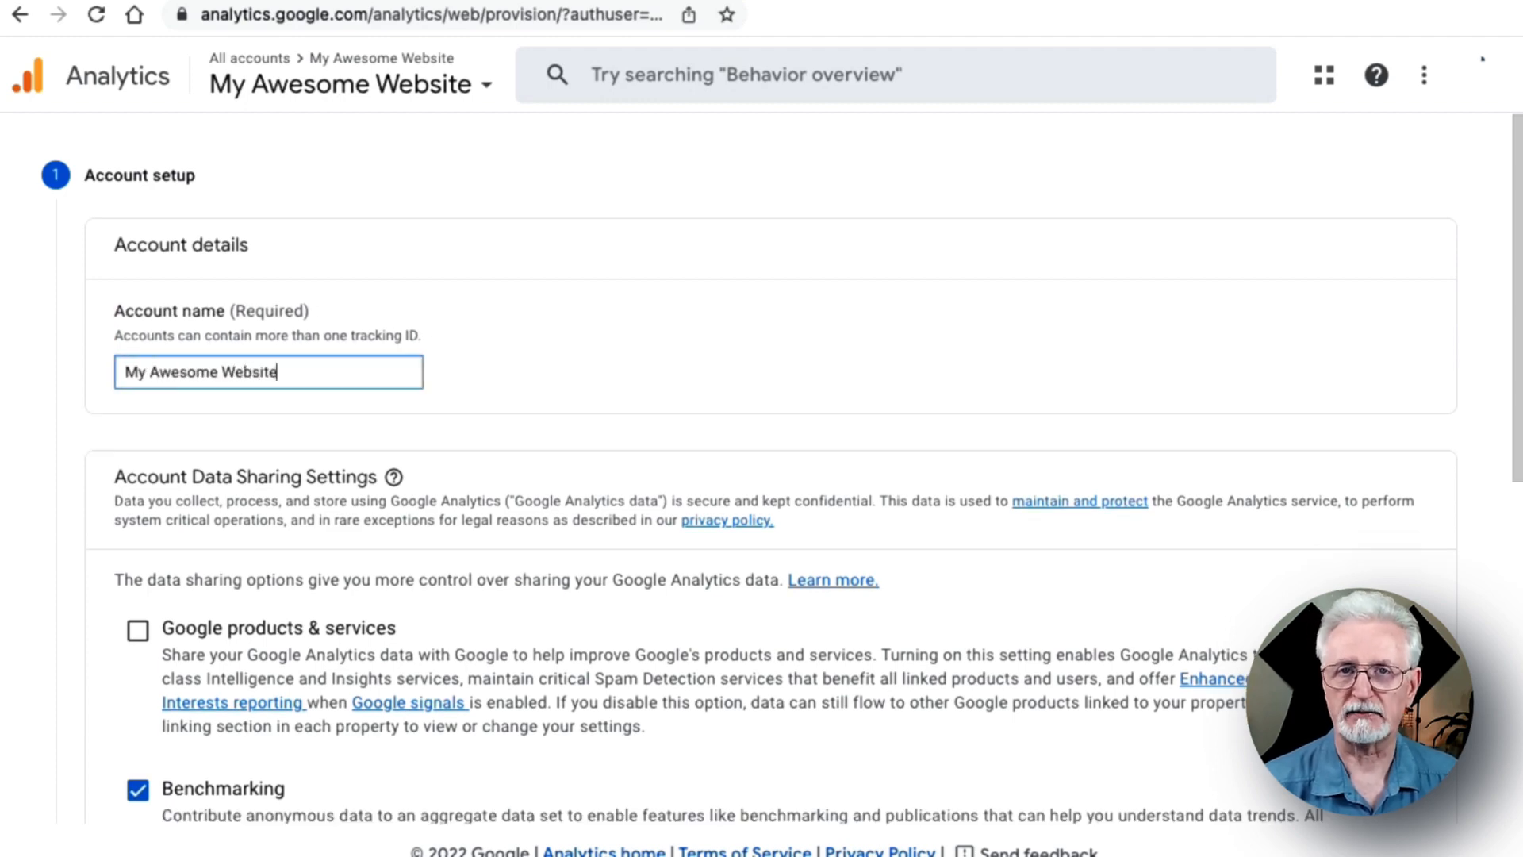
{"action": "scroll", "scroll_direction": "down", "scroll_amount": 3}
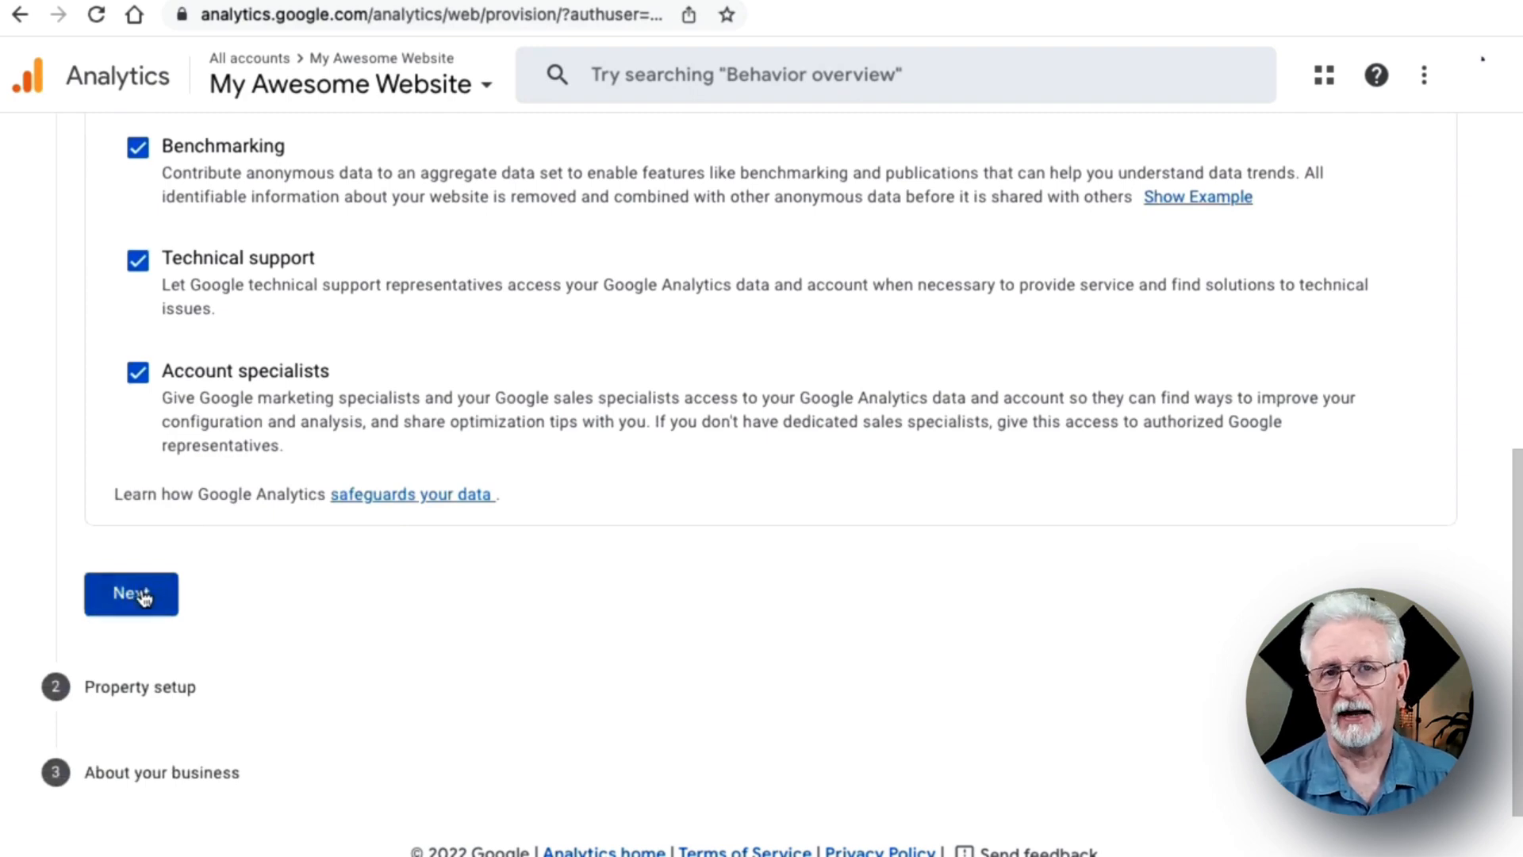
{"action": "left_click", "coordinate": [130, 593]}
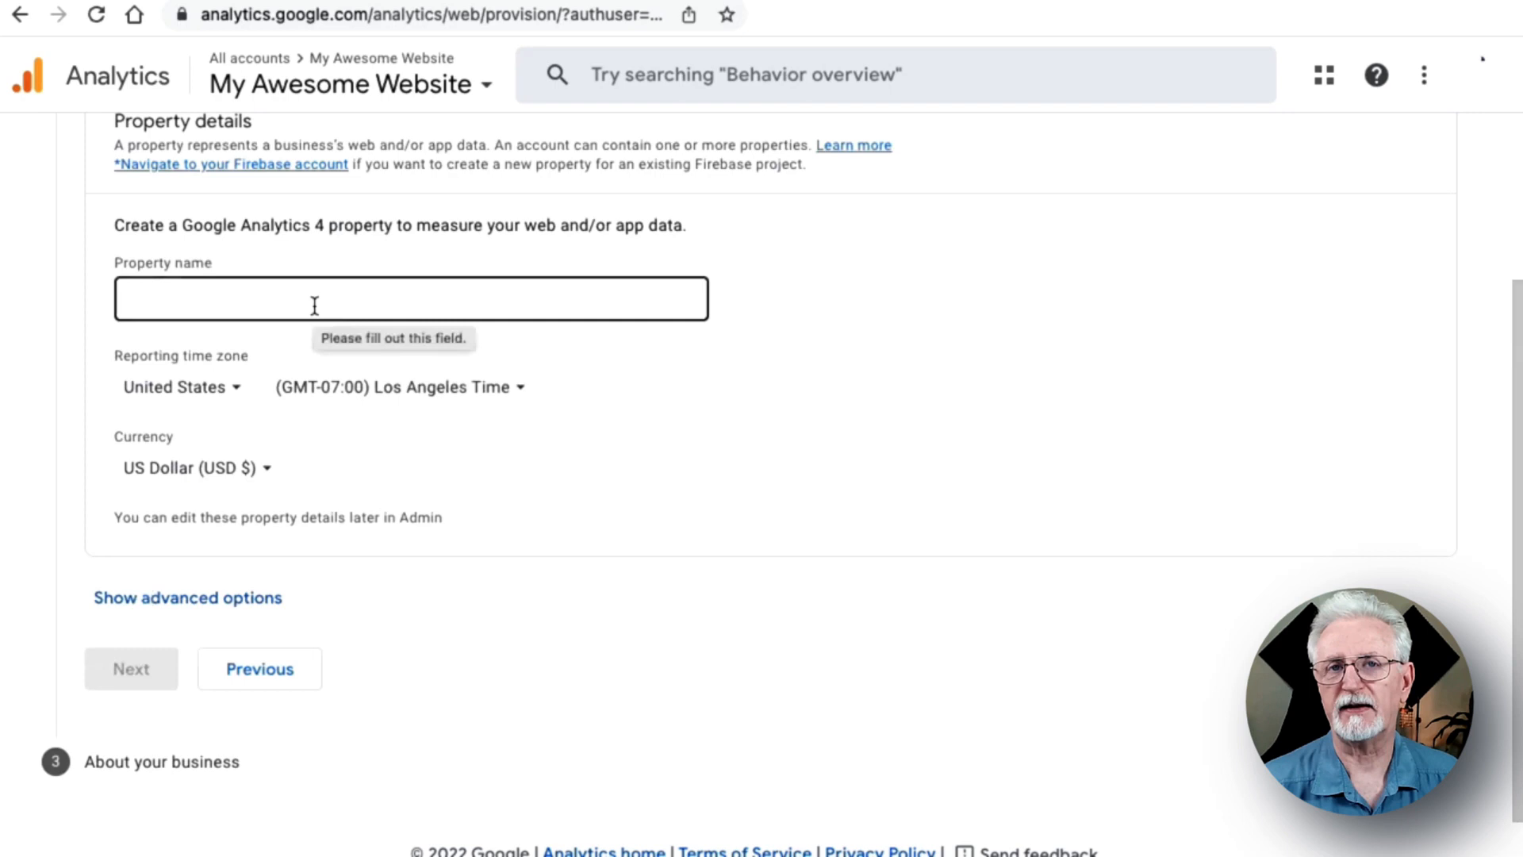
Name the property 'Demo Website Property' and create it after the business details.
{"action": "type", "text": "Demo Website Property"}
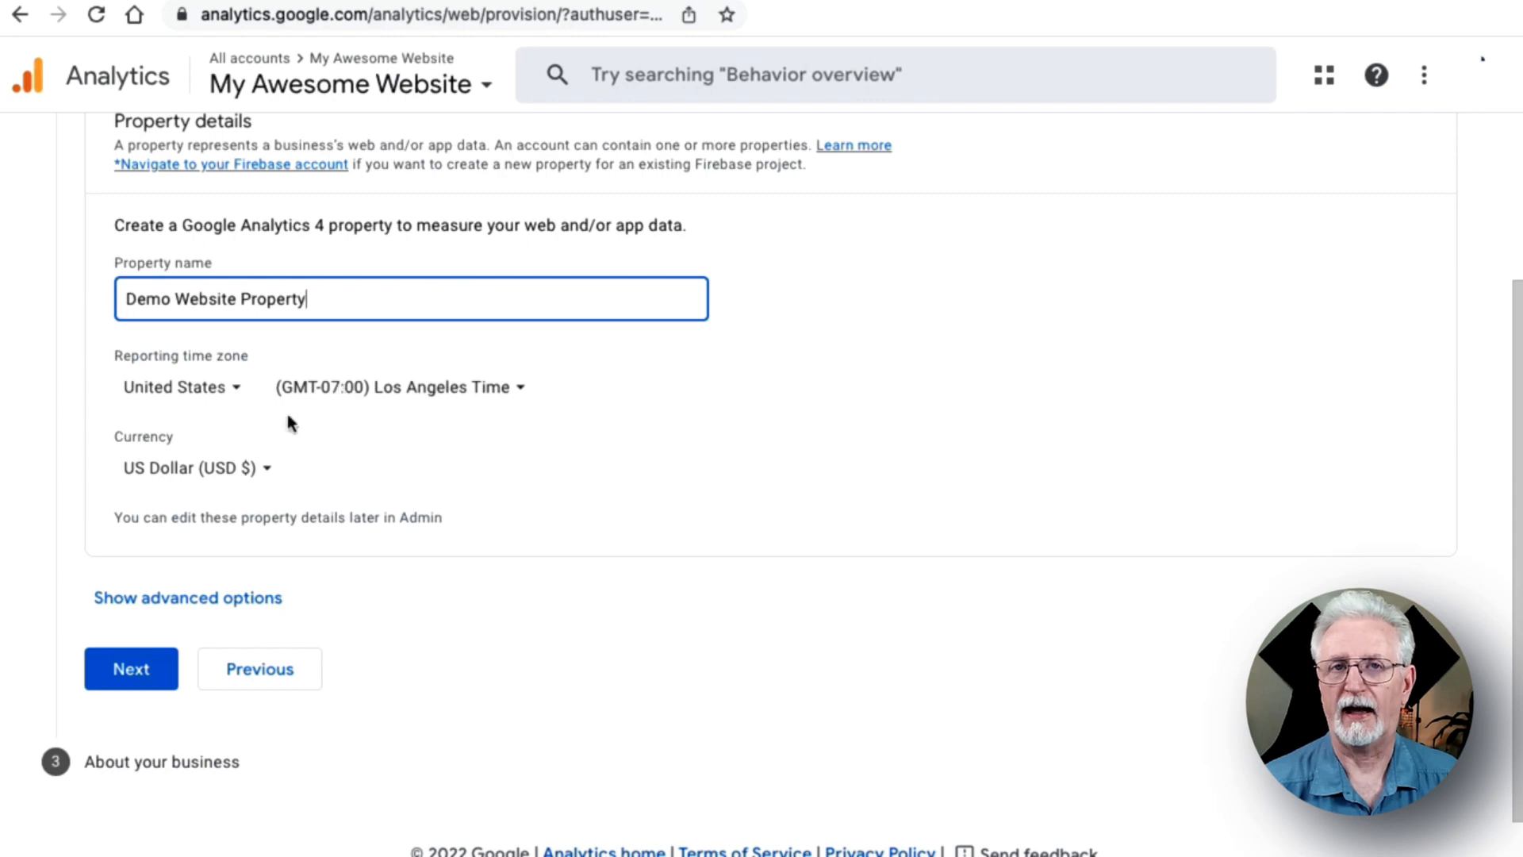
{"action": "mouse_move", "coordinate": [189, 597]}
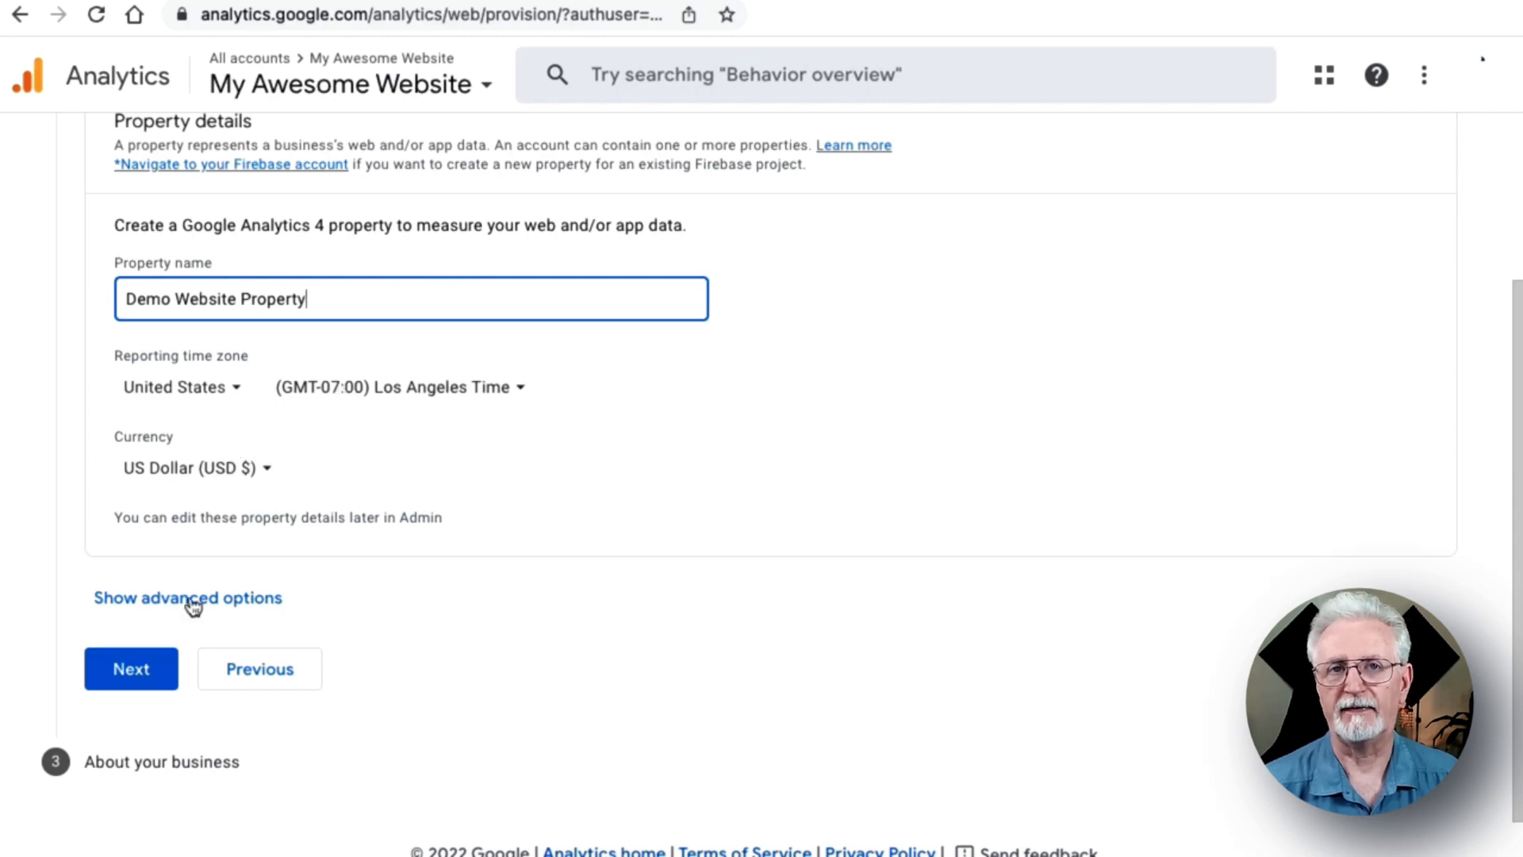
{"action": "left_click", "coordinate": [170, 348]}
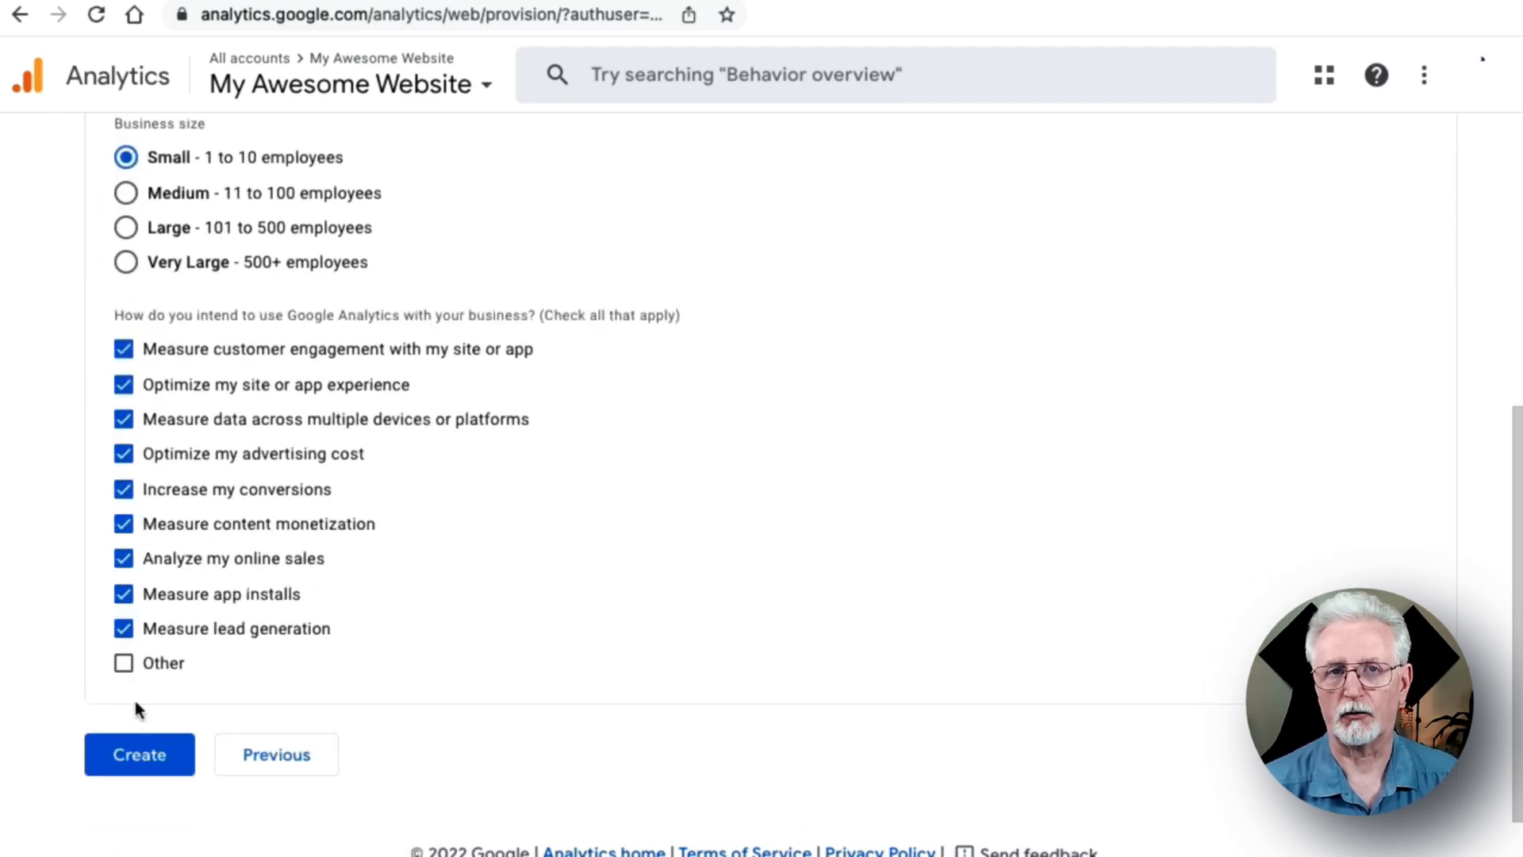
{"action": "left_click", "coordinate": [138, 754]}
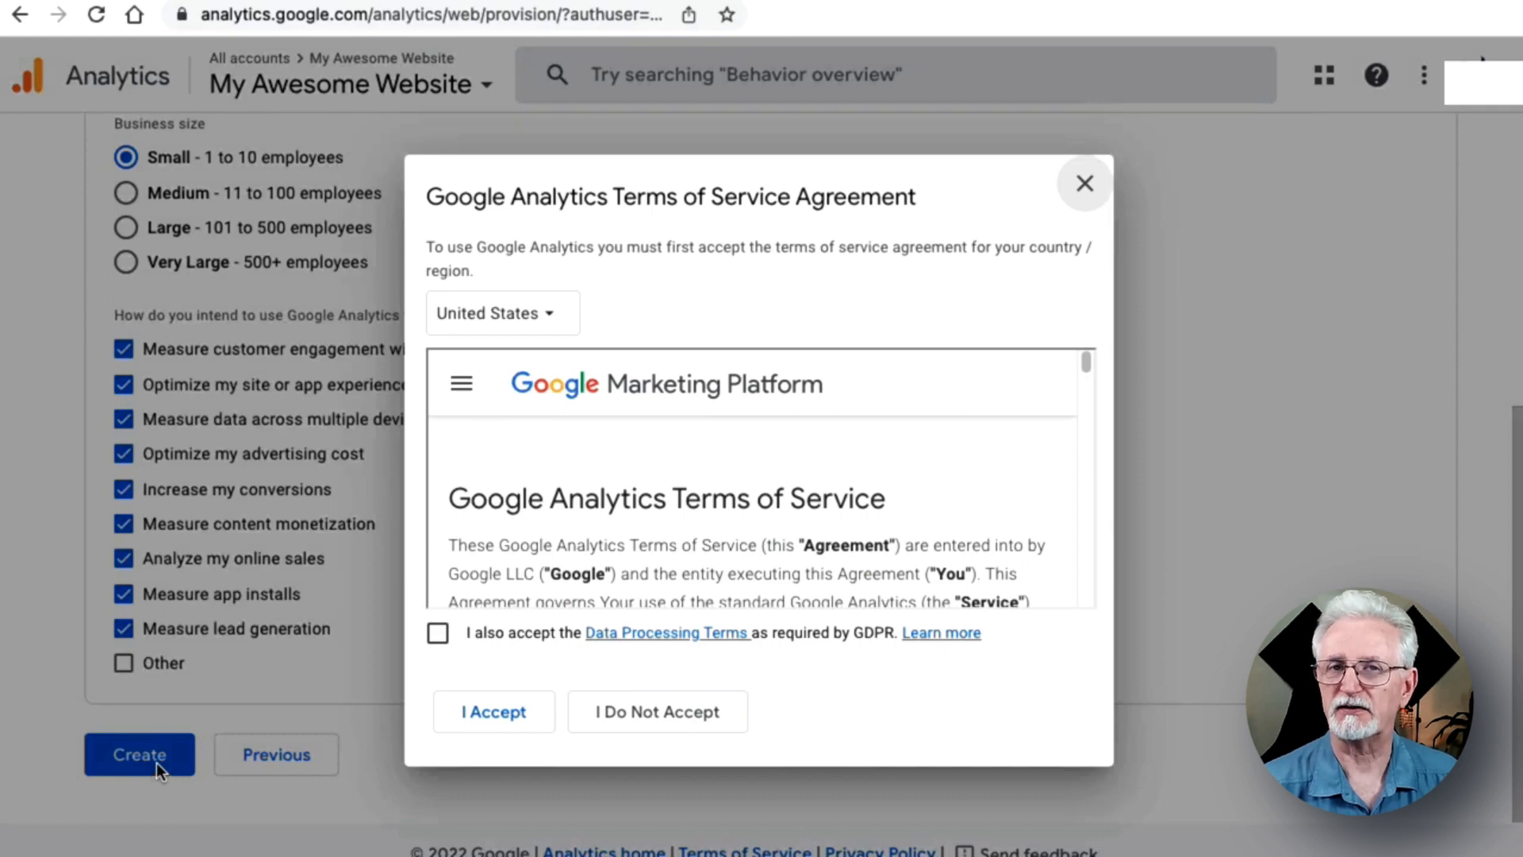
{"action": "mouse_move", "coordinate": [301, 718]}
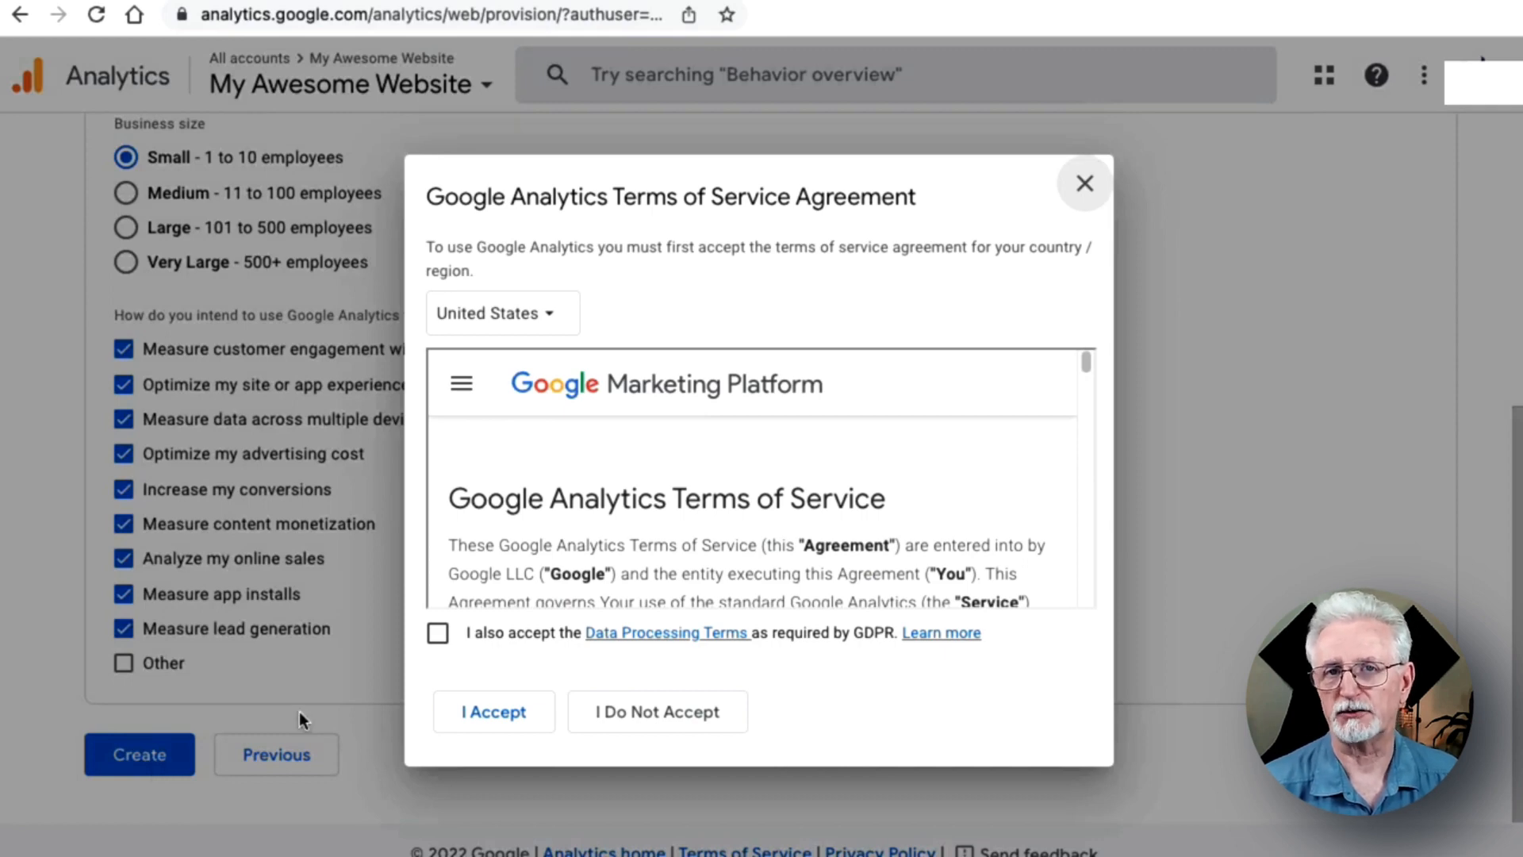
Accept the Analytics terms of service along with the GDPR data processing terms.
{"action": "left_click", "coordinate": [437, 633]}
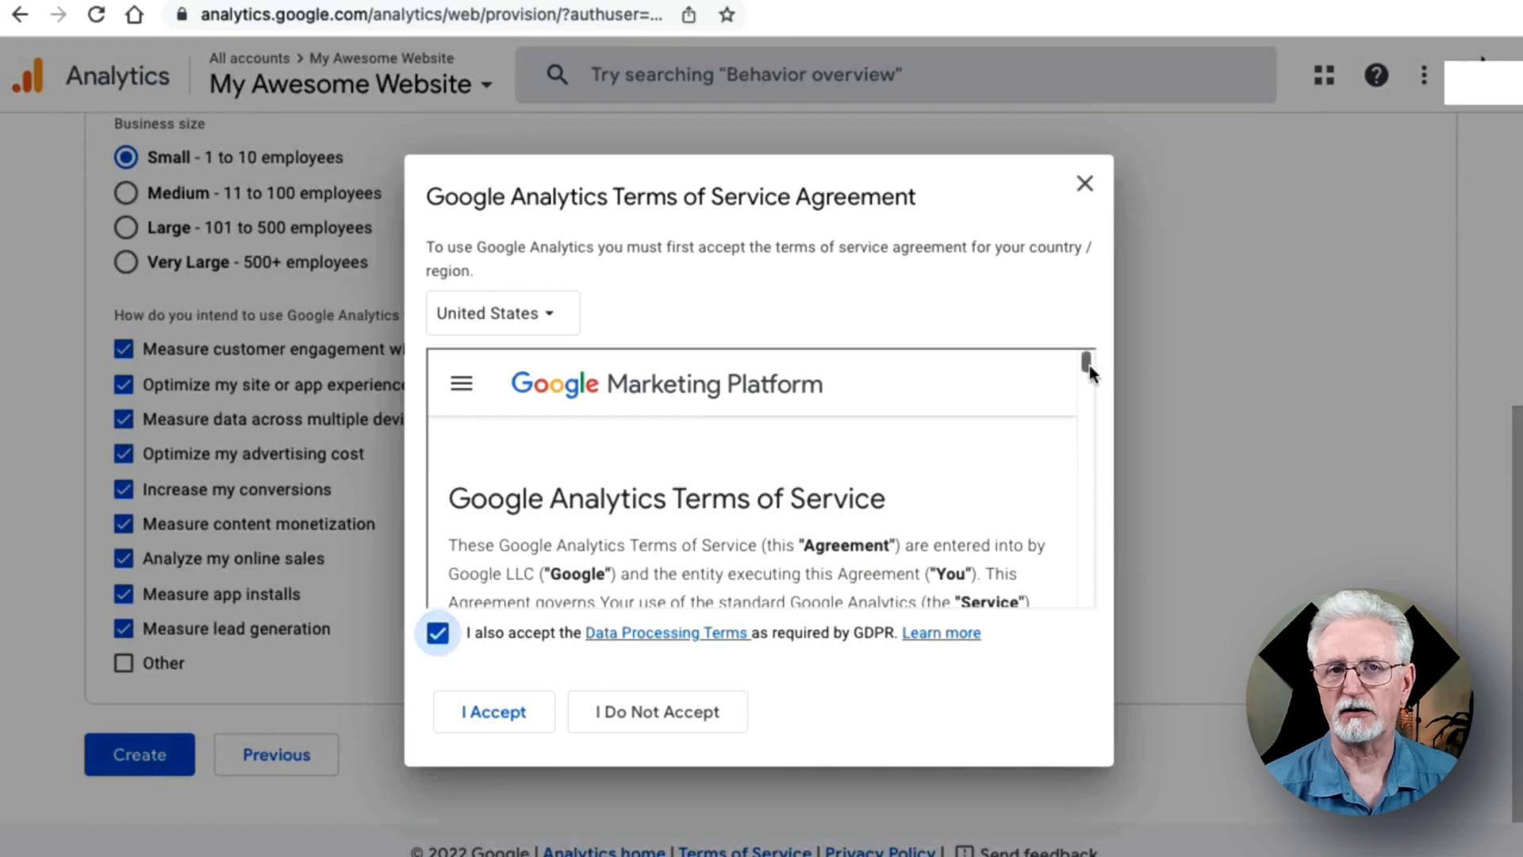
{"action": "scroll", "scroll_direction": "down", "scroll_amount": 3}
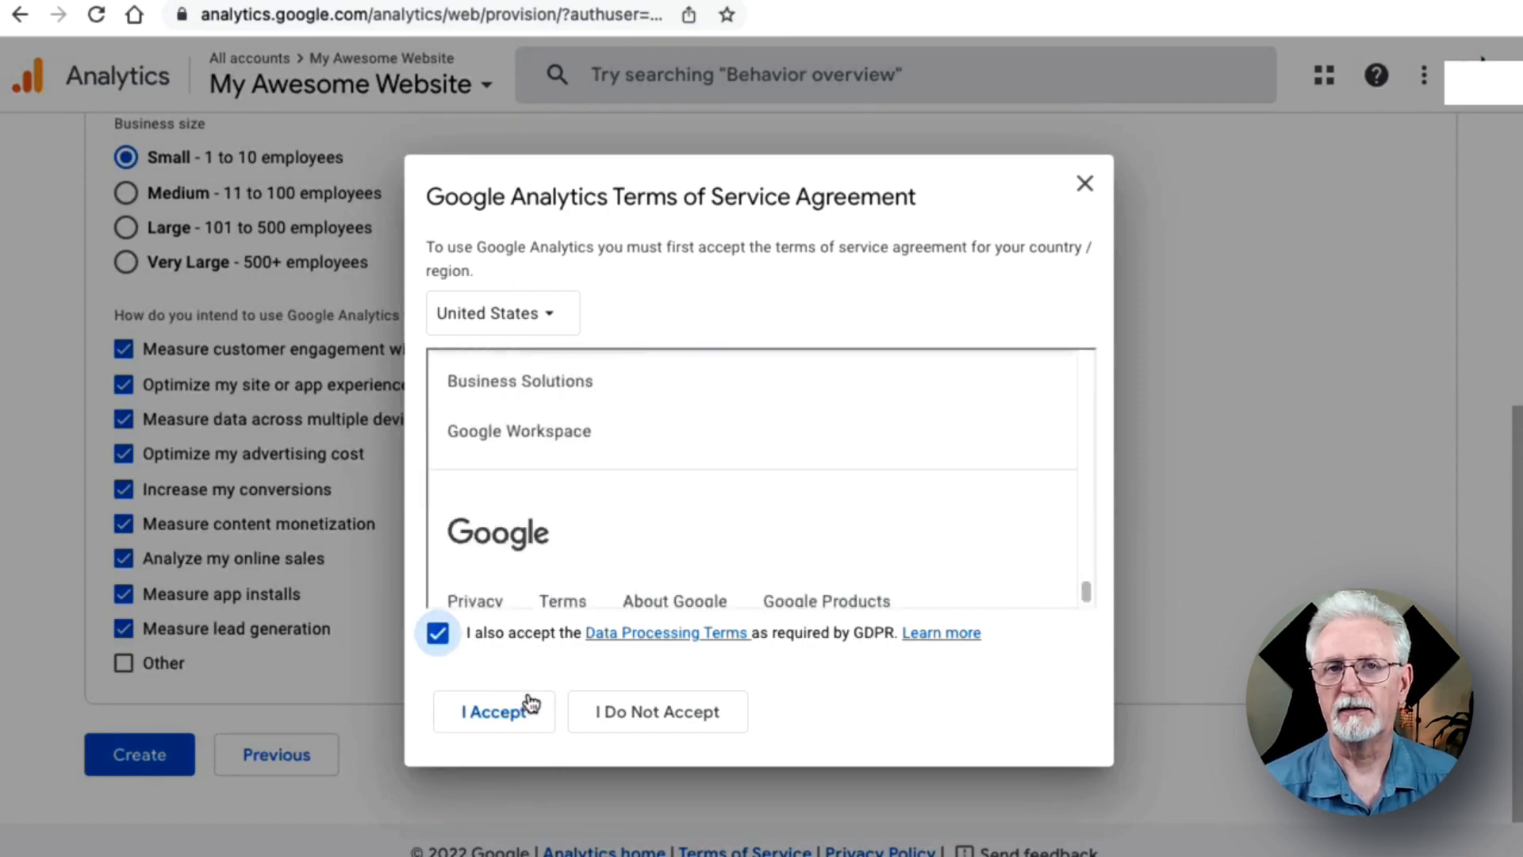
{"action": "left_click", "coordinate": [493, 711]}
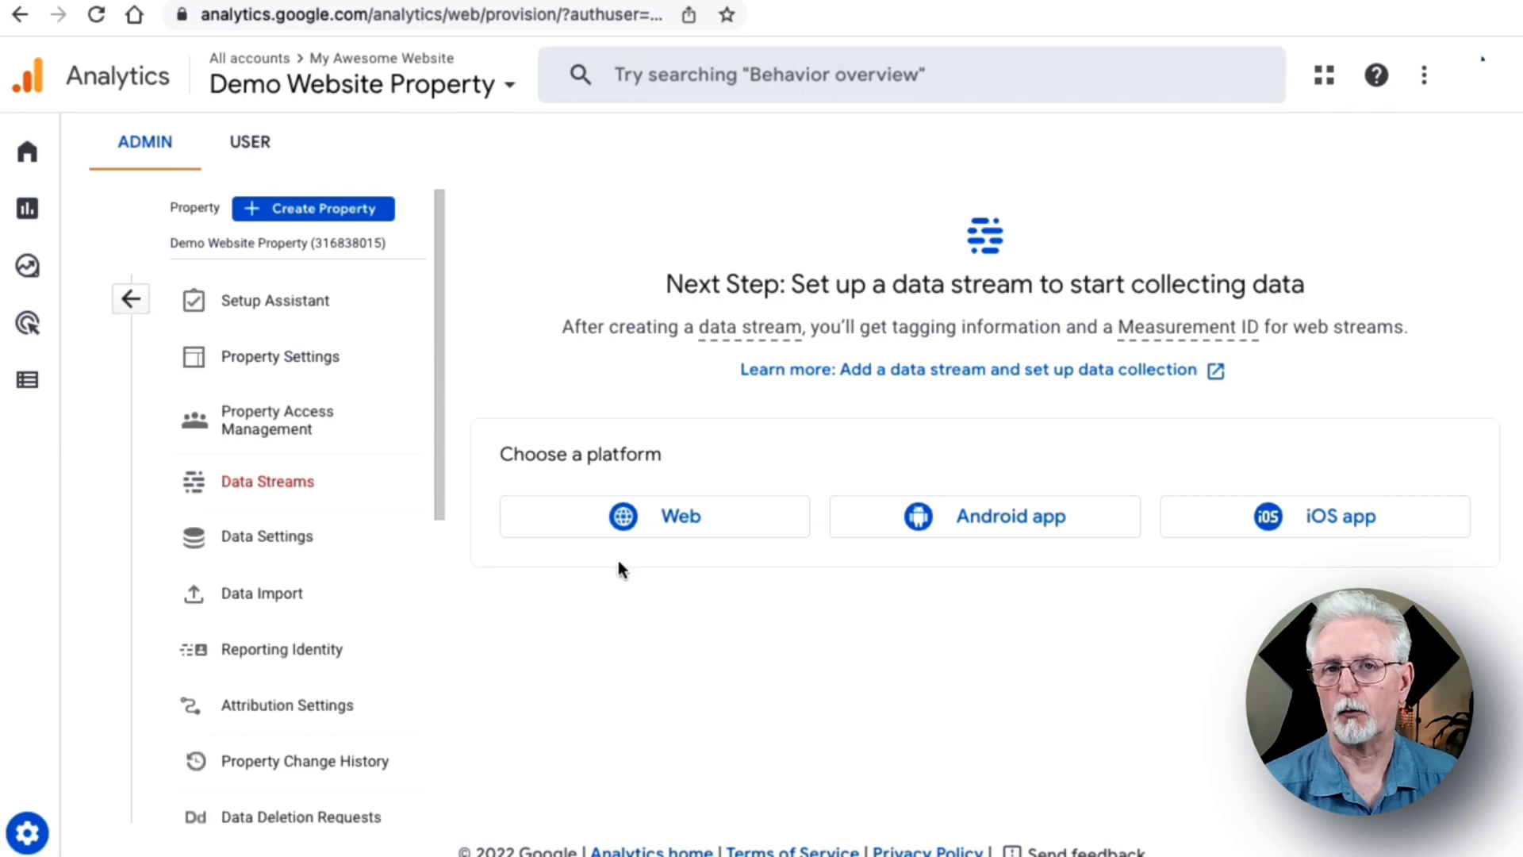
{"action": "mouse_move", "coordinate": [618, 524]}
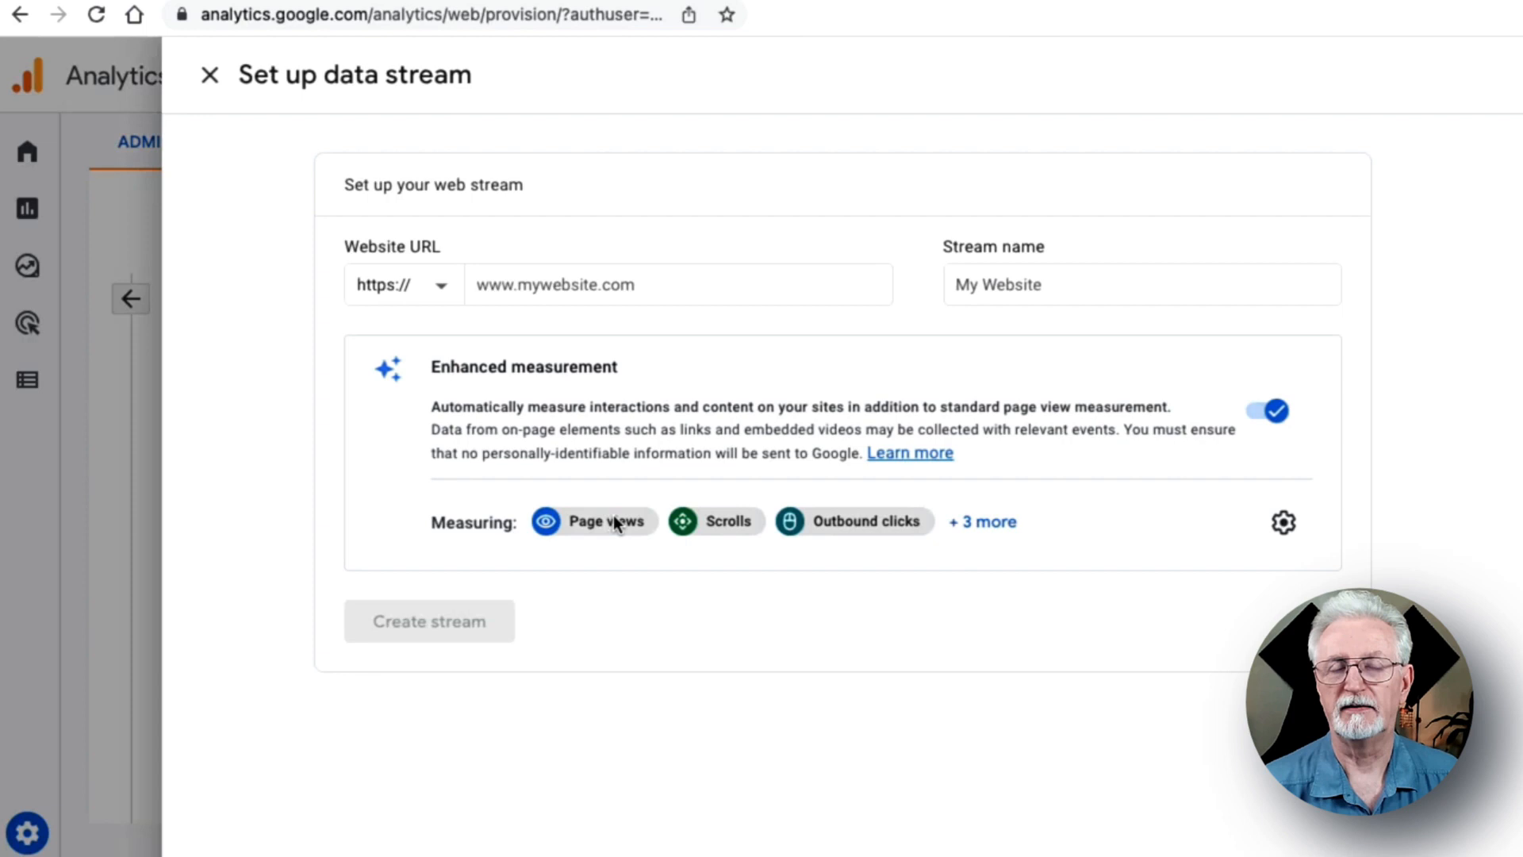
{"action": "type", "text": "www.d"}
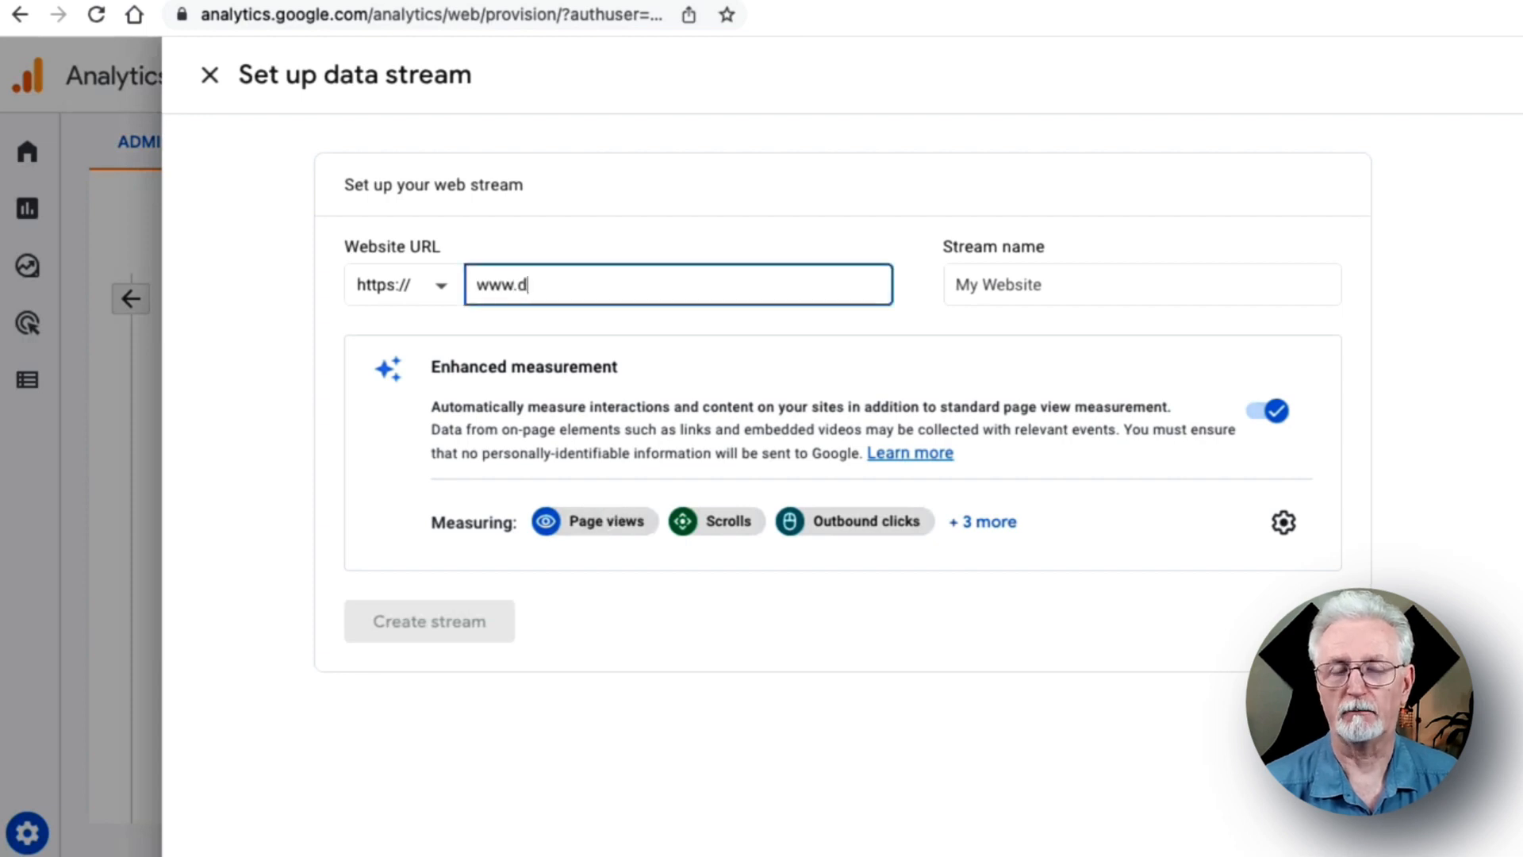
{"action": "type", "text": "emowebsite.com"}
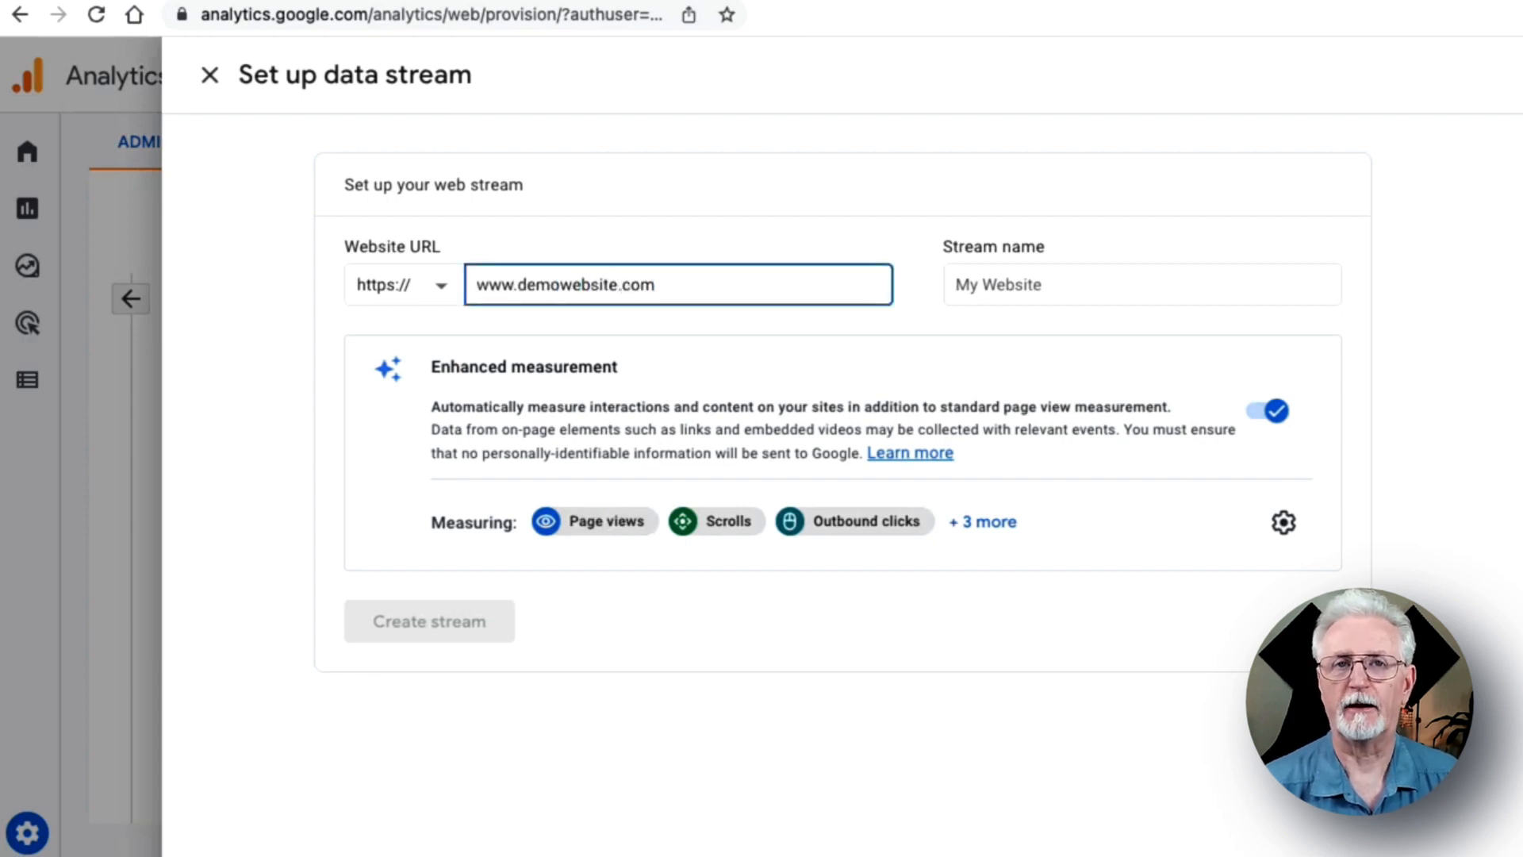
{"action": "type", "text": "Dem"}
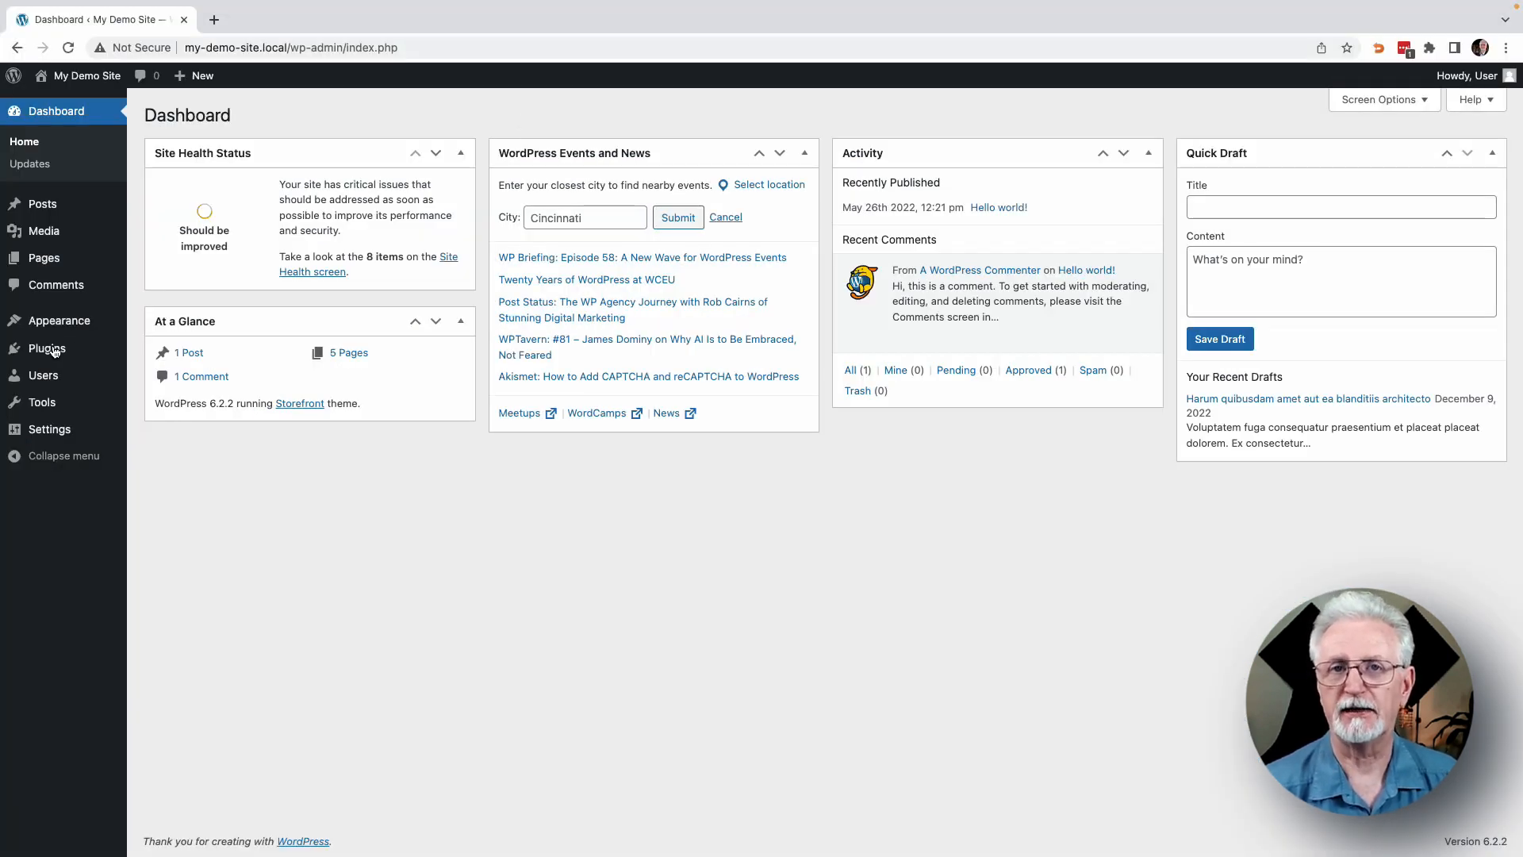
Install and activate MonsterInsights from Plugins > Add New.
{"action": "left_click", "coordinate": [47, 347]}
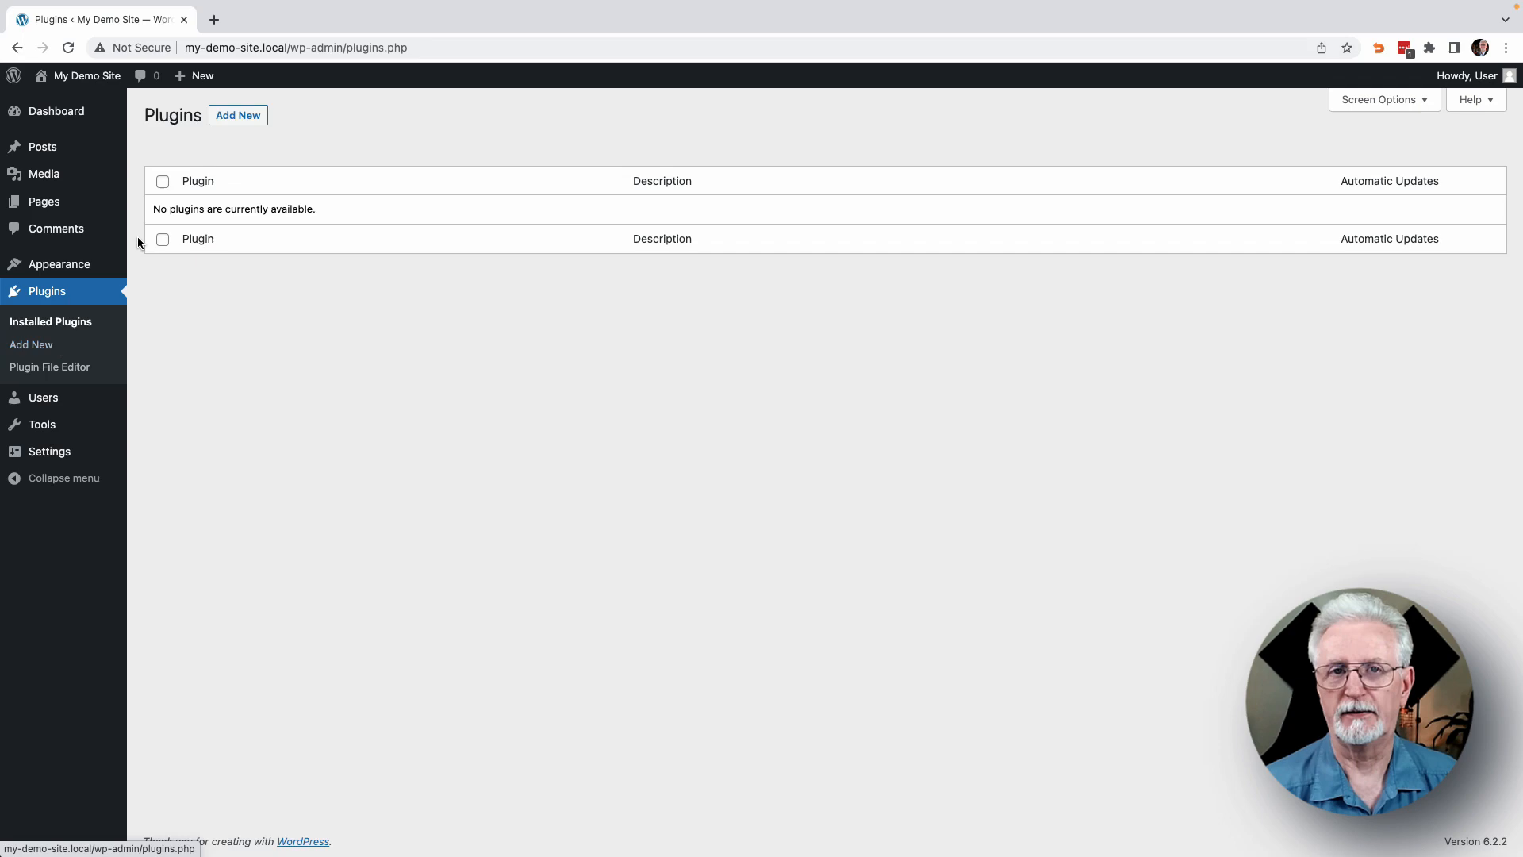
{"action": "left_click", "coordinate": [31, 343]}
{"action": "type", "text": "MonsterInsights"}
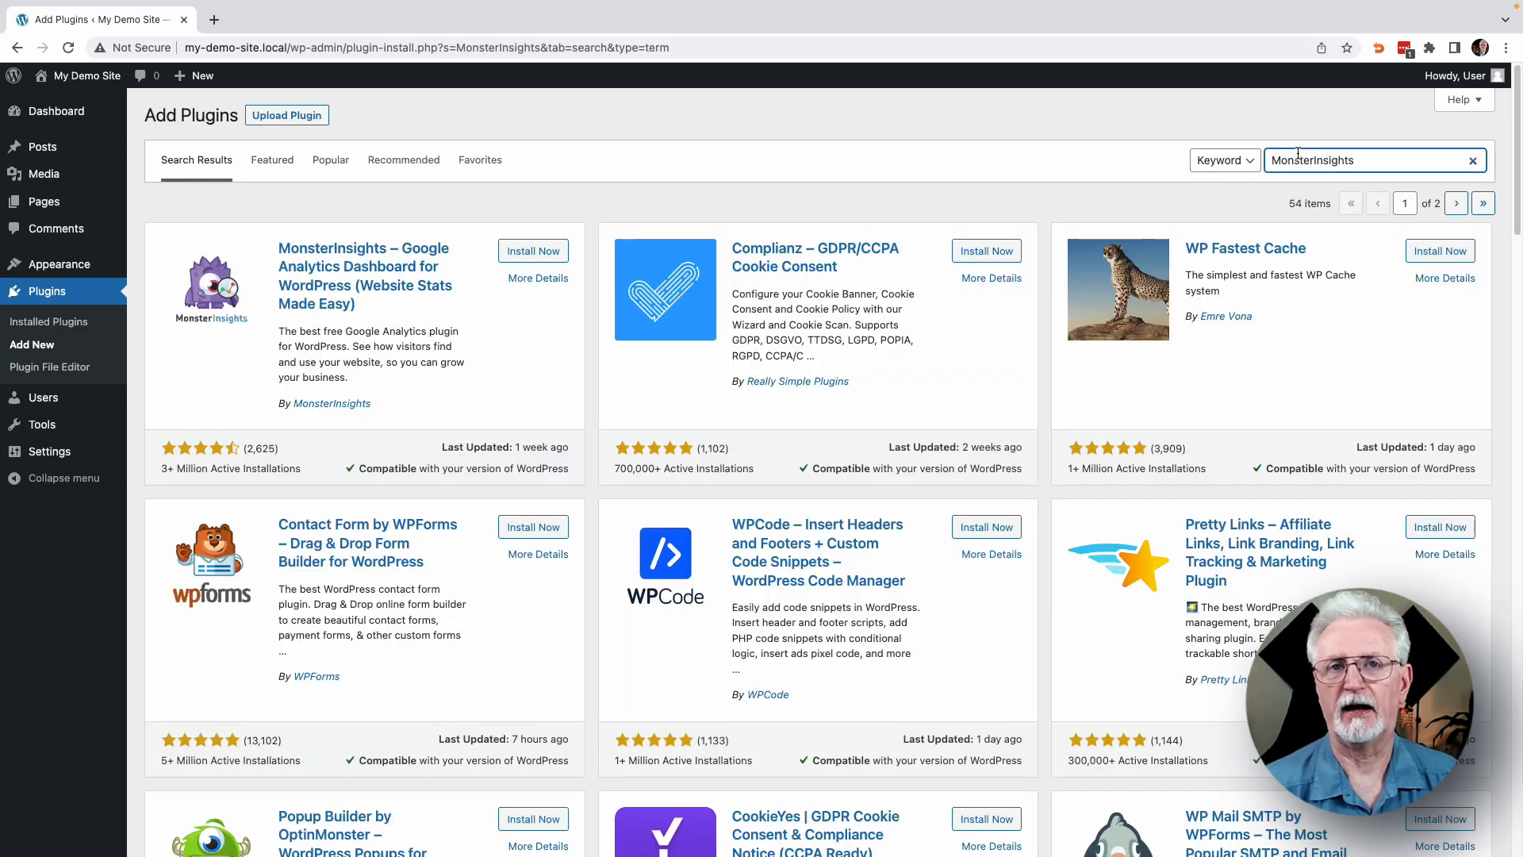
{"action": "left_click", "coordinate": [532, 251]}
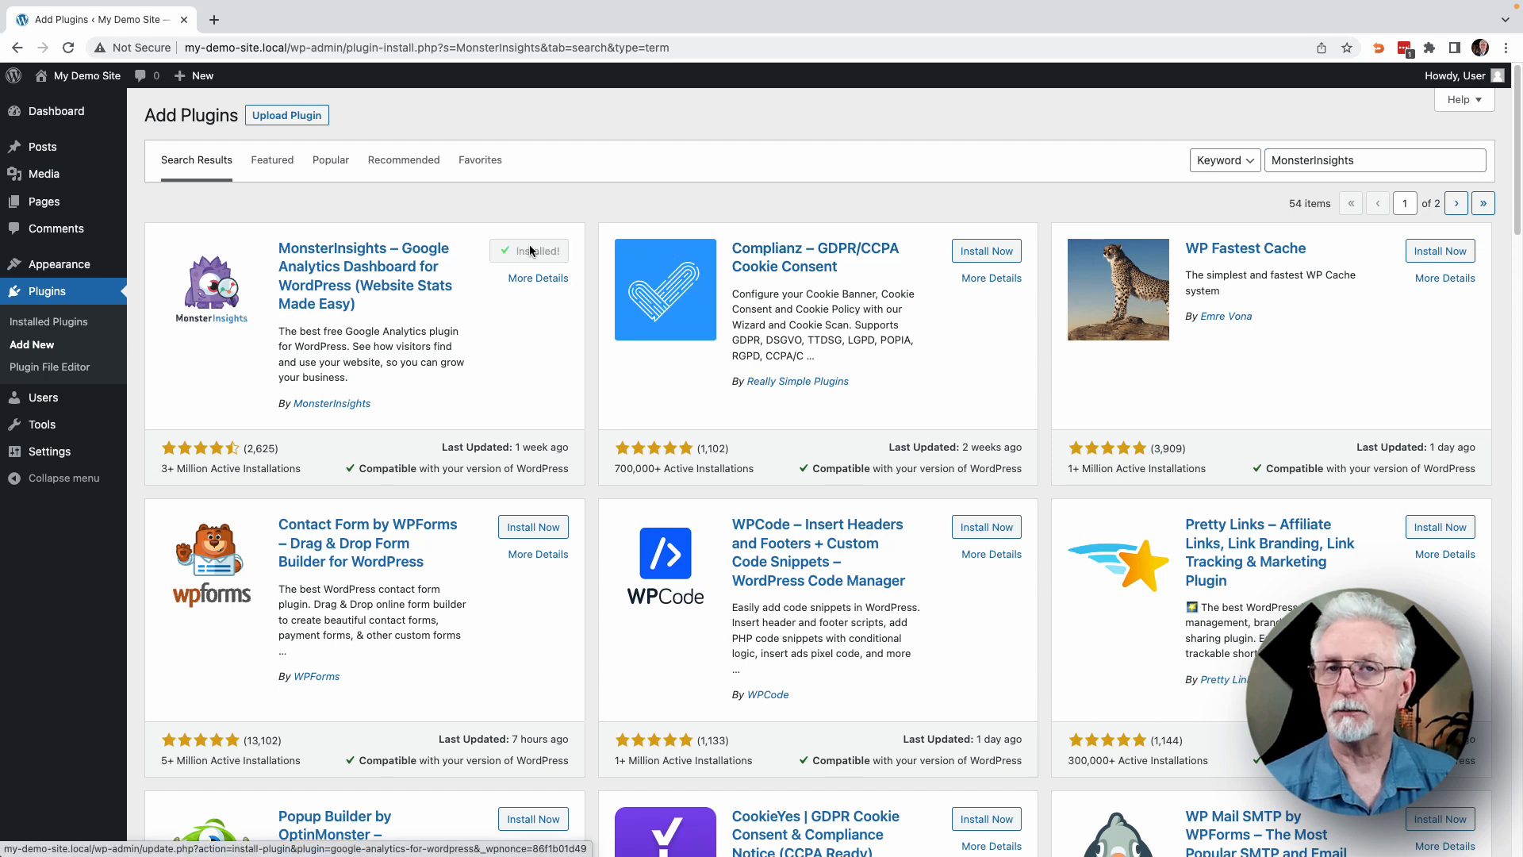
{"action": "left_click", "coordinate": [540, 251]}
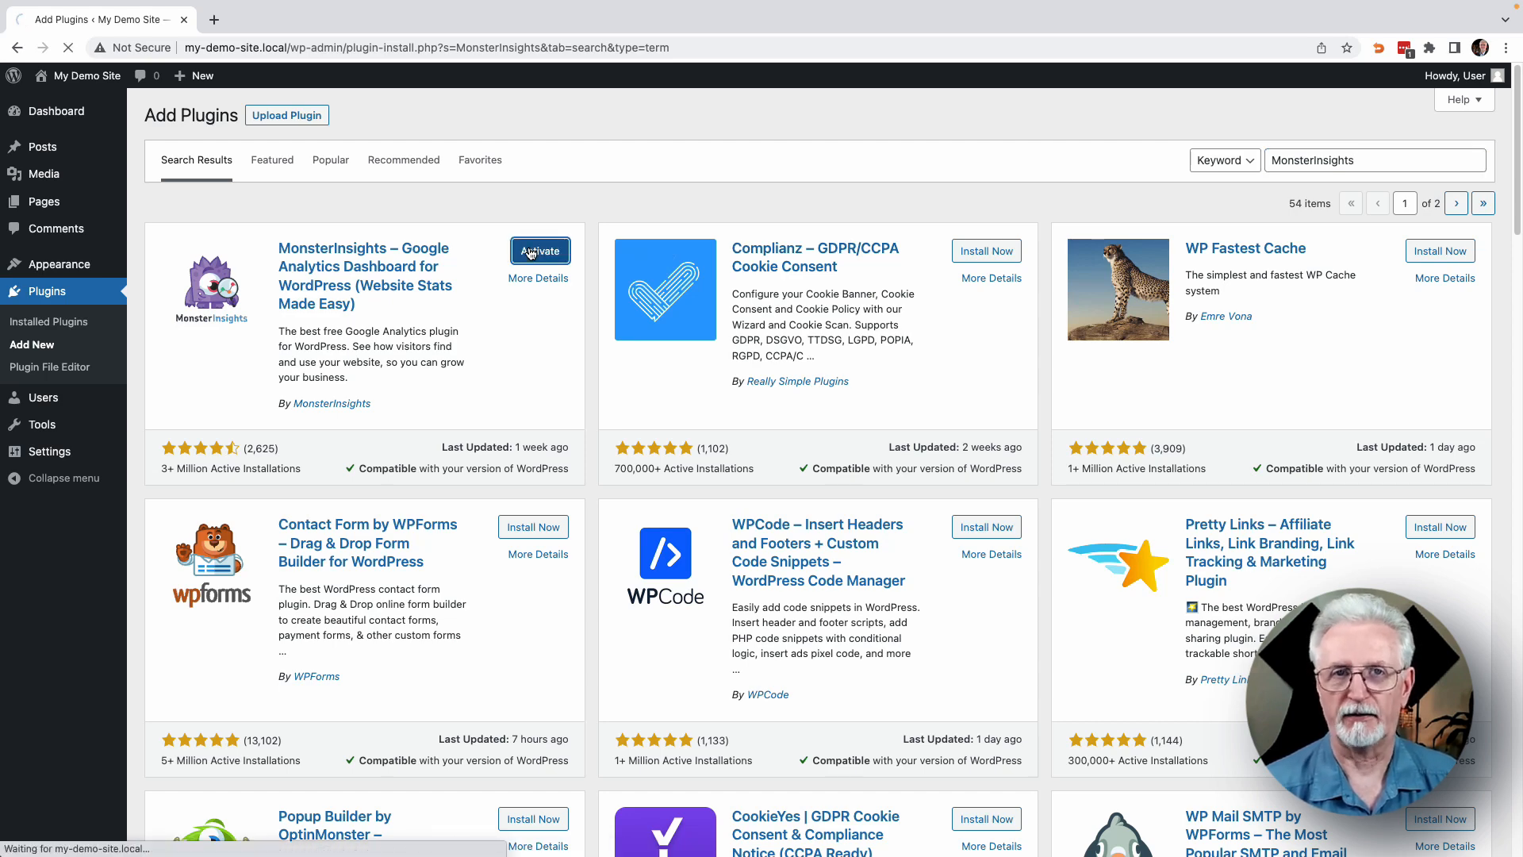
{"action": "left_click", "coordinate": [539, 250]}
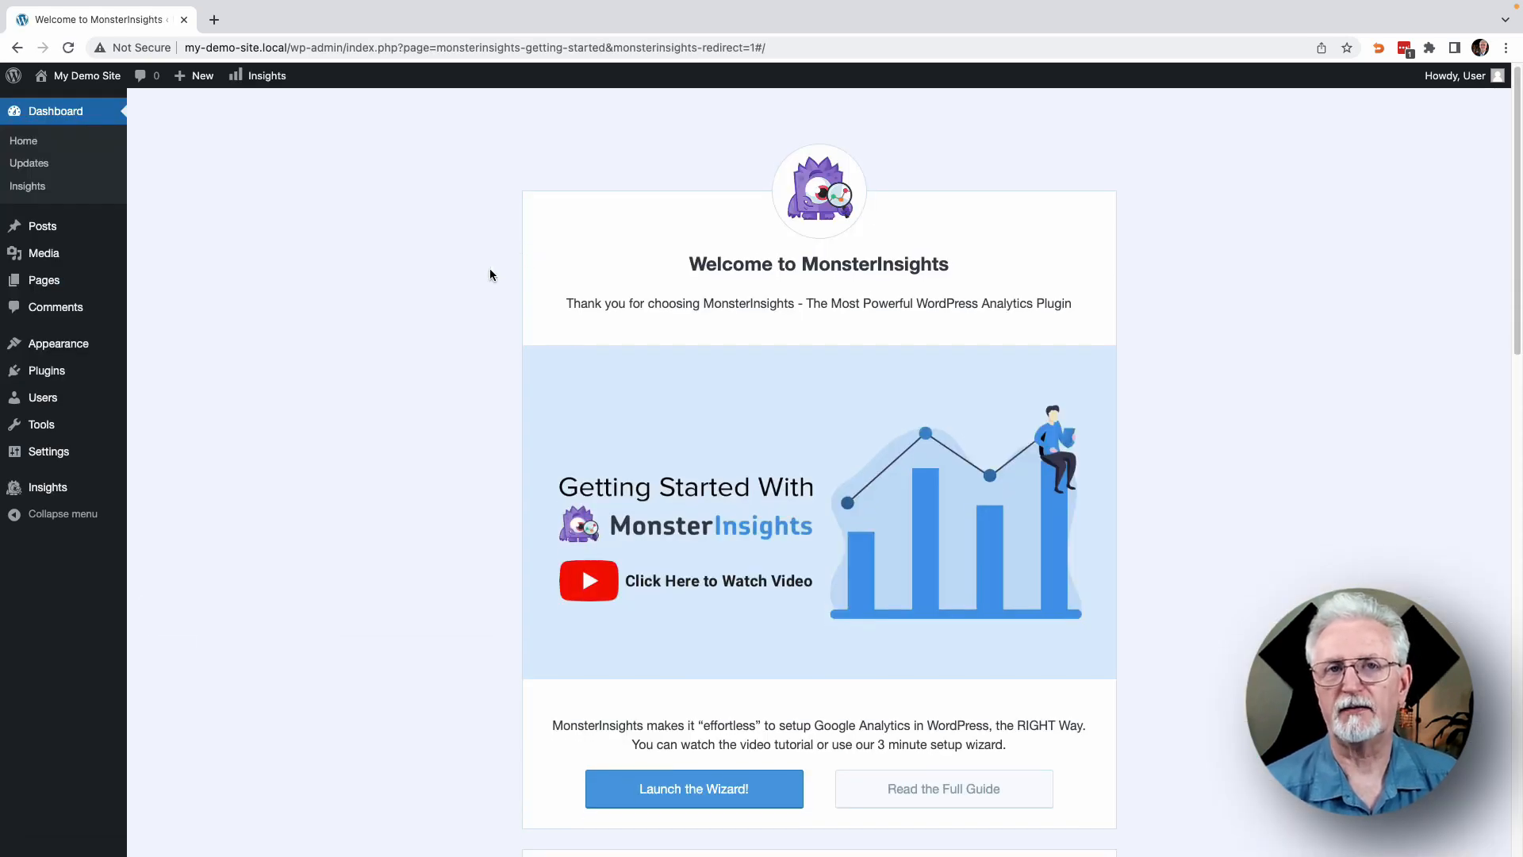
Launch the MonsterInsights wizard, save Ecommerce as the category, and begin Google connection.
{"action": "scroll", "scroll_direction": "down", "scroll_amount": 3}
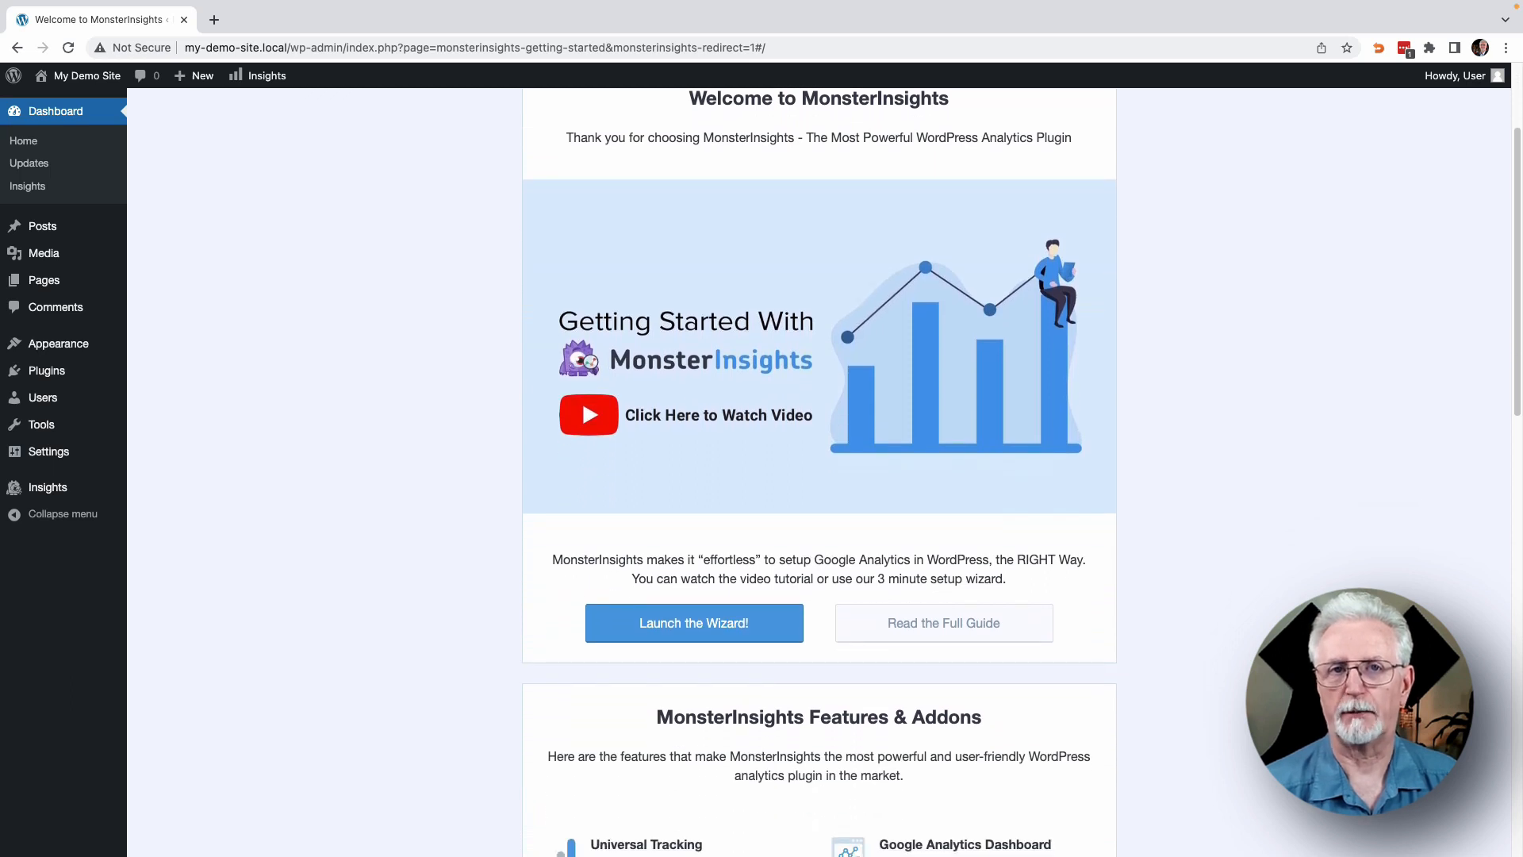
{"action": "left_click", "coordinate": [693, 622]}
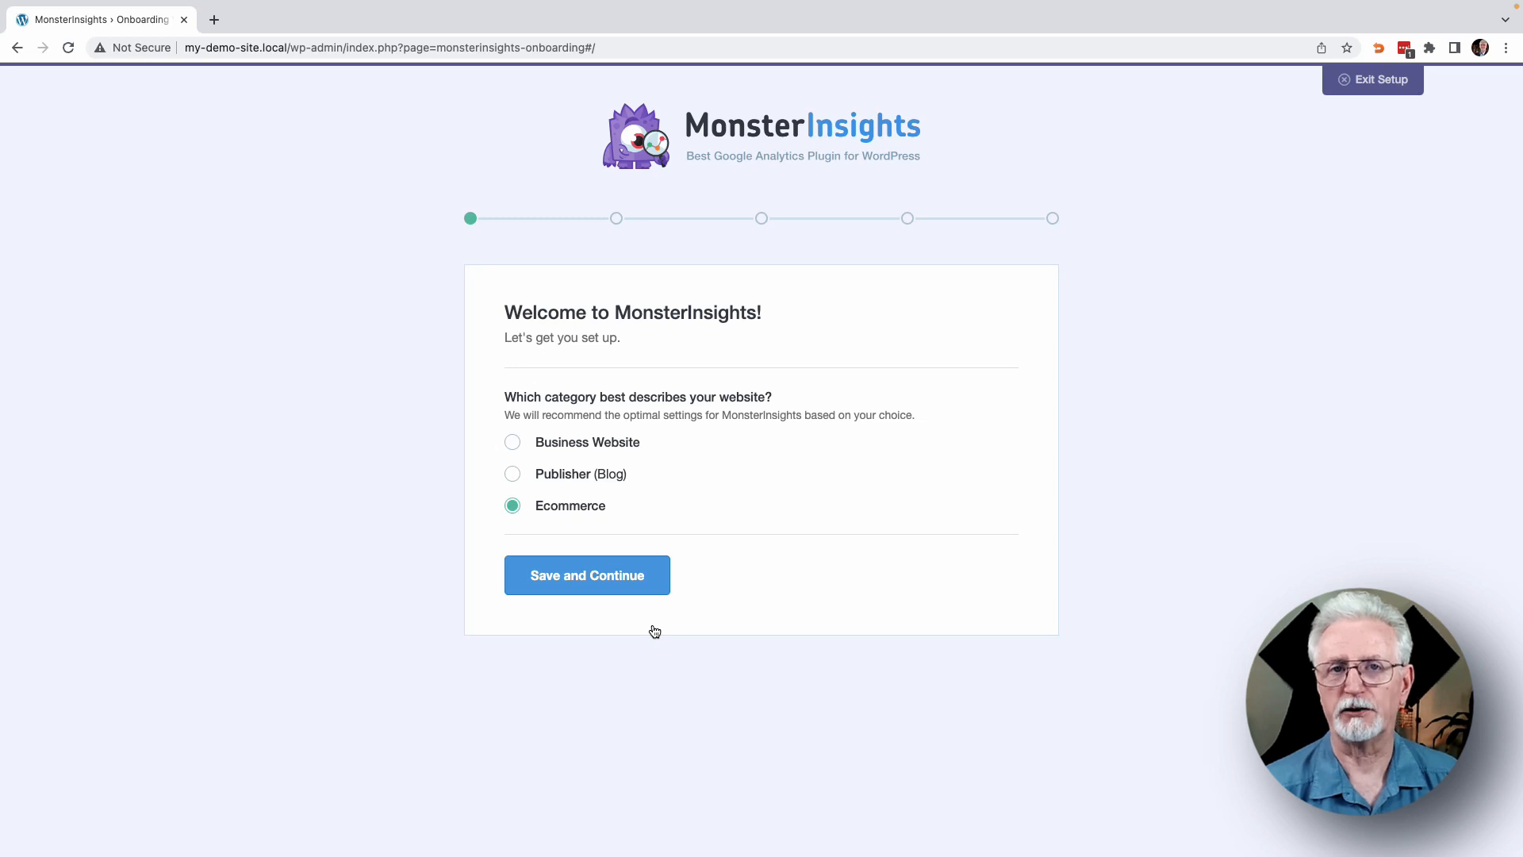
{"action": "left_click", "coordinate": [585, 575]}
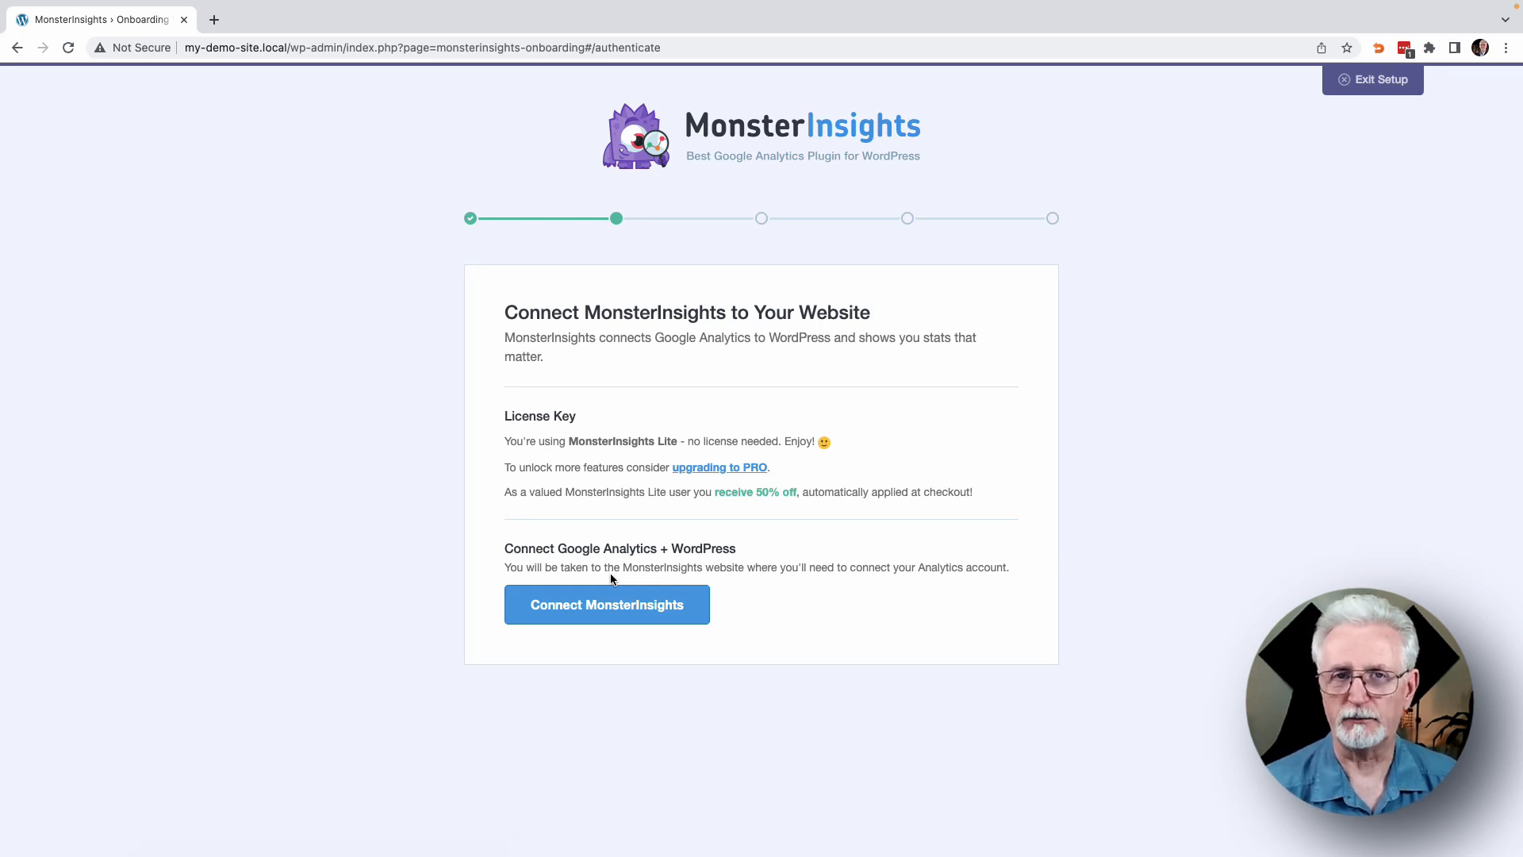
{"action": "left_click", "coordinate": [606, 604]}
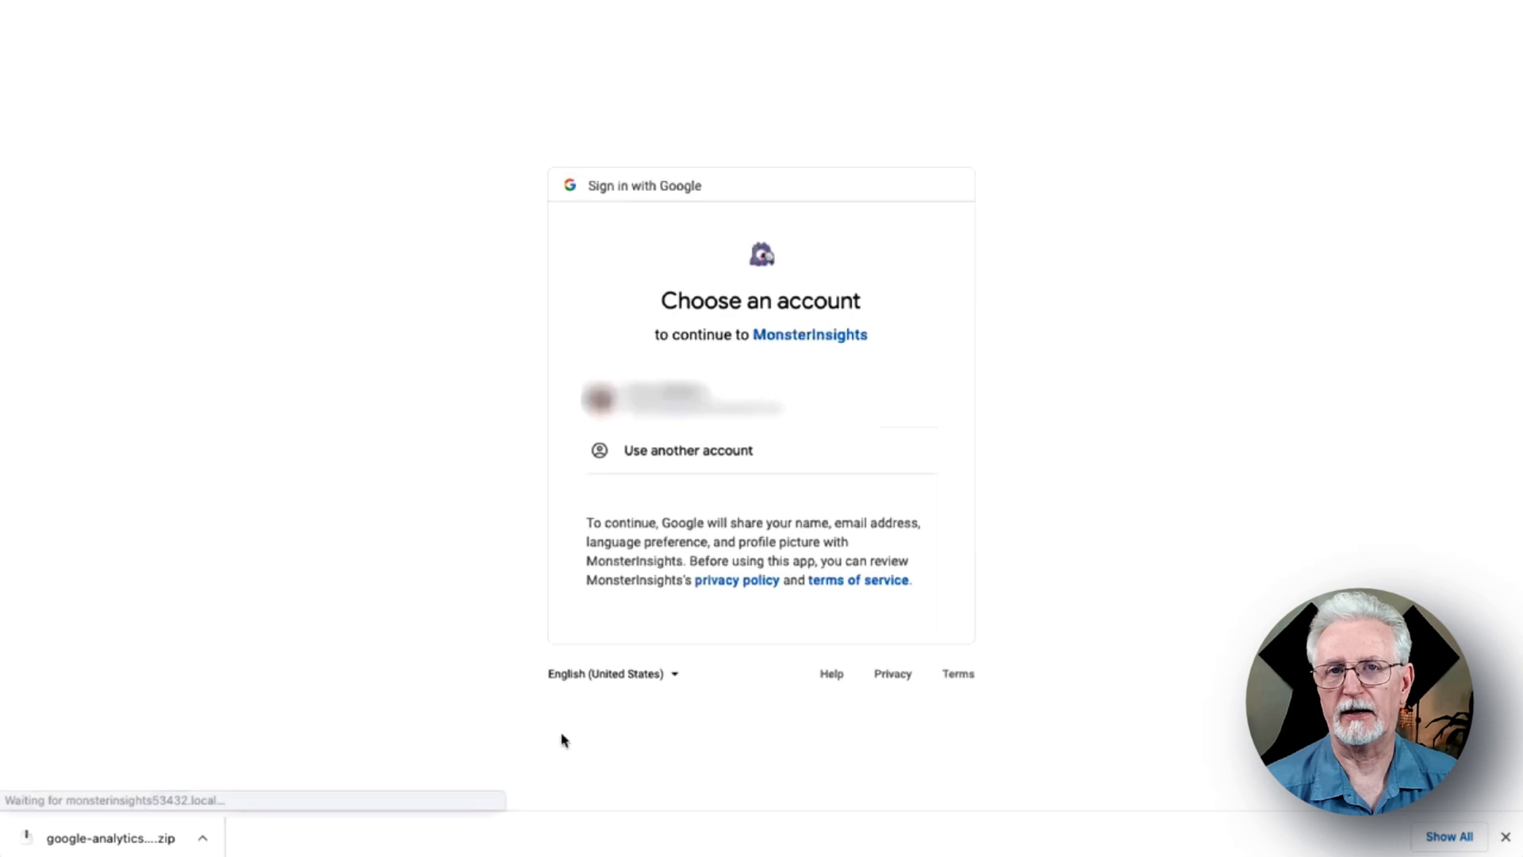
Allow Google account access and complete the connection to 'My Awesome Website - GA4'.
{"action": "left_click", "coordinate": [683, 400]}
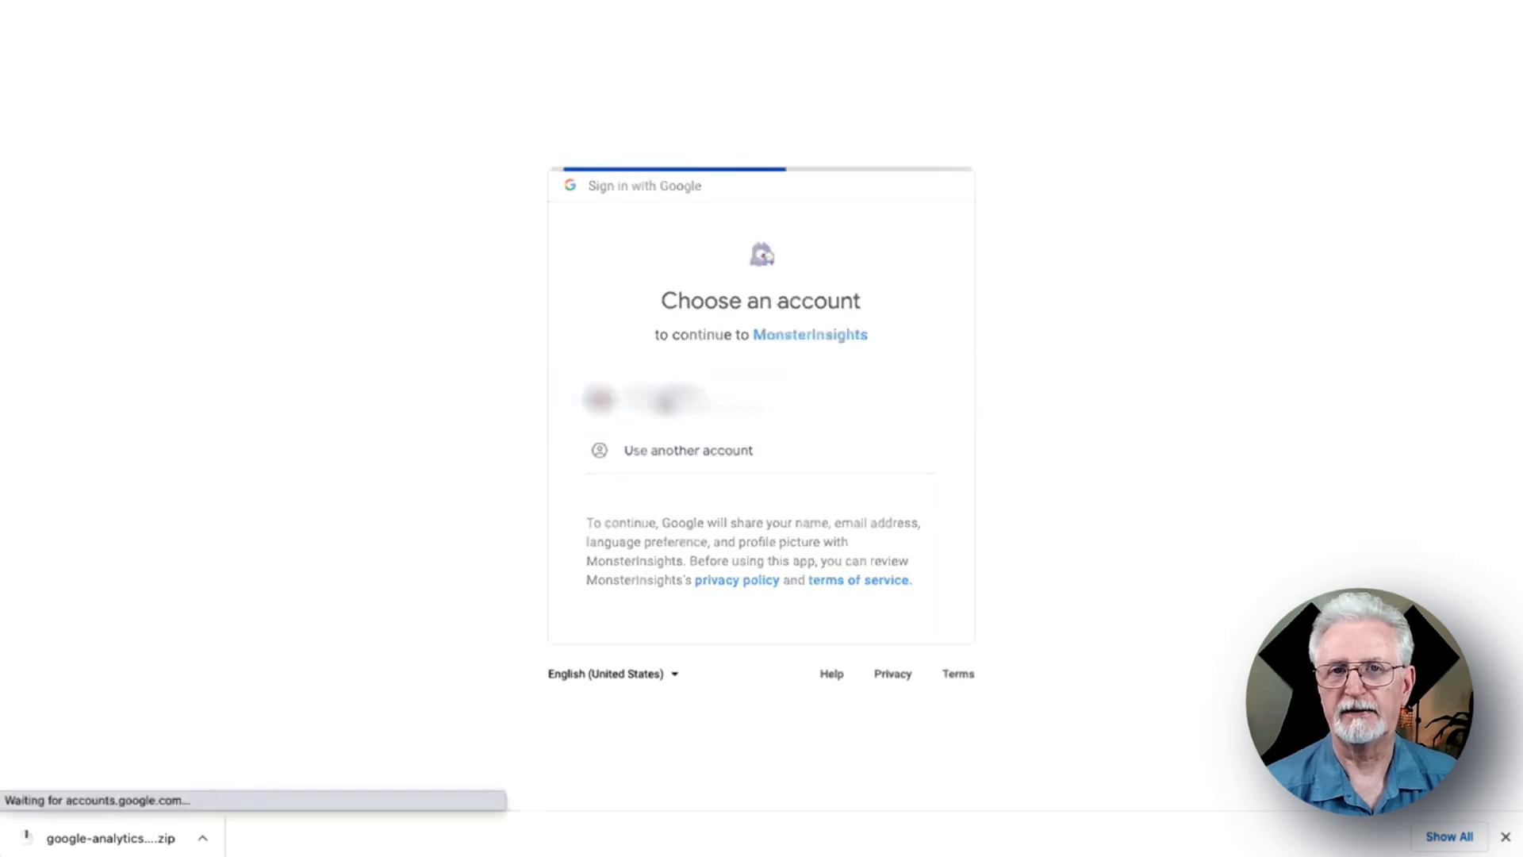
{"action": "left_click", "coordinate": [673, 399]}
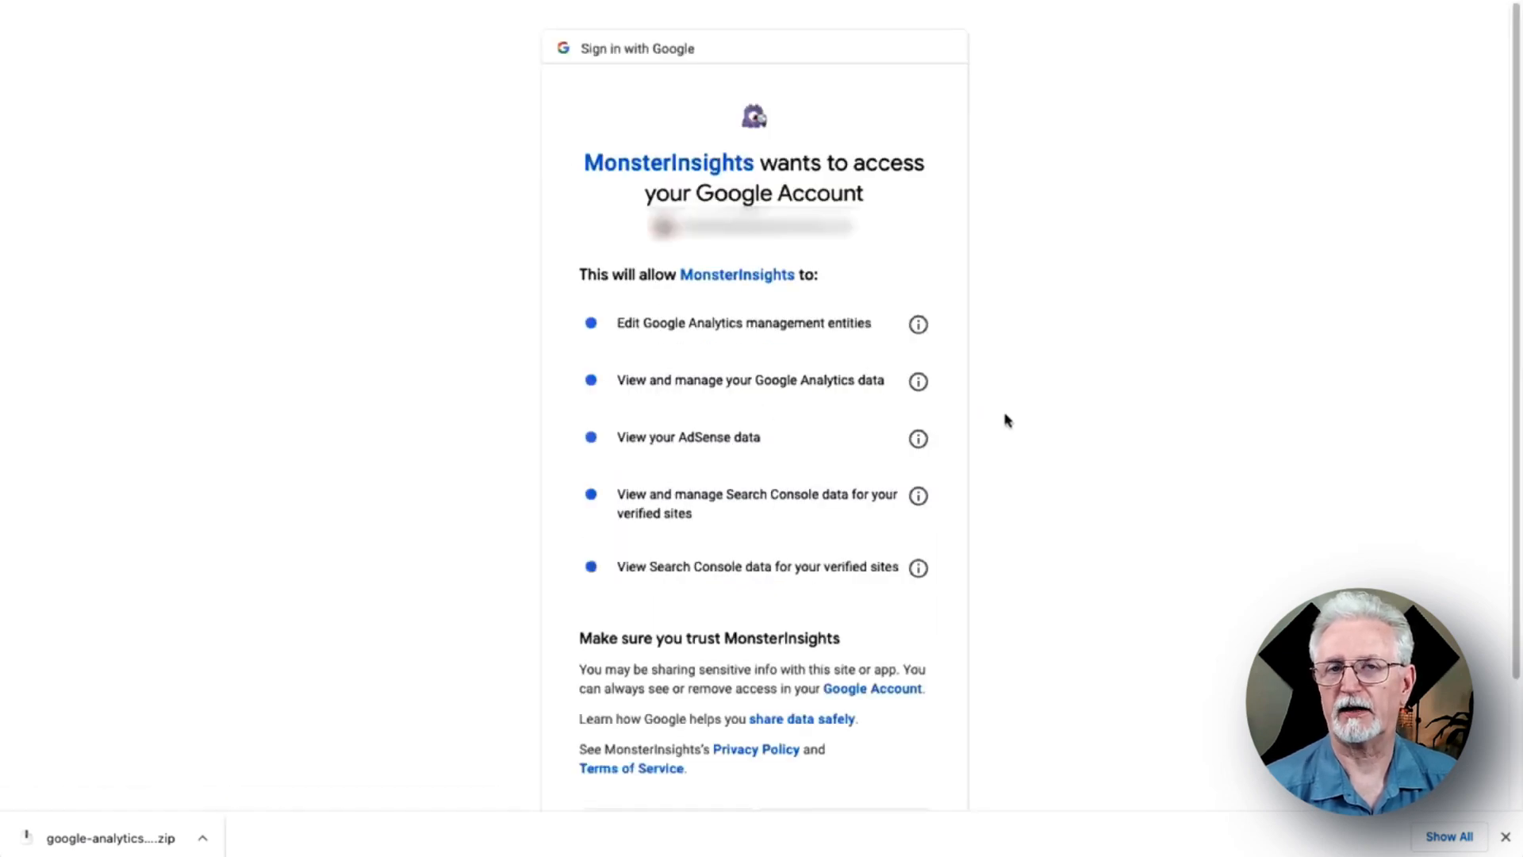
{"action": "scroll", "scroll_direction": "down", "scroll_amount": 3}
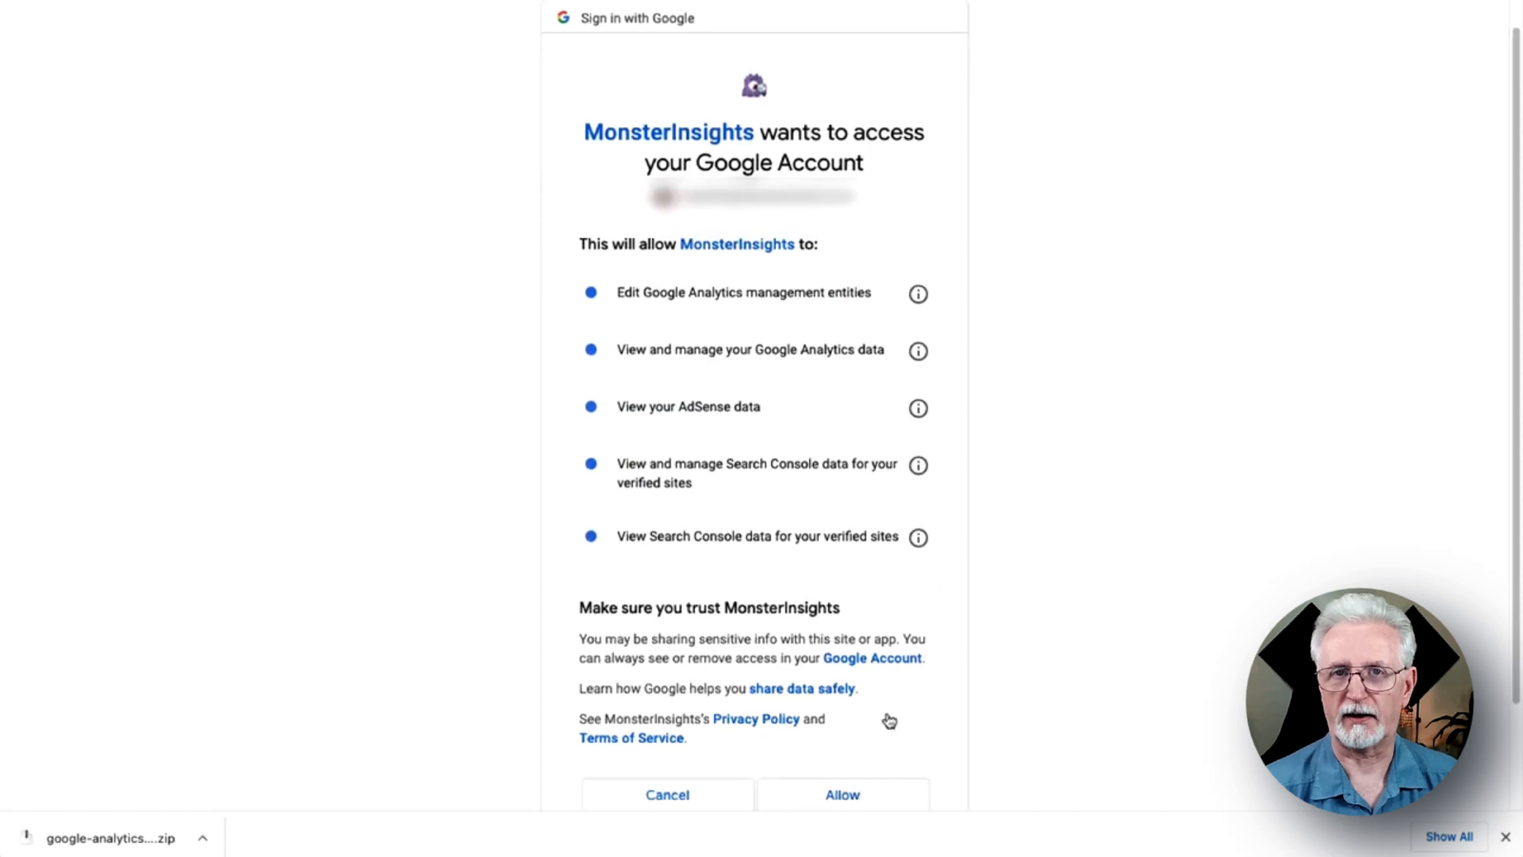
{"action": "left_click", "coordinate": [840, 793]}
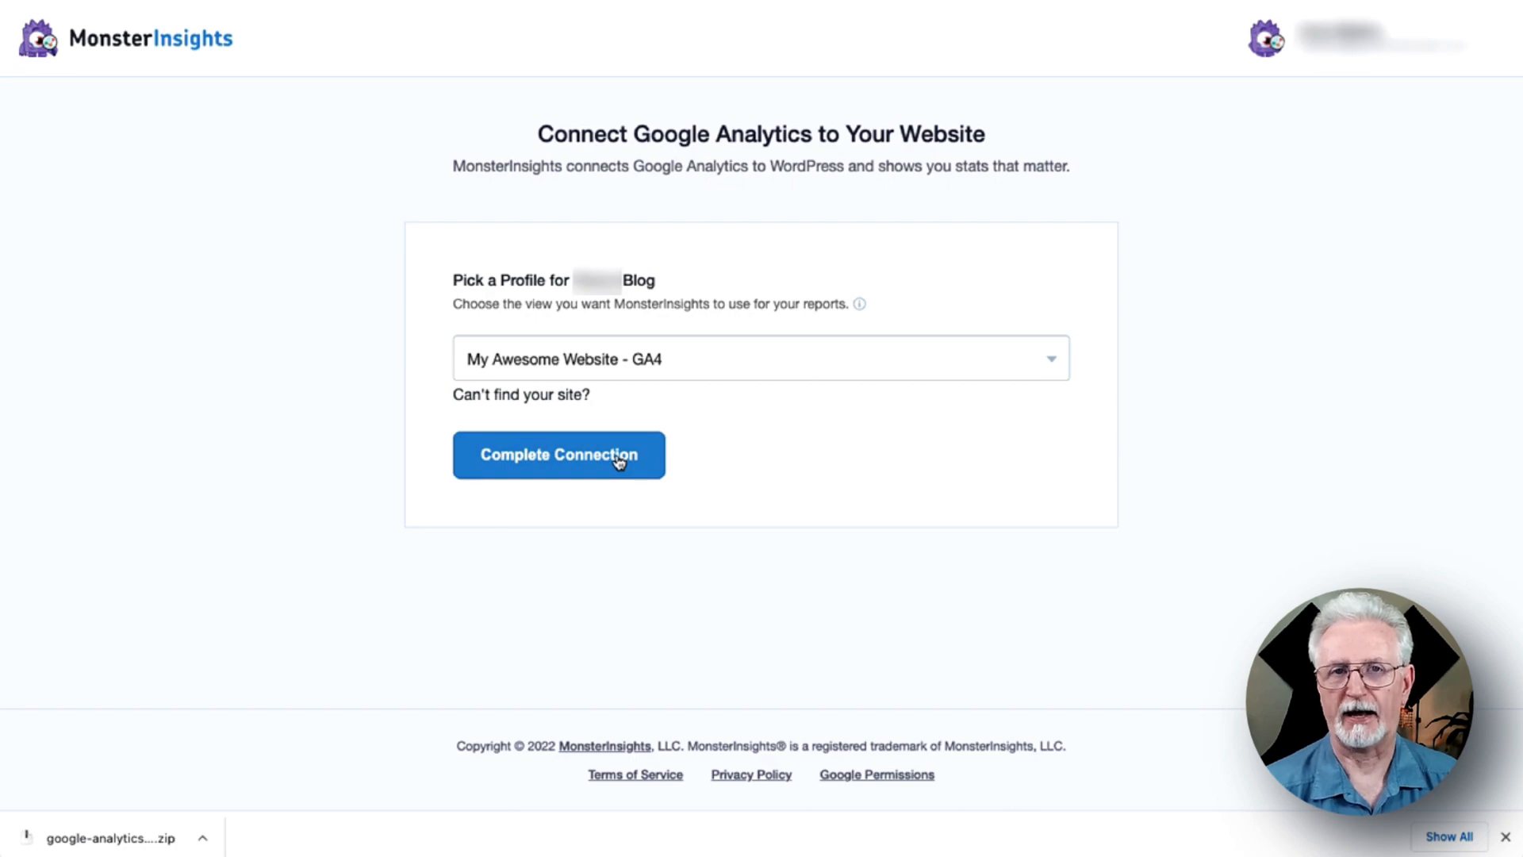
{"action": "left_click", "coordinate": [559, 454]}
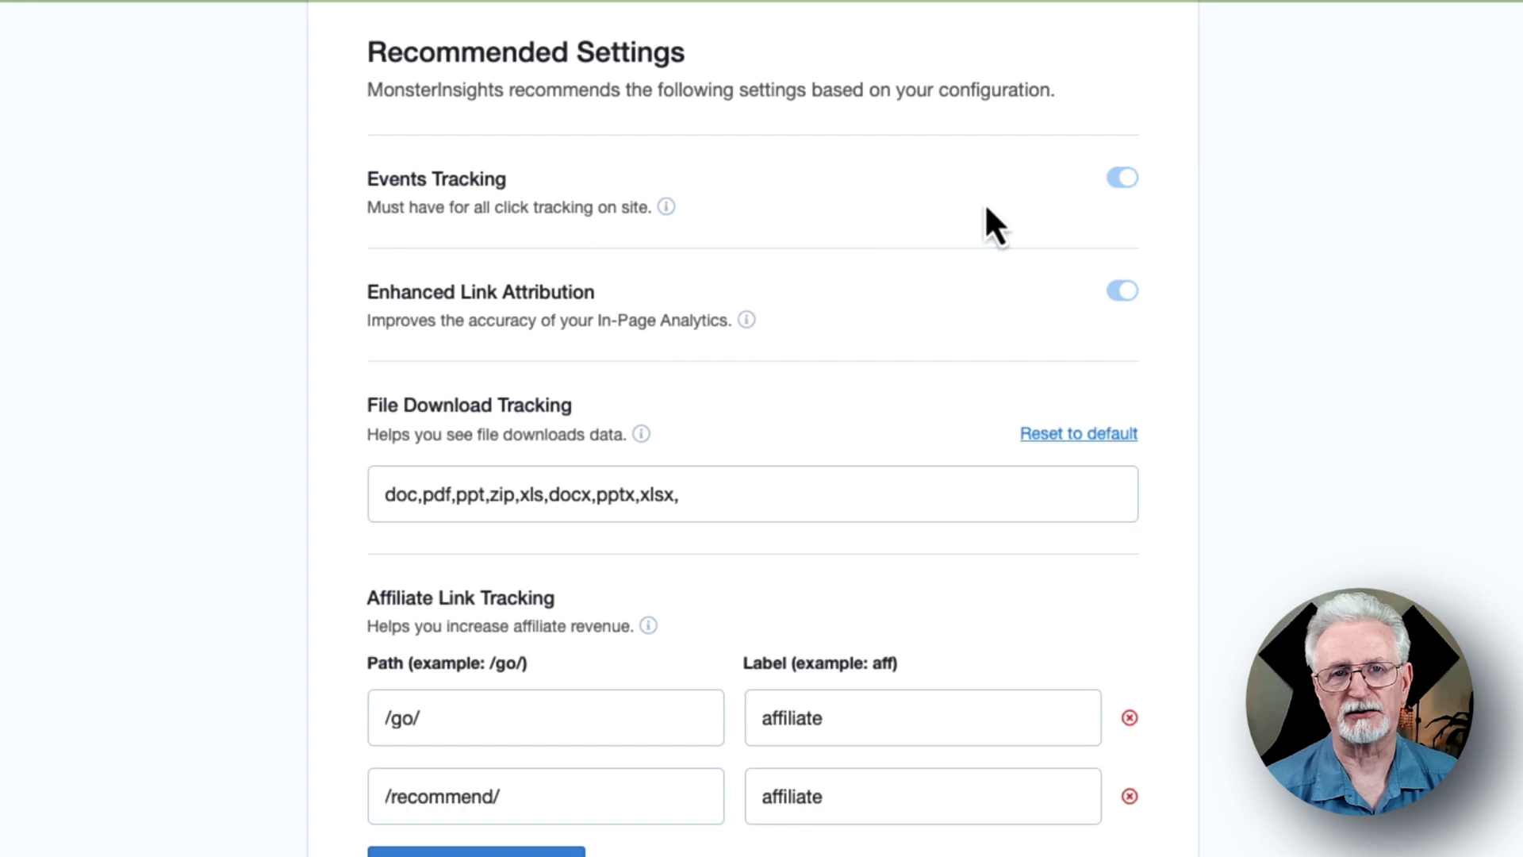
{"action": "mouse_move", "coordinate": [1093, 219]}
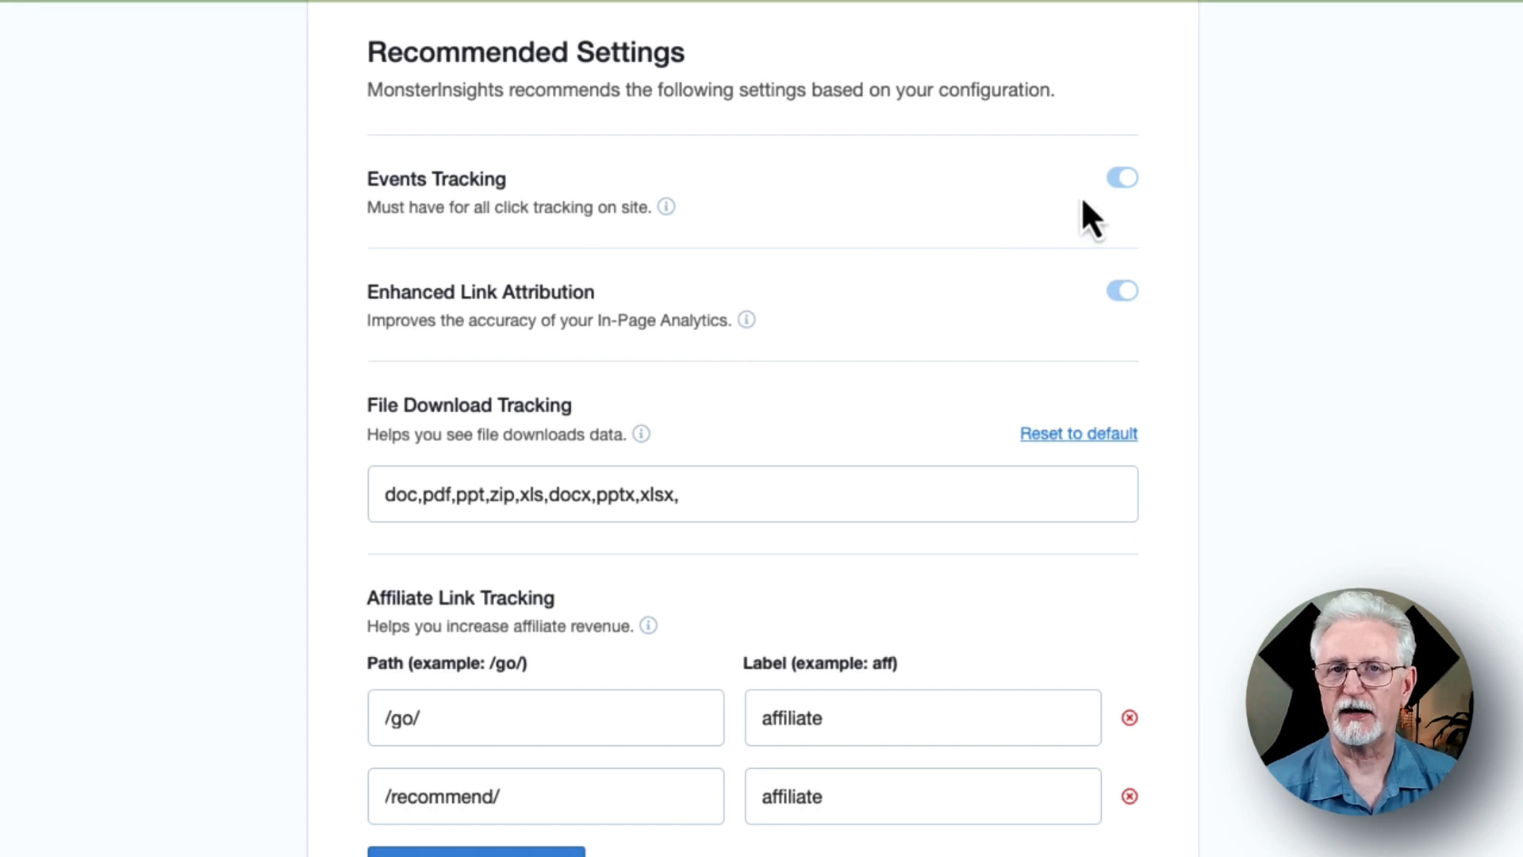
{"action": "mouse_move", "coordinate": [1110, 345]}
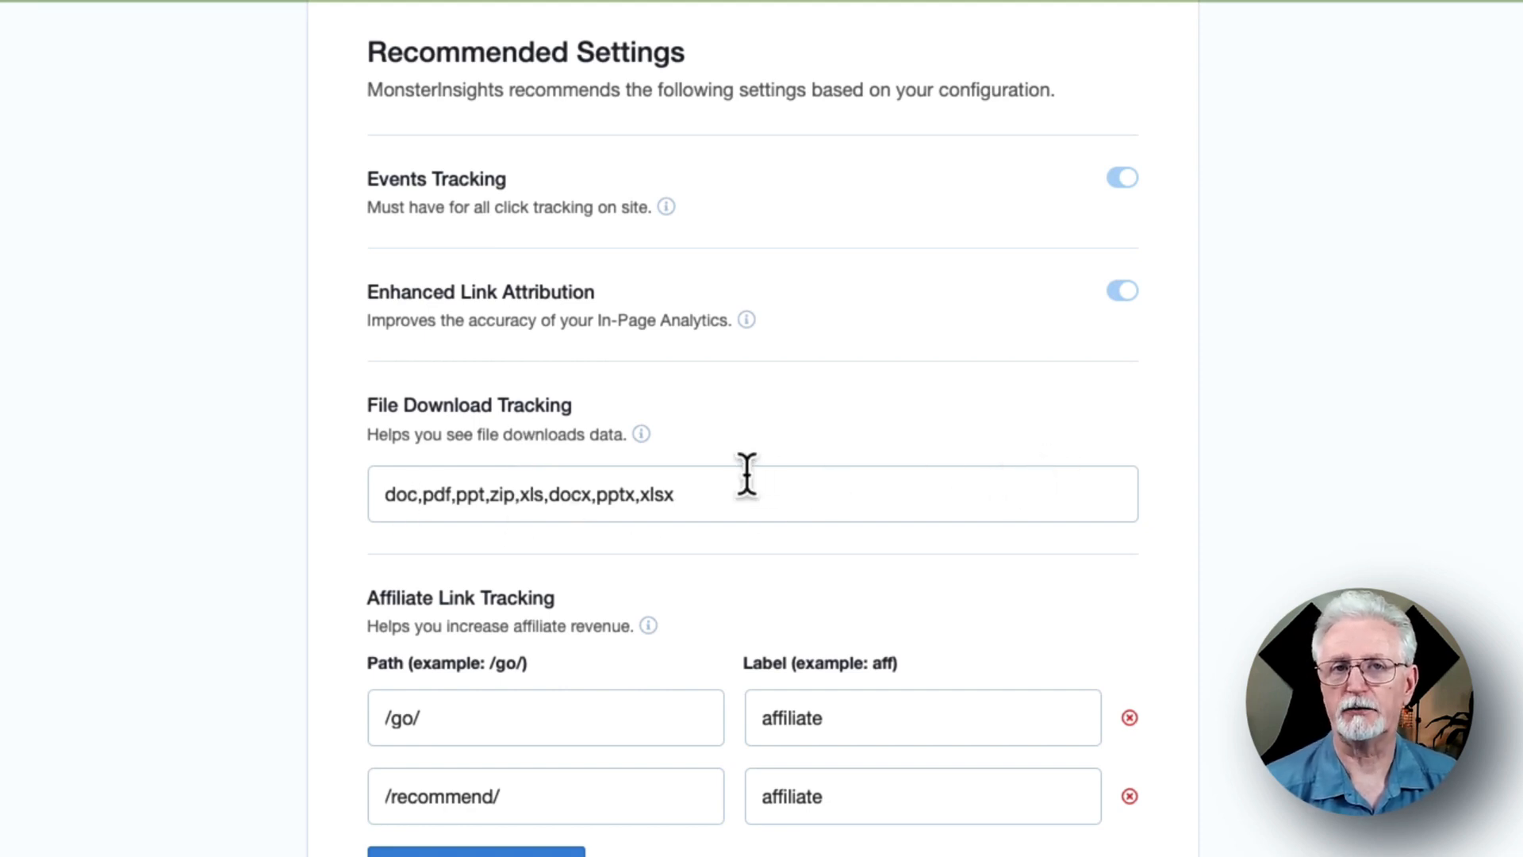
Drop the trailing comma from download file types, enable the MonsterInsights badge, and save.
{"action": "scroll", "scroll_direction": "down", "scroll_amount": 3}
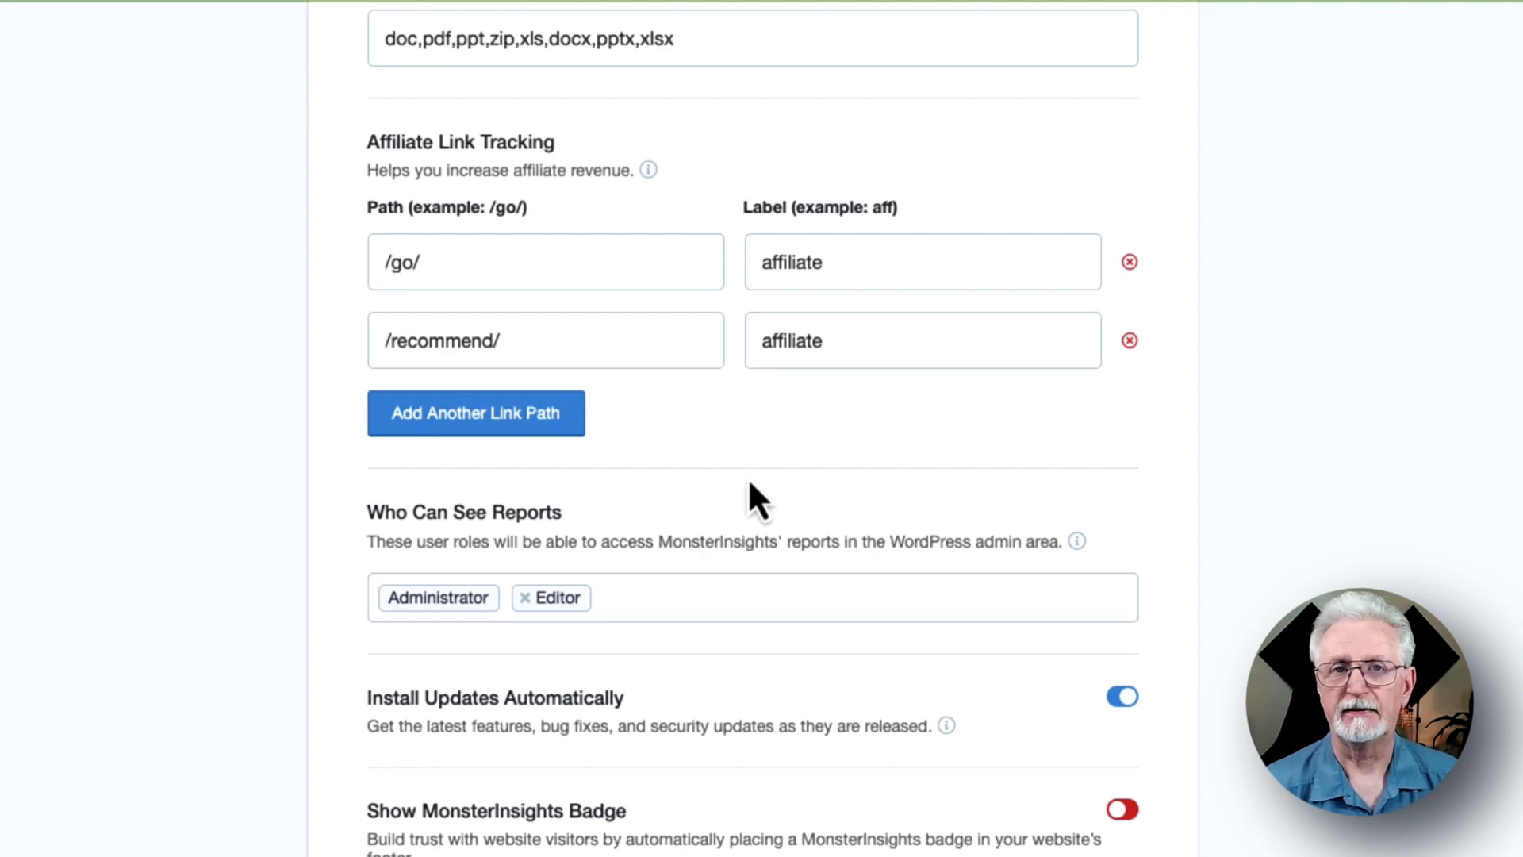
{"action": "mouse_move", "coordinate": [709, 520]}
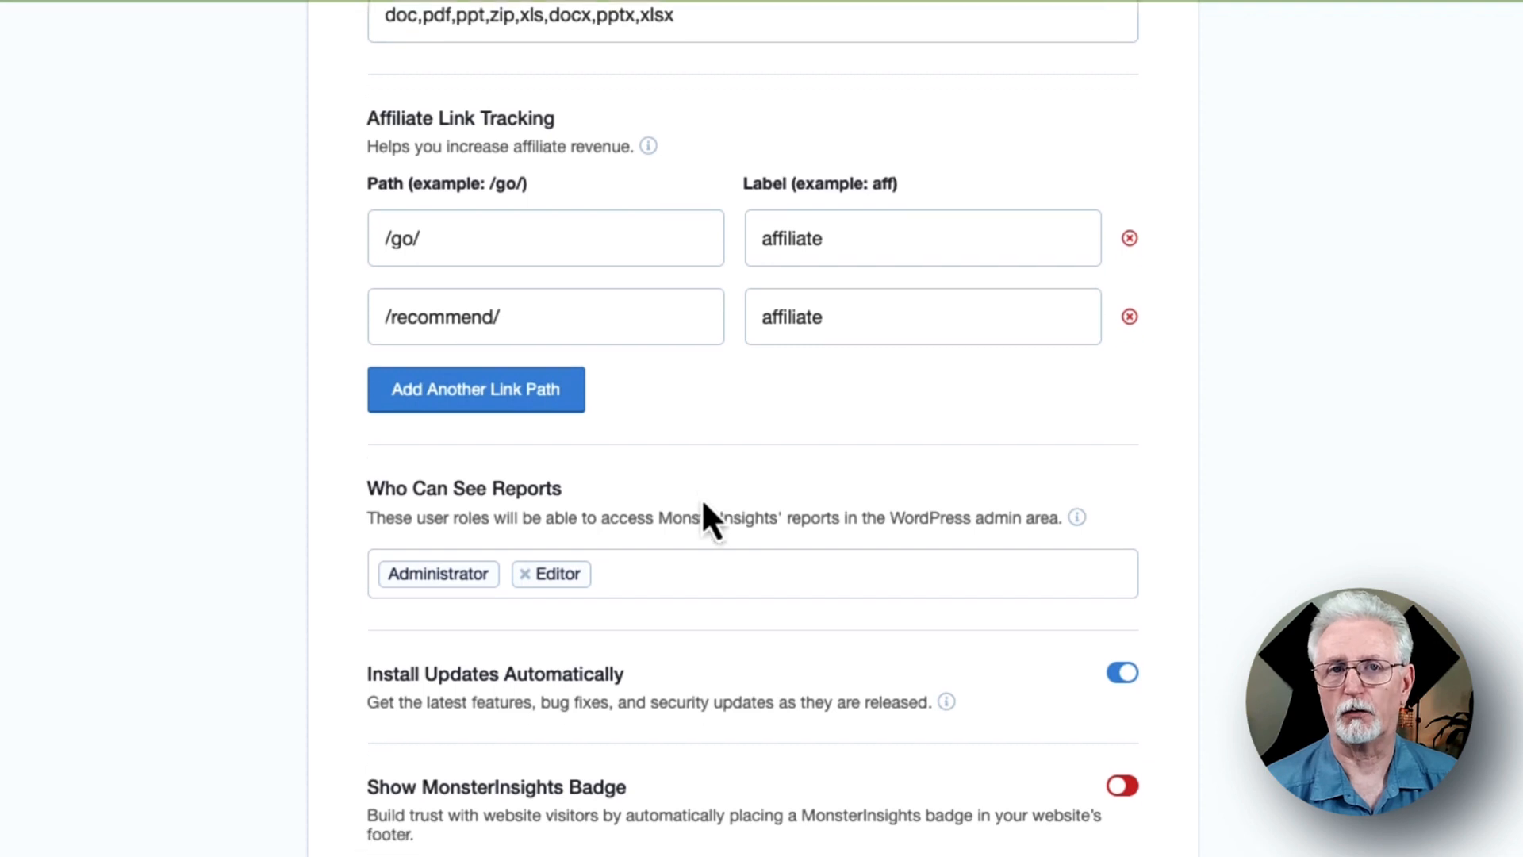
{"action": "scroll", "scroll_direction": "down", "scroll_amount": 3}
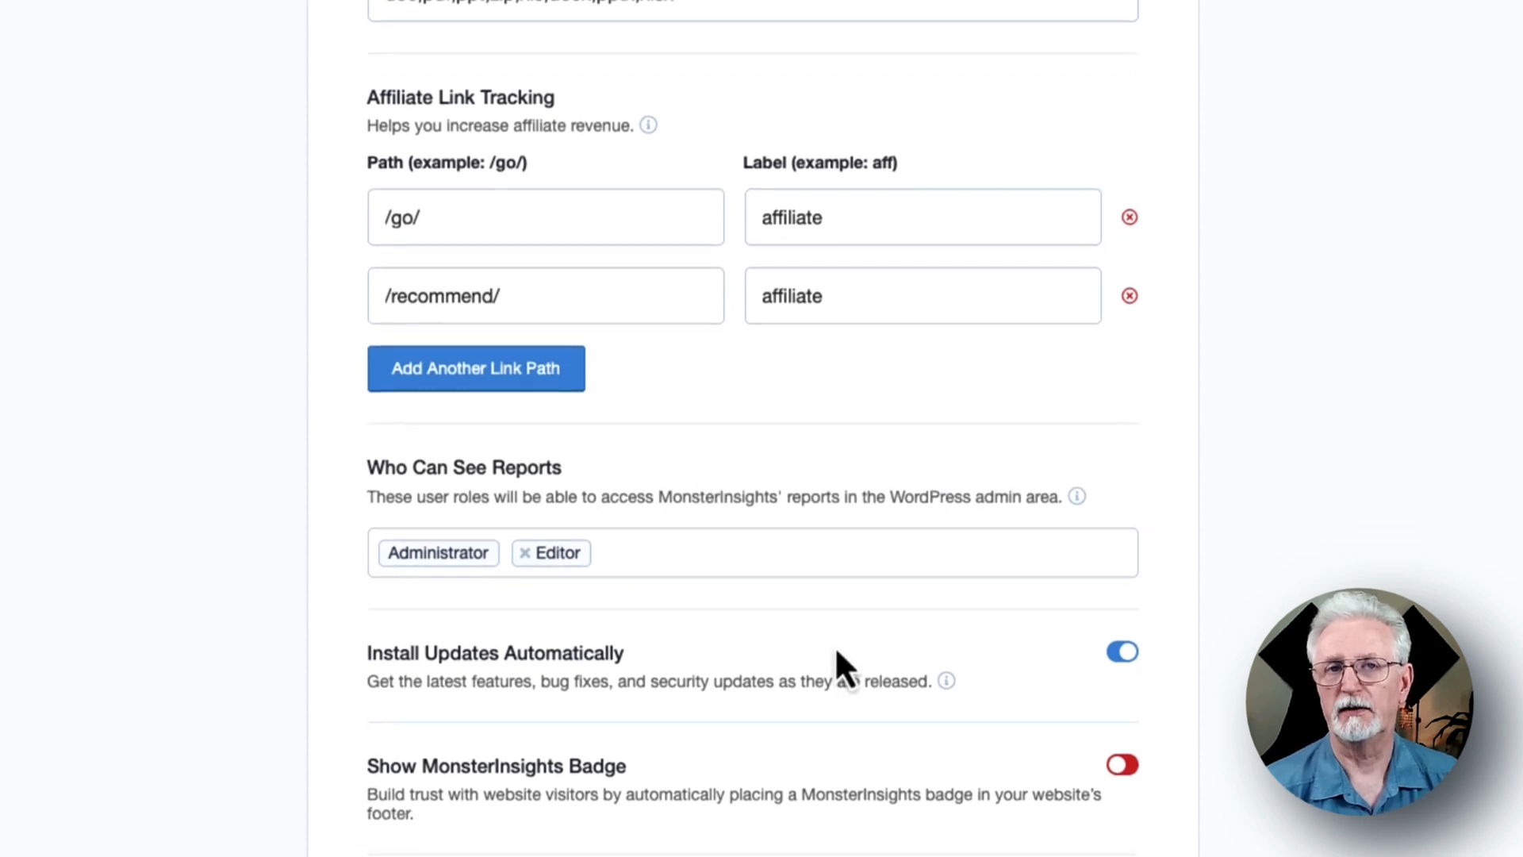
{"action": "scroll", "scroll_direction": "down", "scroll_amount": 3}
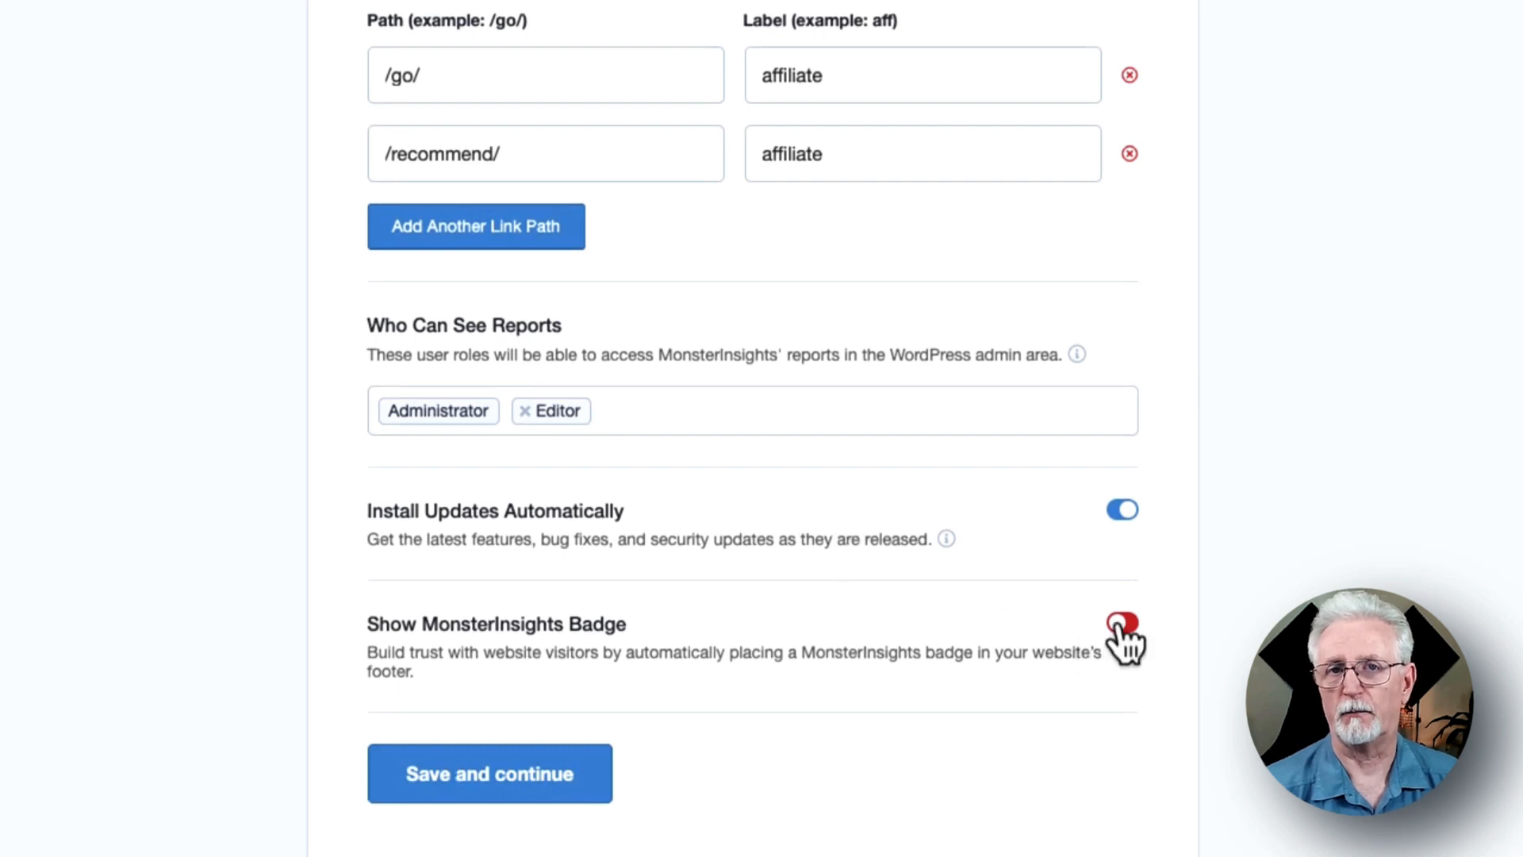
{"action": "left_click", "coordinate": [1122, 623]}
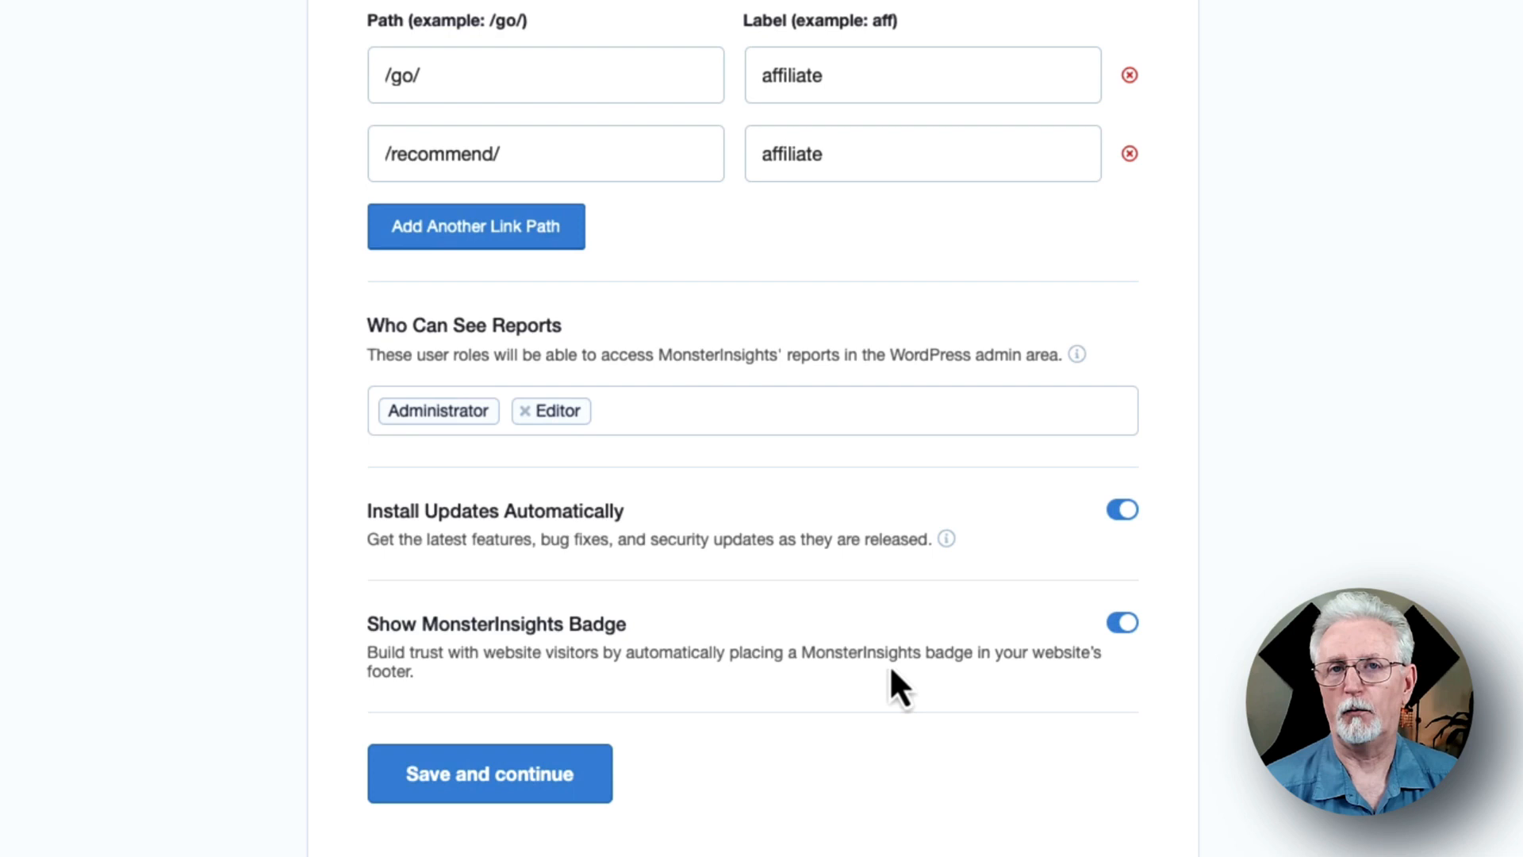
{"action": "mouse_move", "coordinate": [796, 694]}
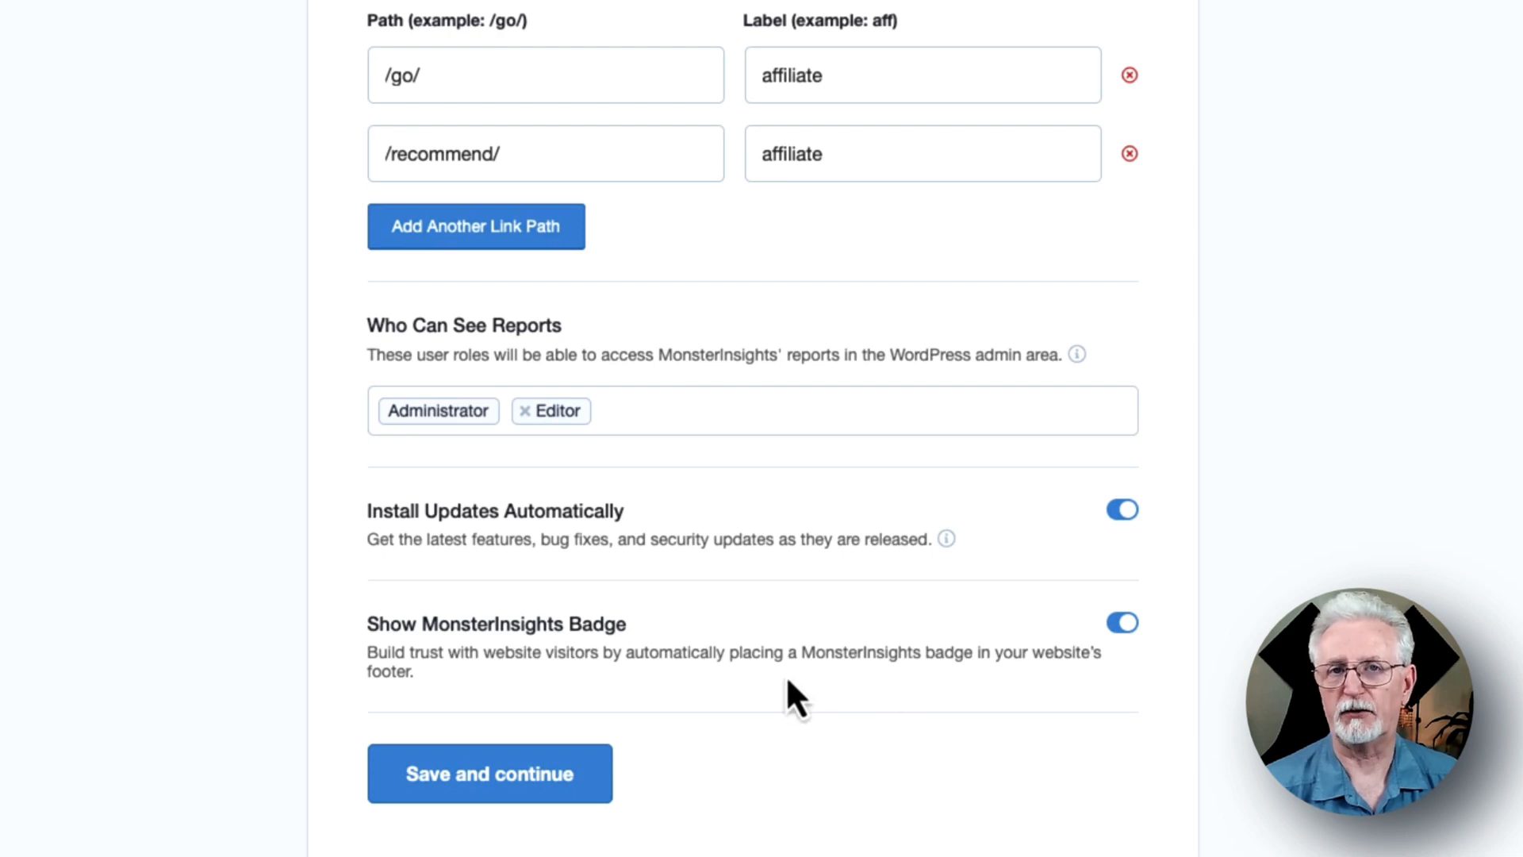
{"action": "left_click", "coordinate": [490, 773]}
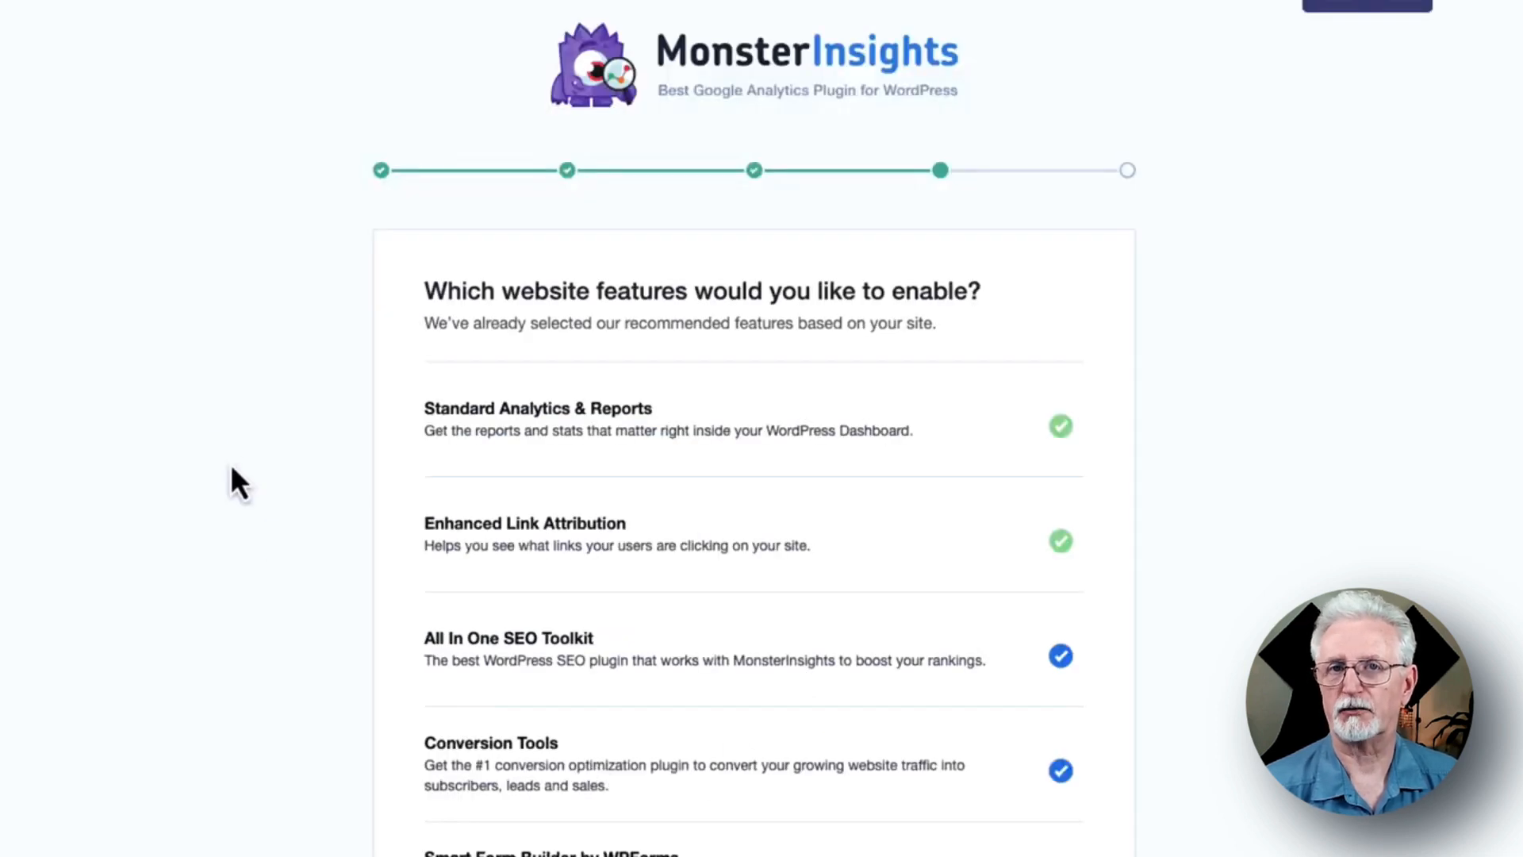
{"action": "mouse_move", "coordinate": [226, 434]}
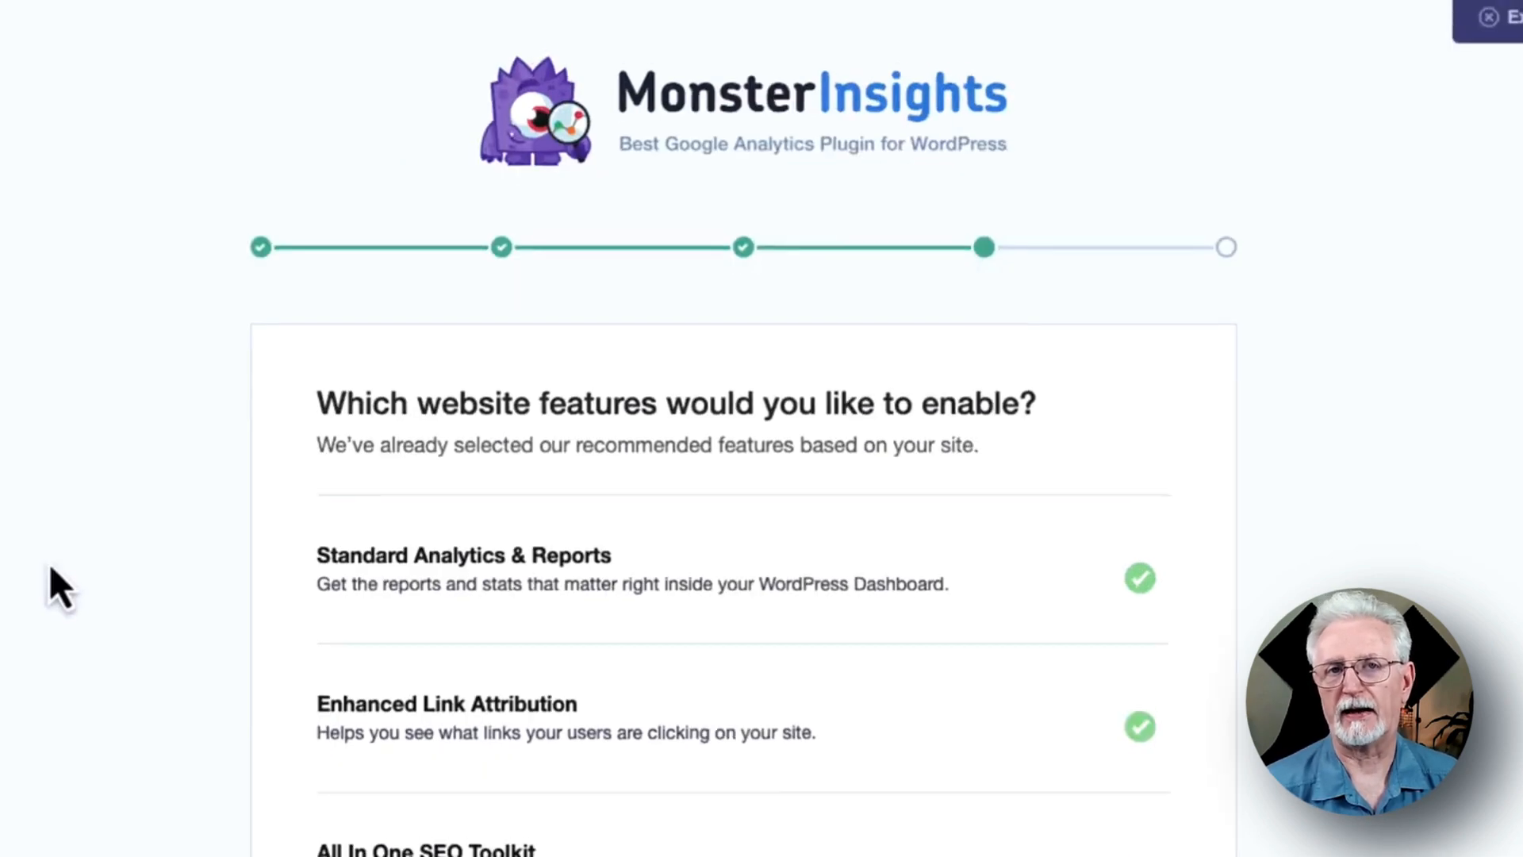
Tick Privacy Compliance Addon and Advanced Reports in the MonsterInsights features list.
{"action": "scroll", "scroll_direction": "down", "scroll_amount": 3}
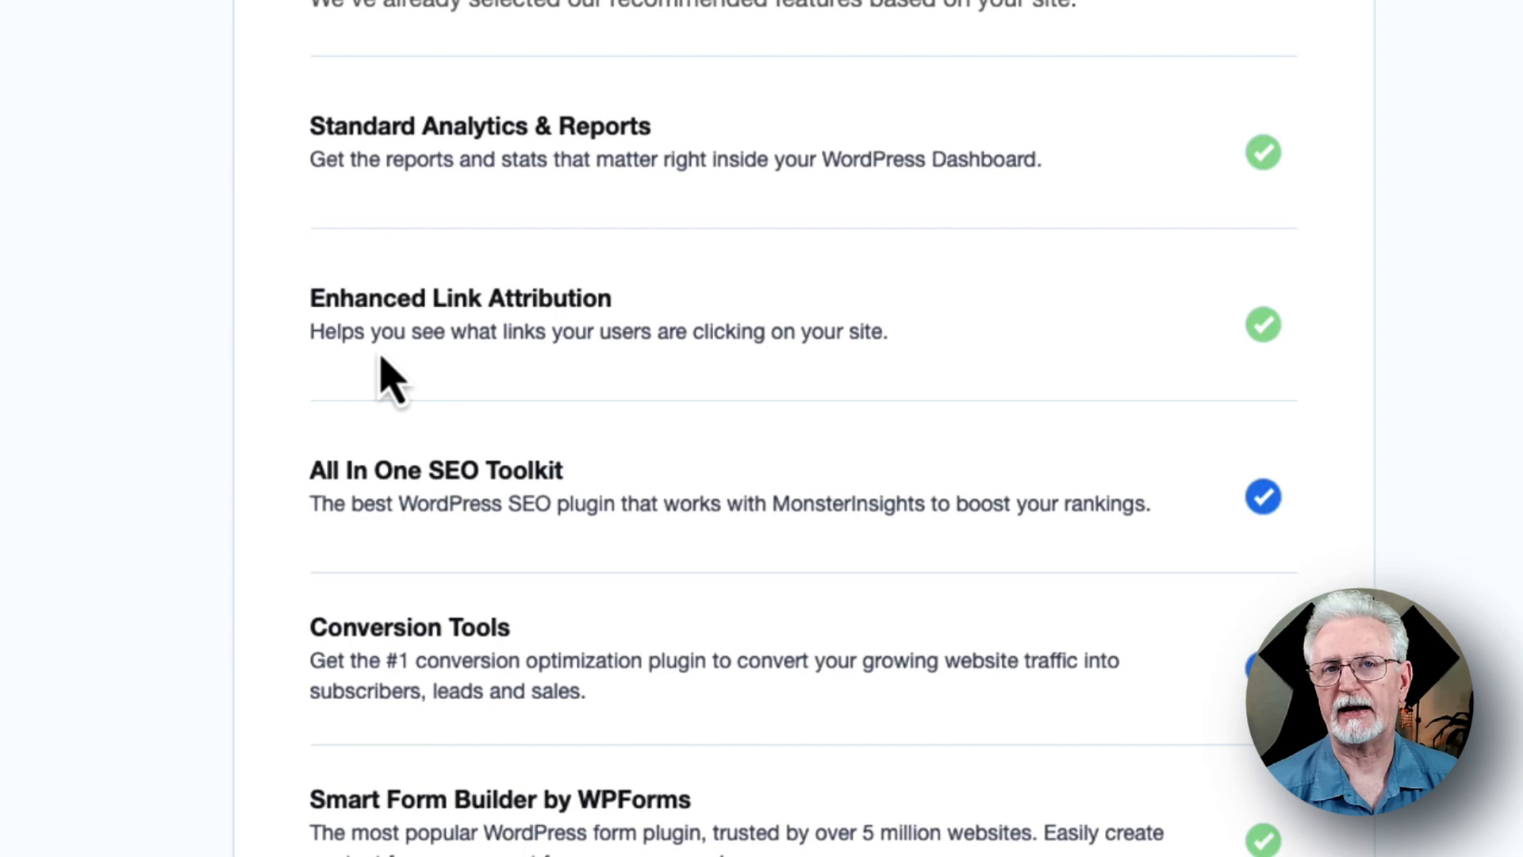
{"action": "scroll", "scroll_direction": "down", "scroll_amount": 3}
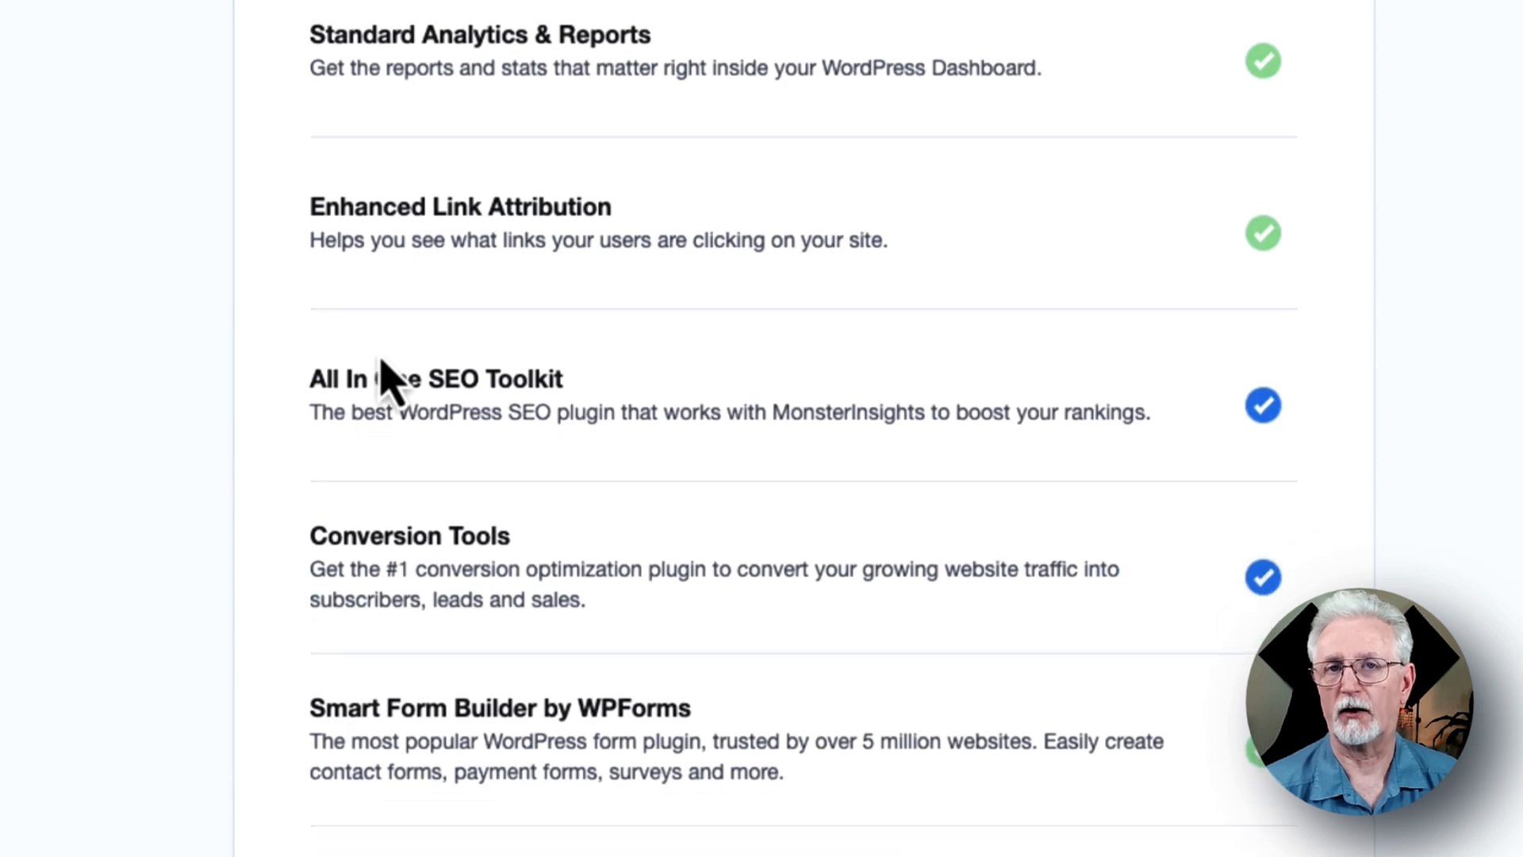
{"action": "scroll", "scroll_direction": "down", "scroll_amount": 3}
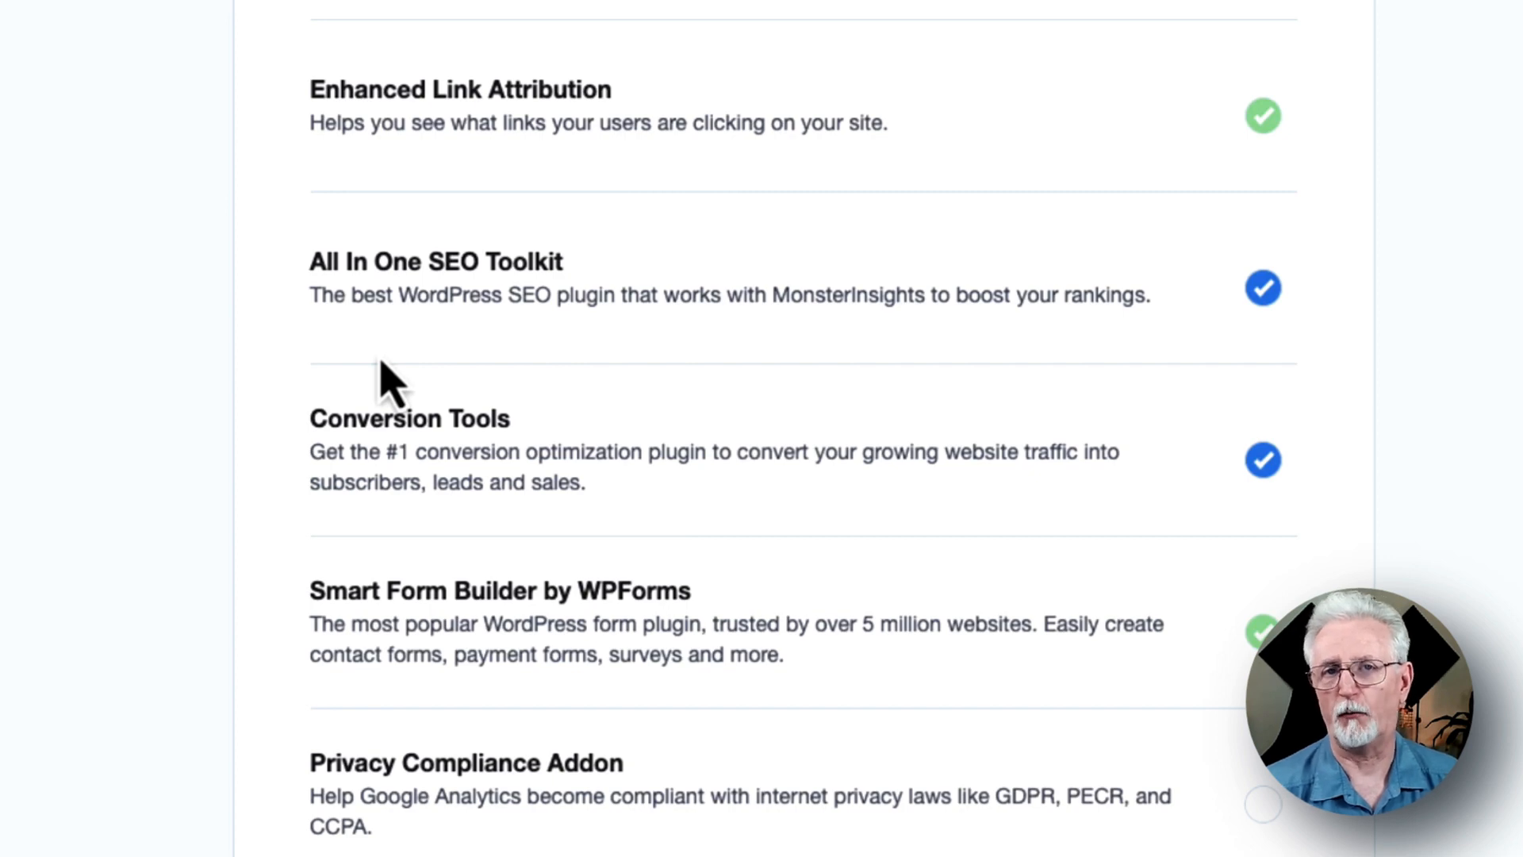
{"action": "scroll", "scroll_direction": "down", "scroll_amount": 3}
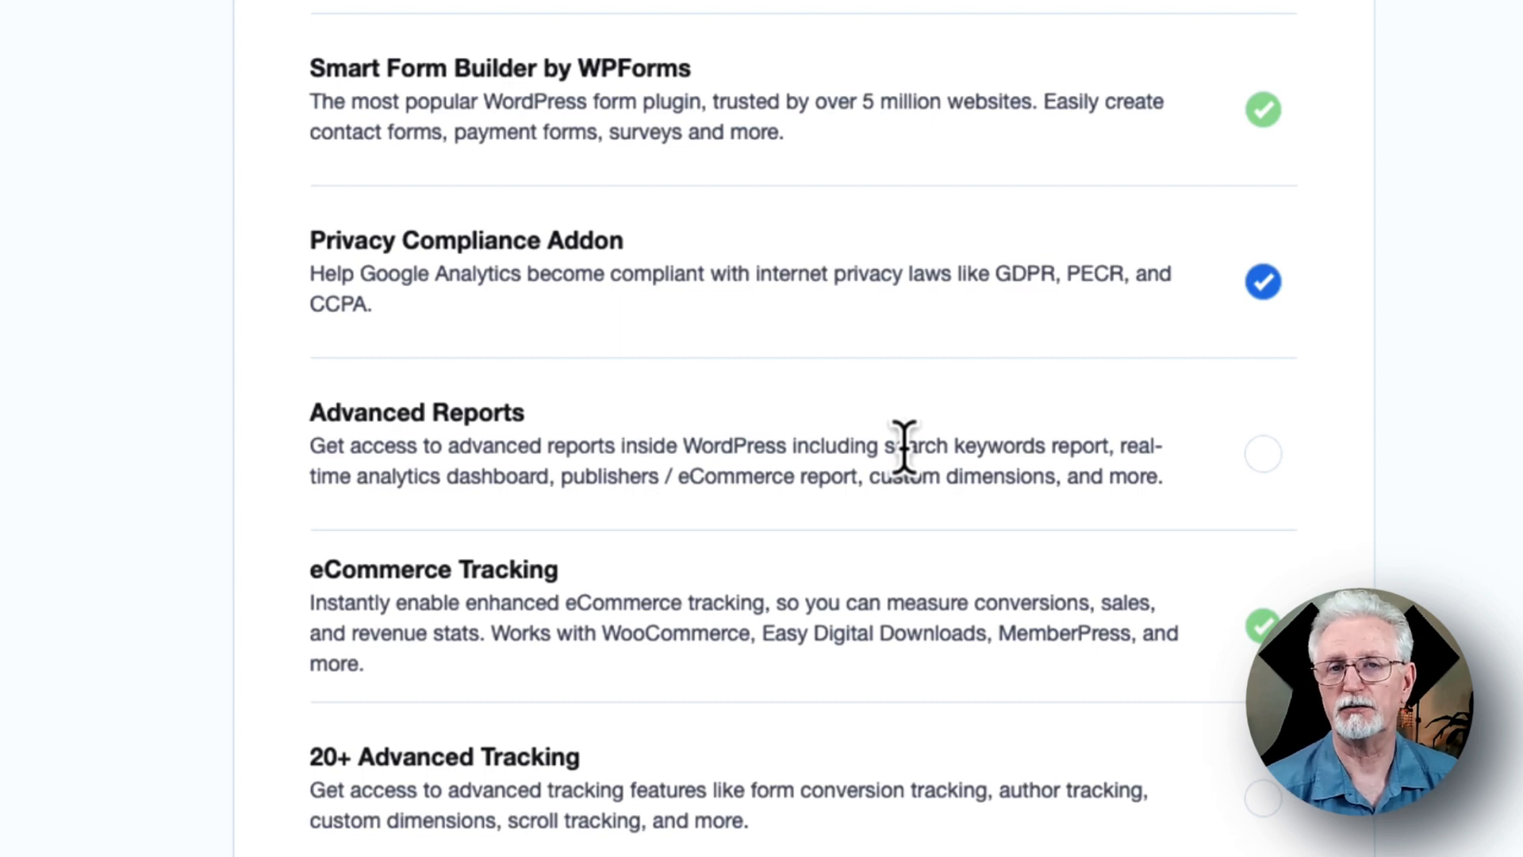
{"action": "mouse_move", "coordinate": [1299, 490]}
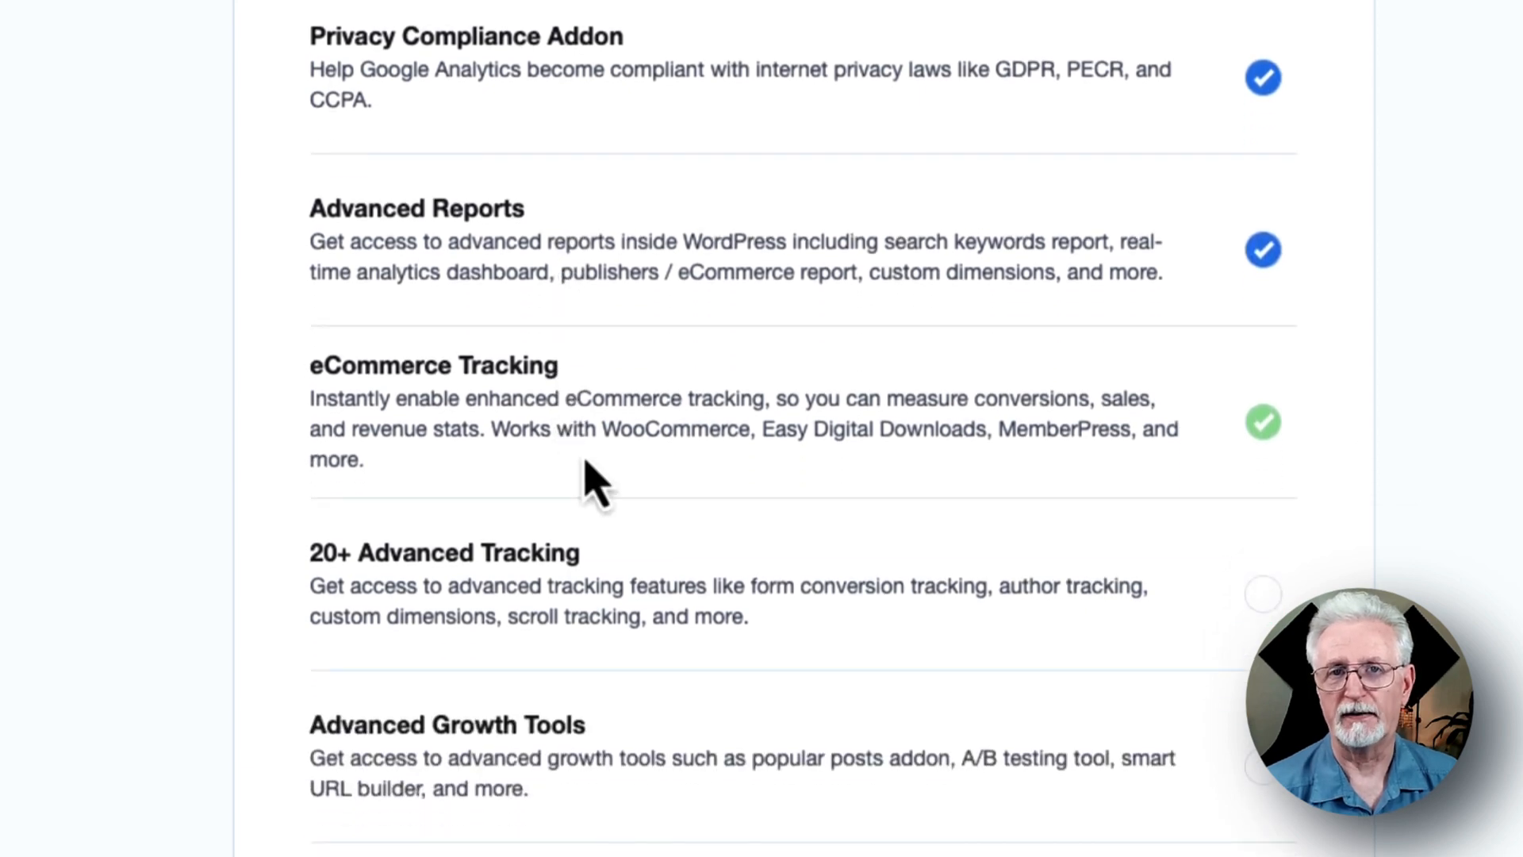
{"action": "mouse_move", "coordinate": [1090, 429]}
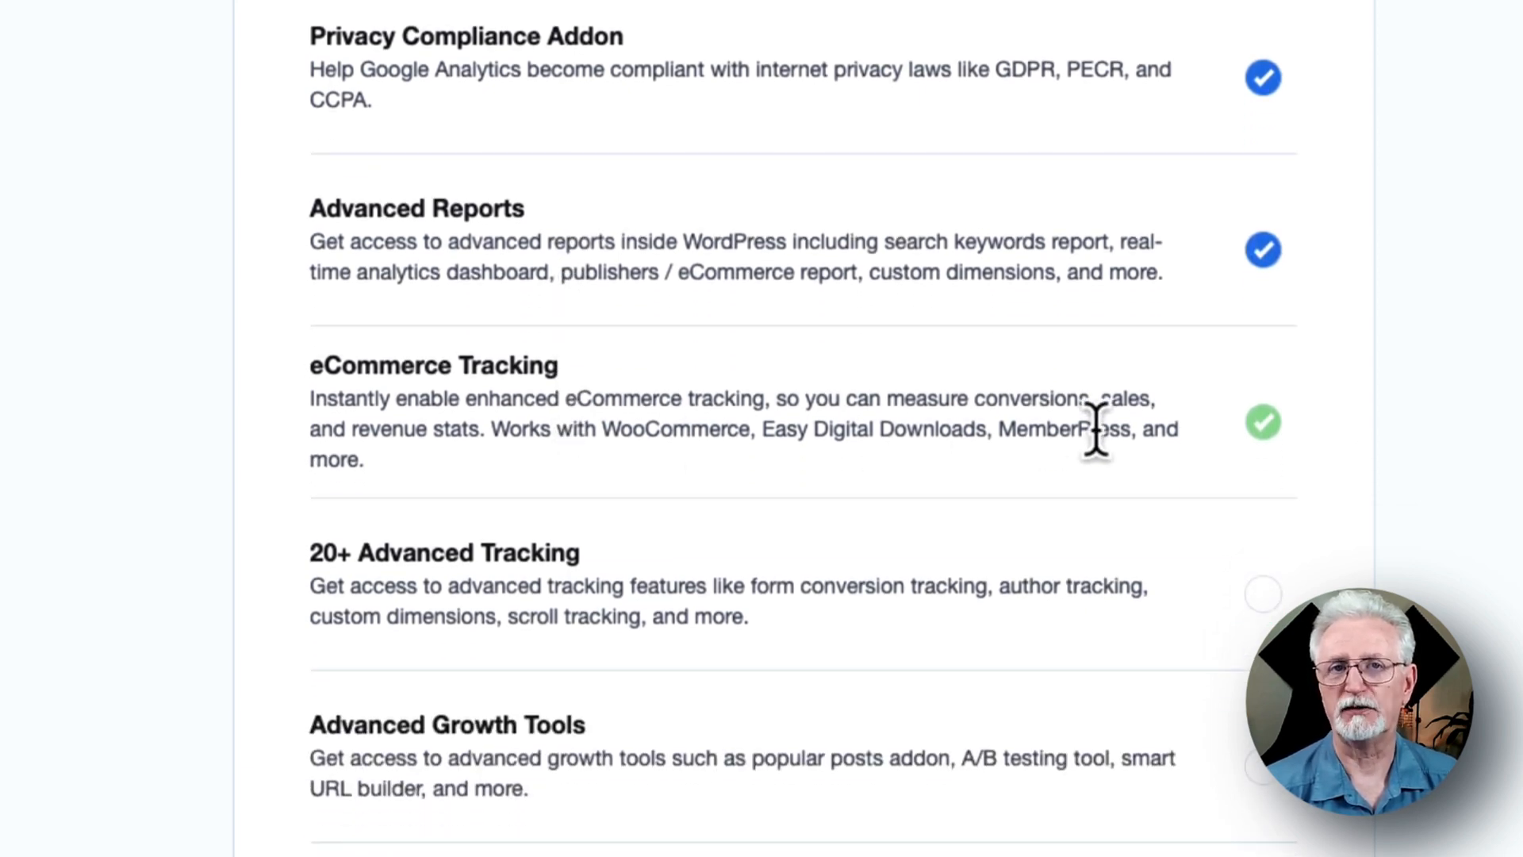
Tick 20+ Advanced Tracking, Advanced Growth Tools and Media Tracking, then continue.
{"action": "scroll", "scroll_direction": "down", "scroll_amount": 3}
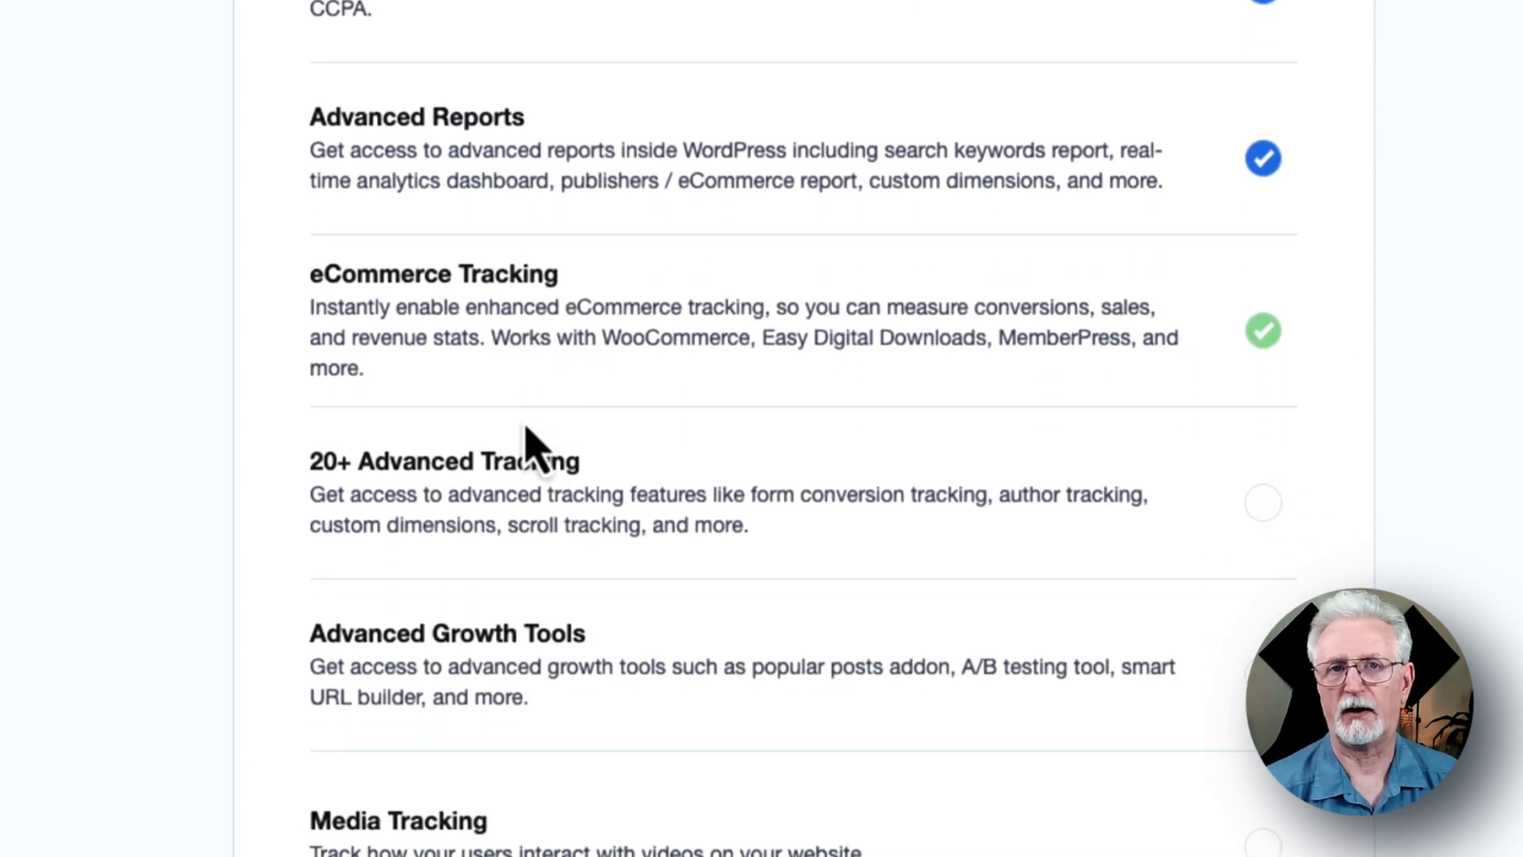
{"action": "left_click", "coordinate": [1262, 502]}
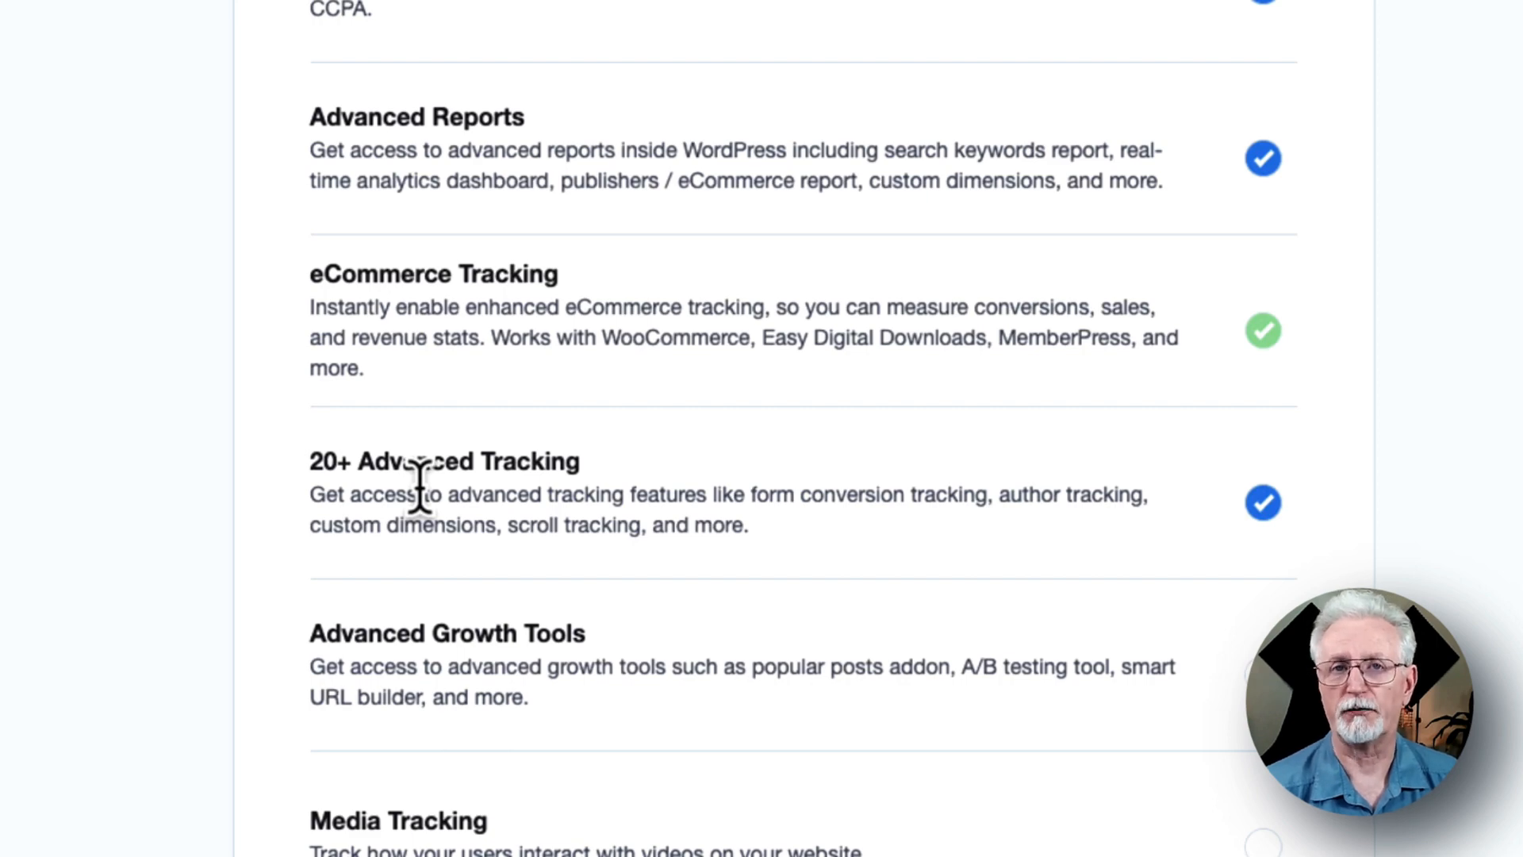
{"action": "mouse_move", "coordinate": [476, 622]}
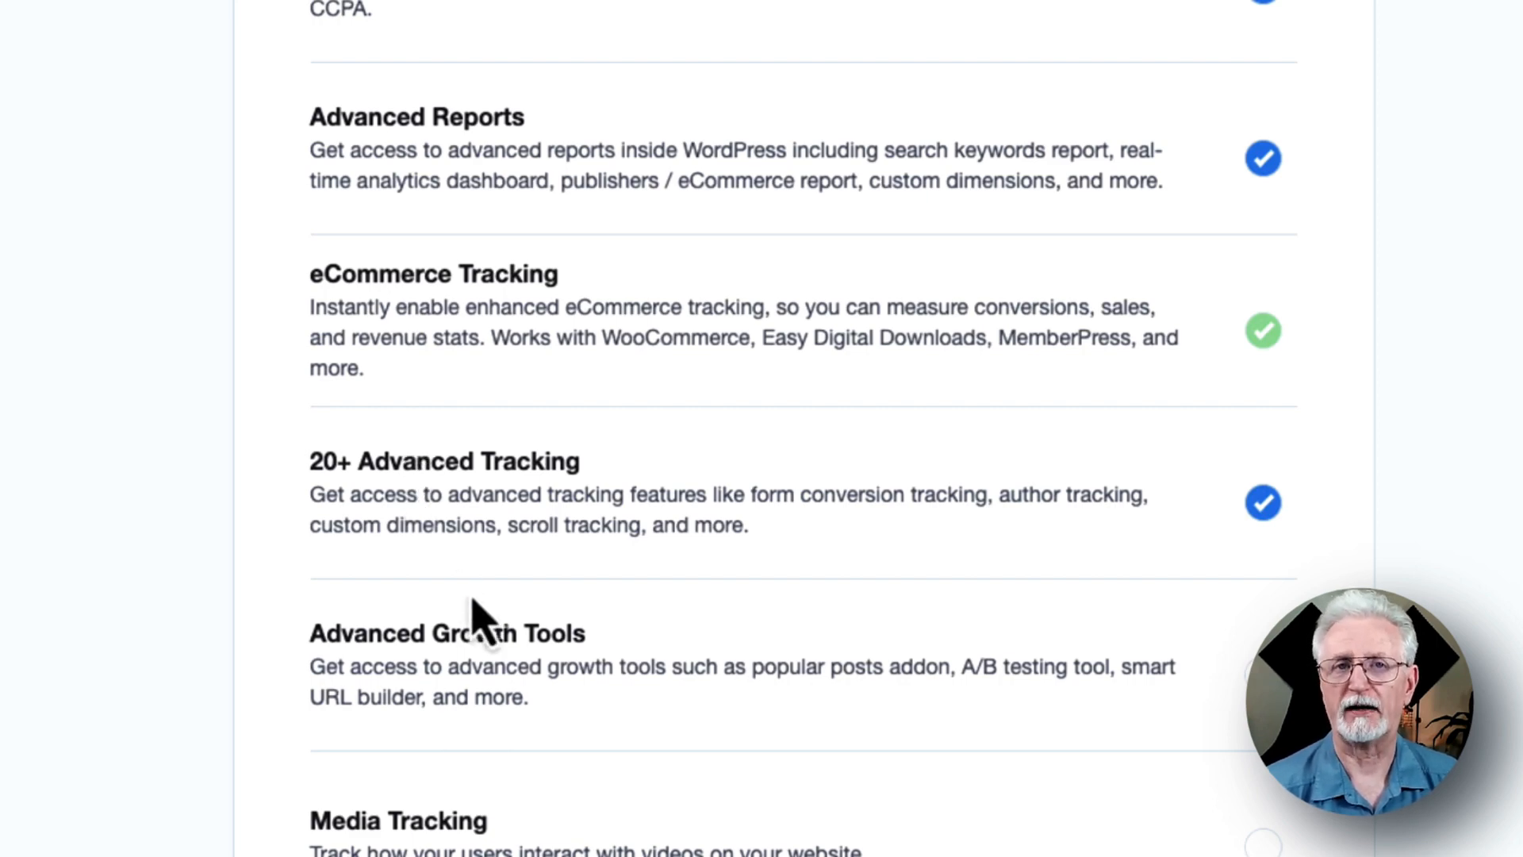
{"action": "mouse_move", "coordinate": [938, 752]}
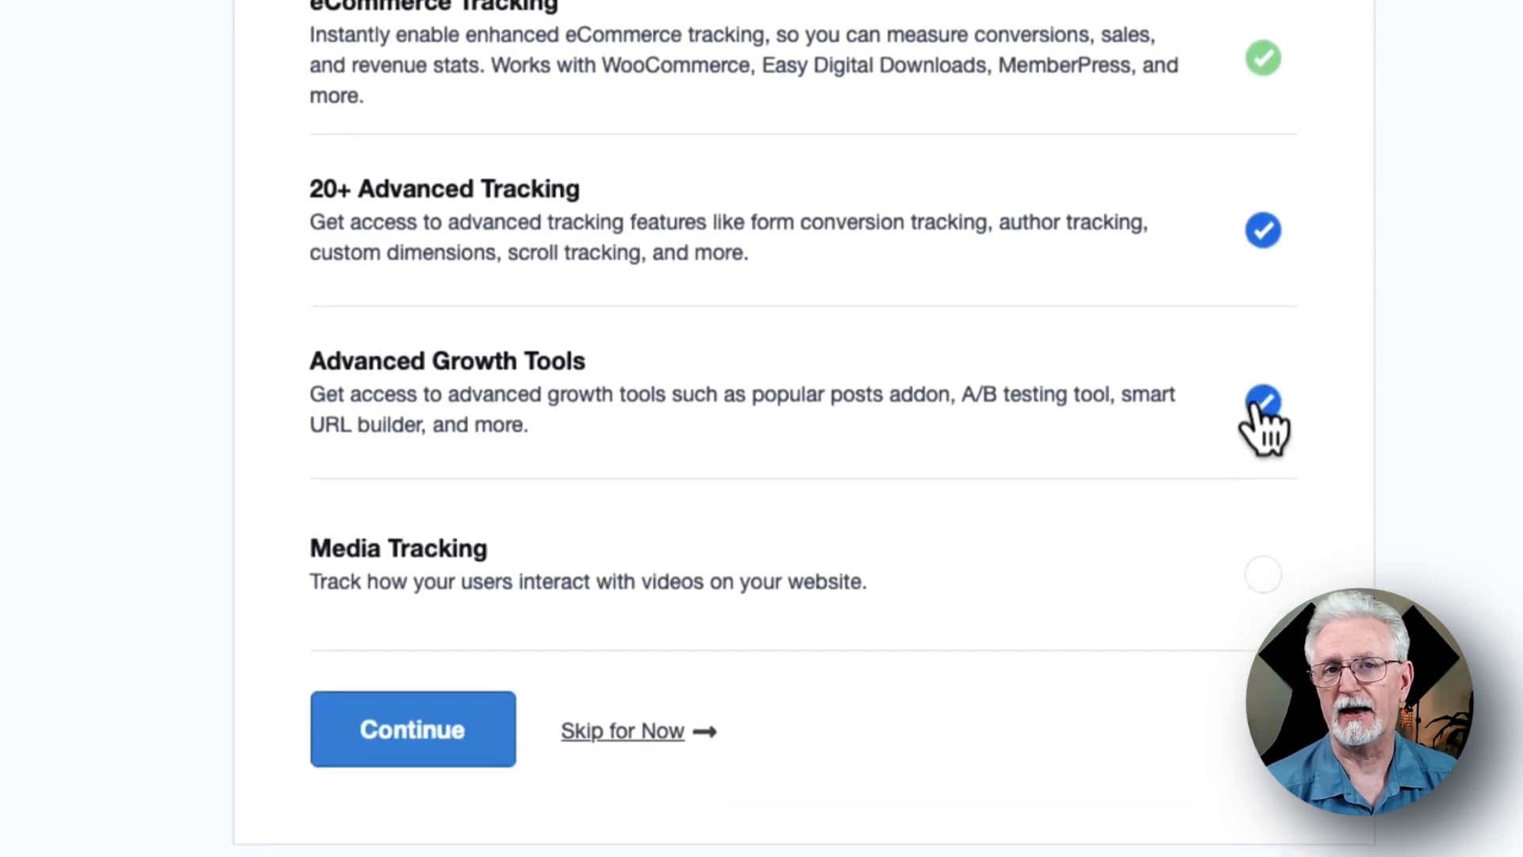
{"action": "mouse_move", "coordinate": [1262, 593]}
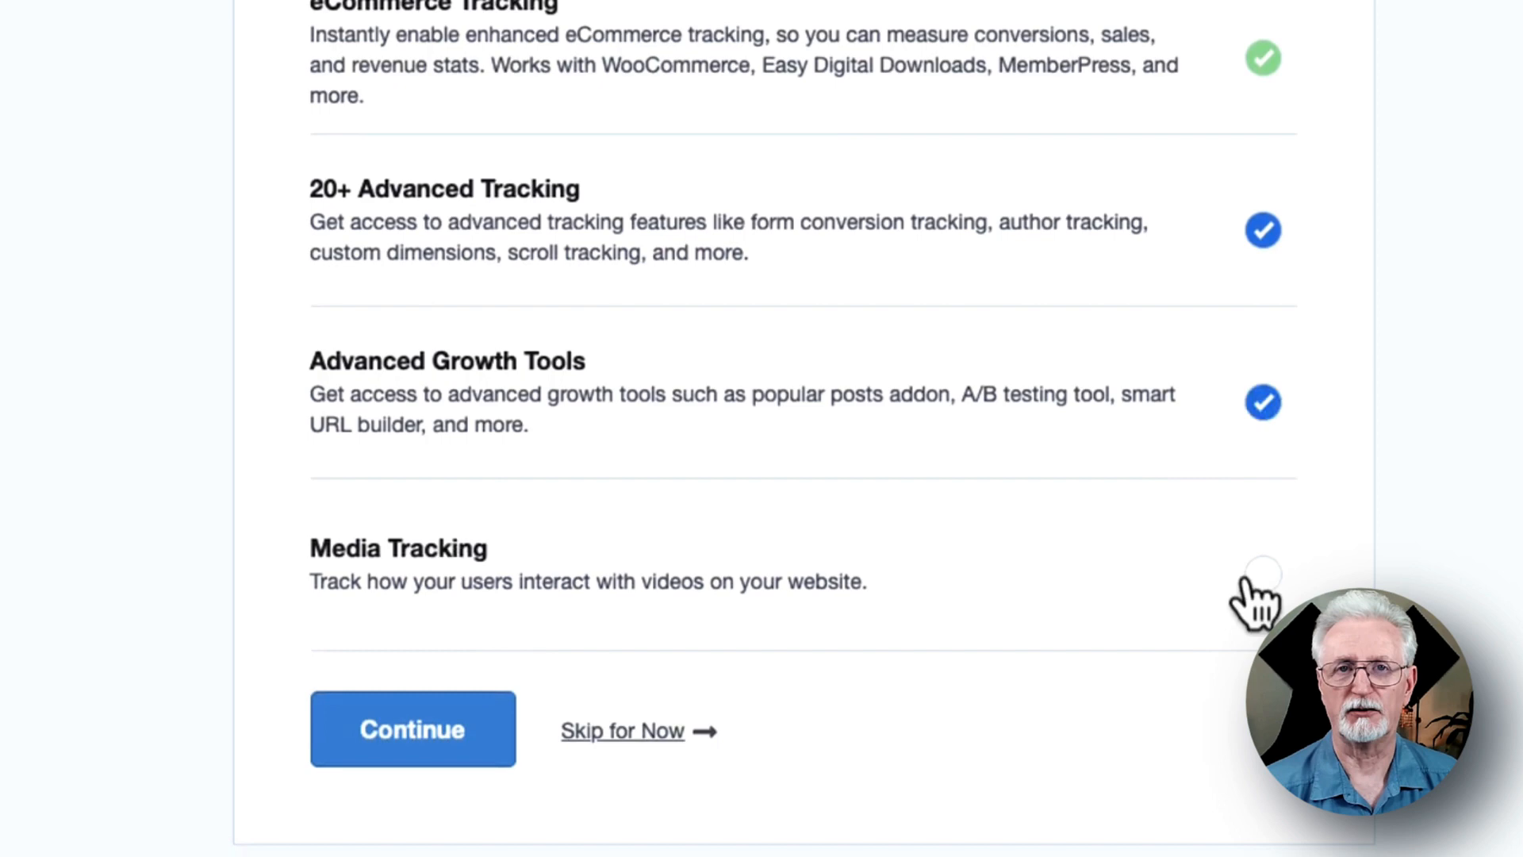
{"action": "left_click", "coordinate": [1263, 575]}
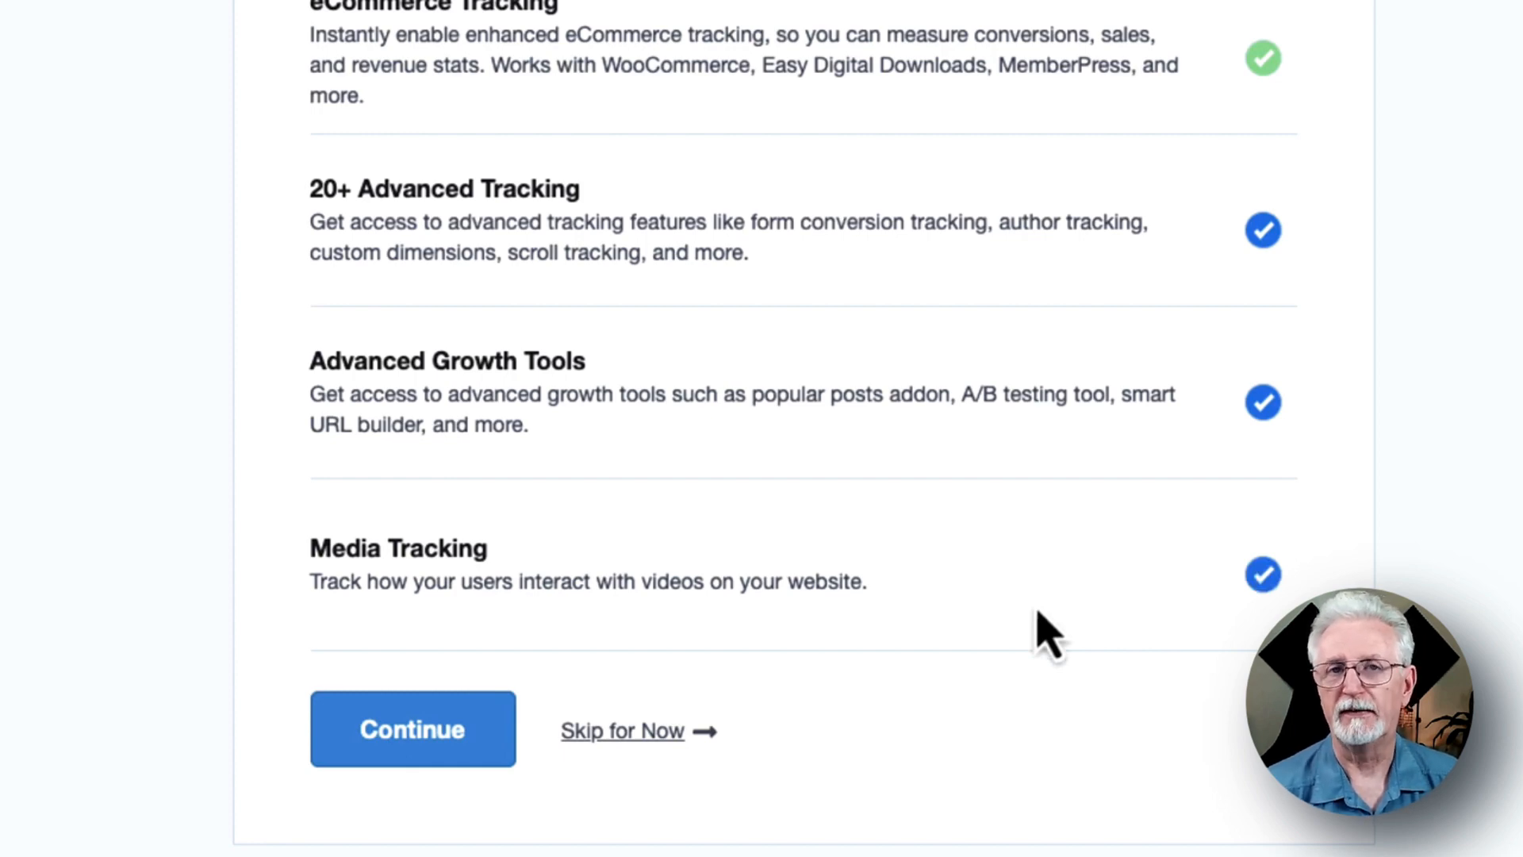
{"action": "left_click", "coordinate": [412, 730]}
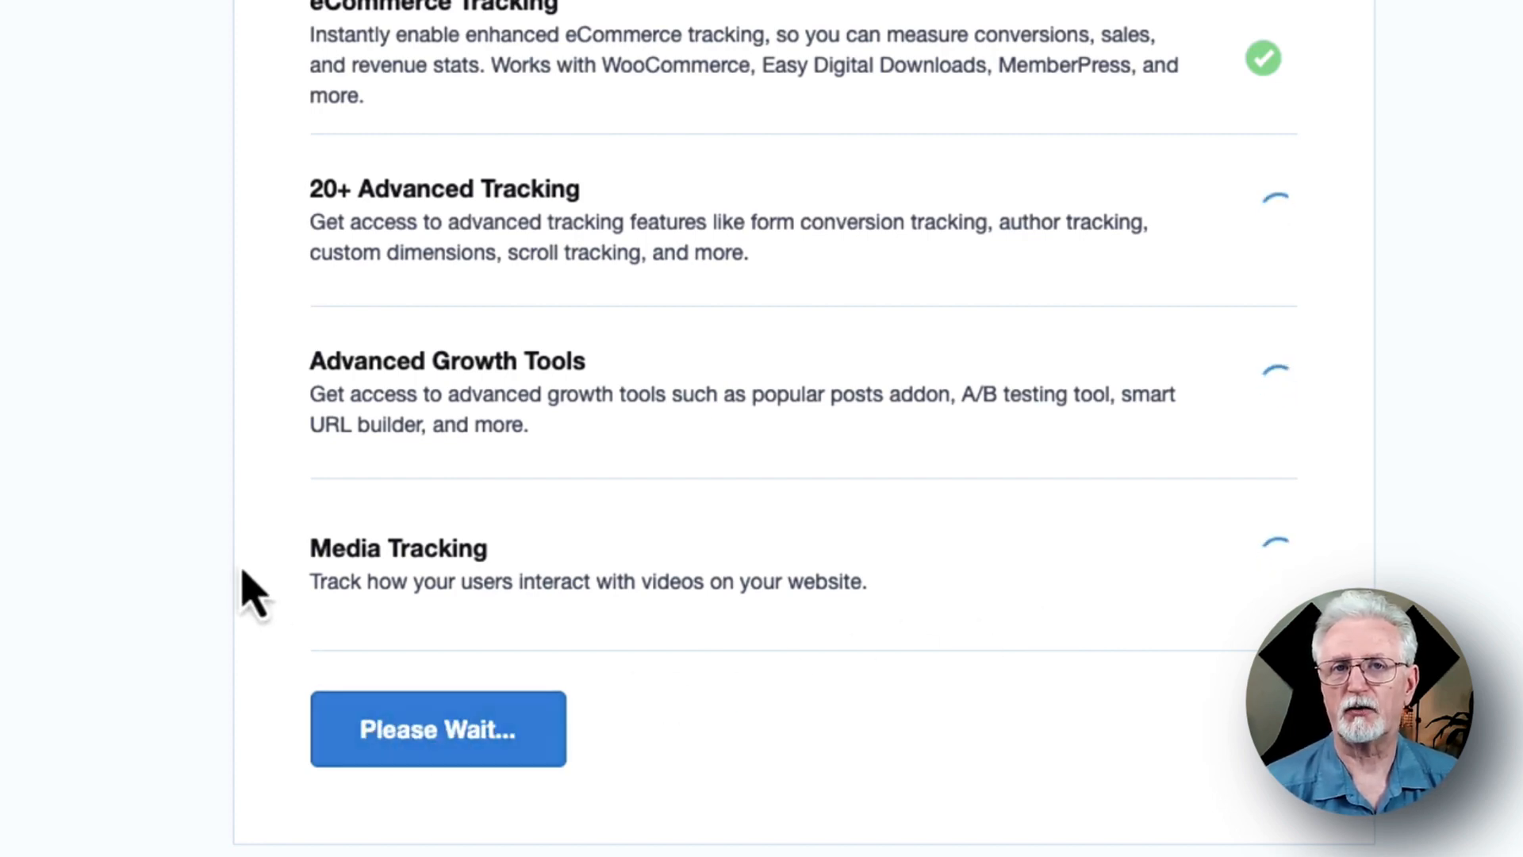
{"action": "left_click", "coordinate": [437, 730]}
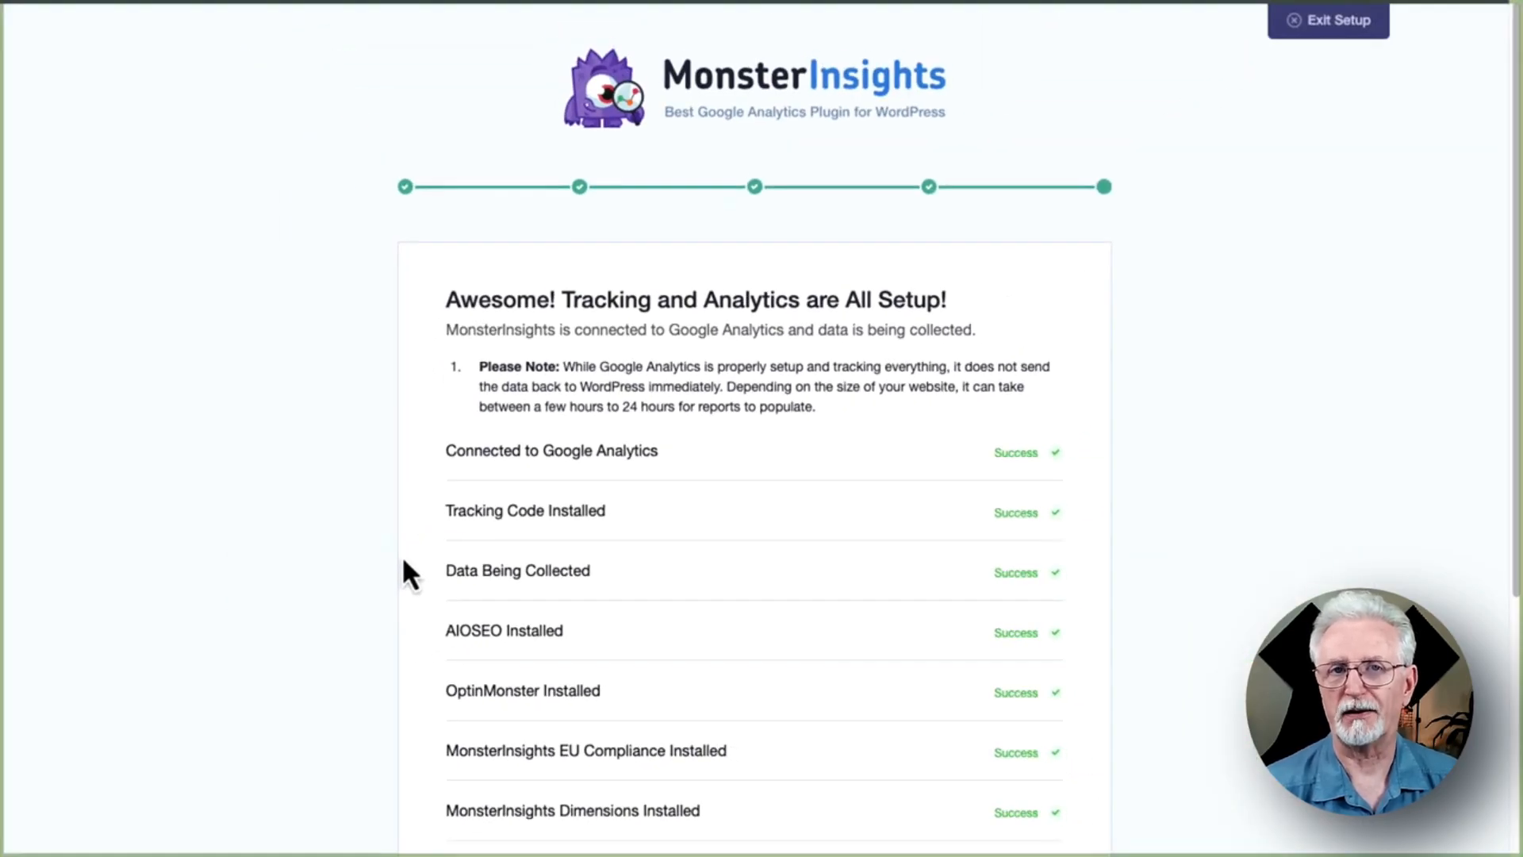
Scroll through the MonsterInsights 'All Setup' success checklist after the wizard completes.
{"action": "scroll", "scroll_direction": "down", "scroll_amount": 3}
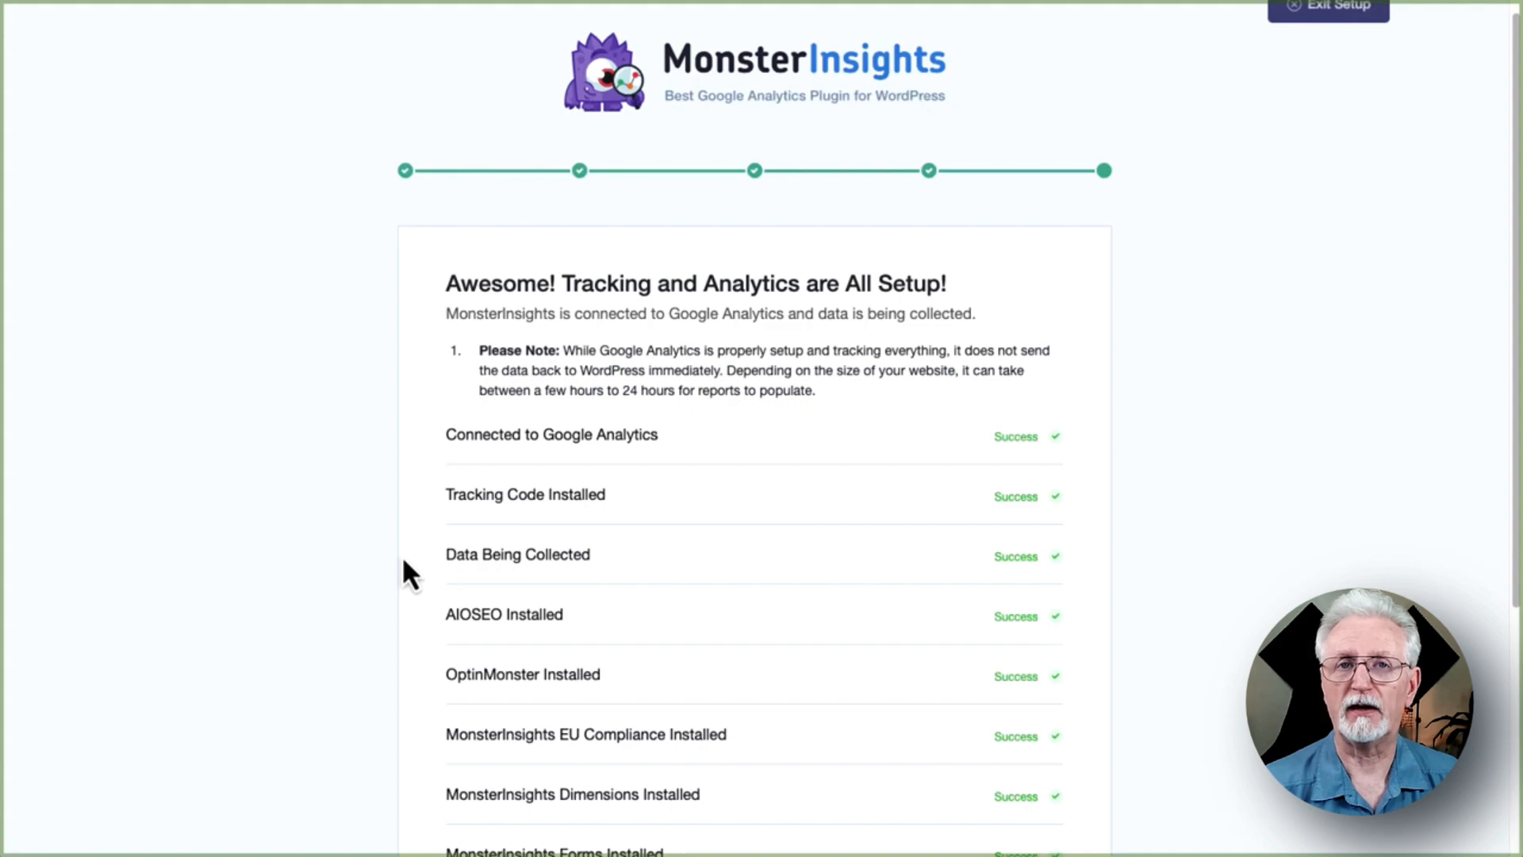
{"action": "scroll", "scroll_direction": "down", "scroll_amount": 3}
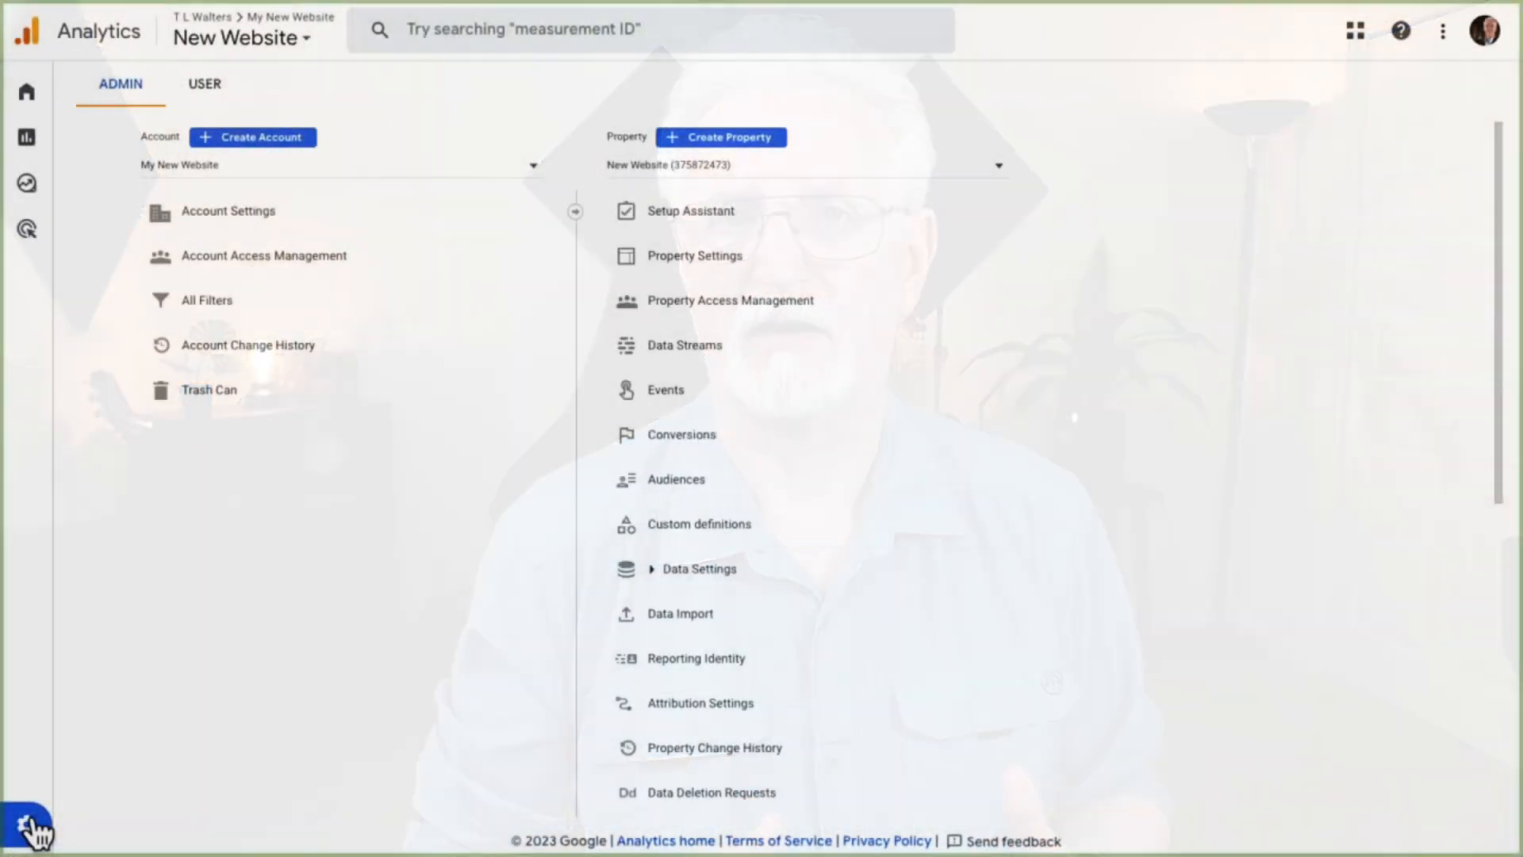
Switch off and confirm Enhanced measurement for the MonsterInsights web stream in Data Streams.
{"action": "left_click", "coordinate": [683, 345]}
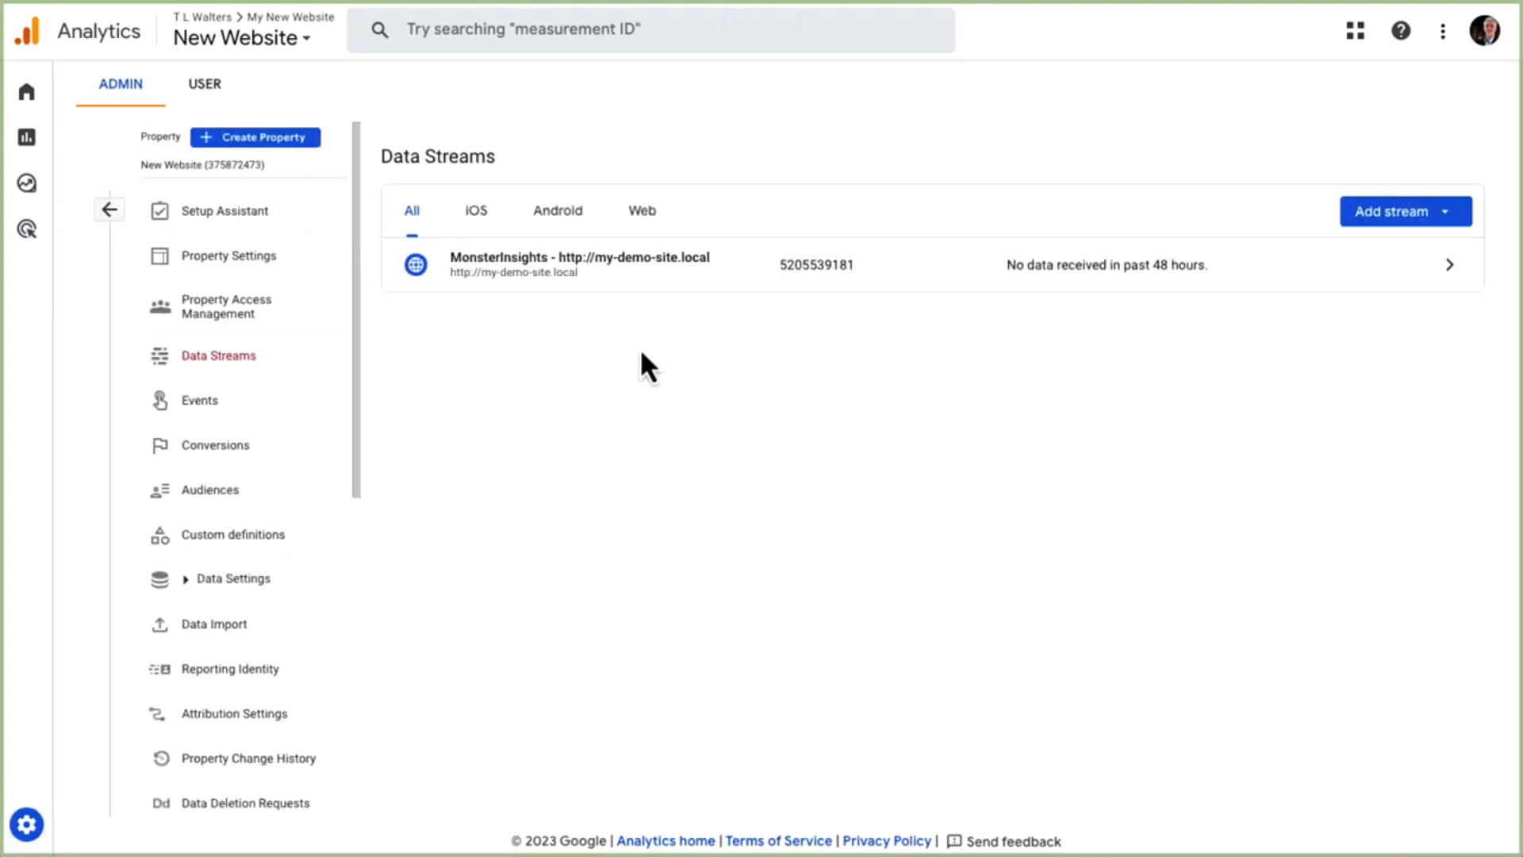
{"action": "mouse_move", "coordinate": [622, 281]}
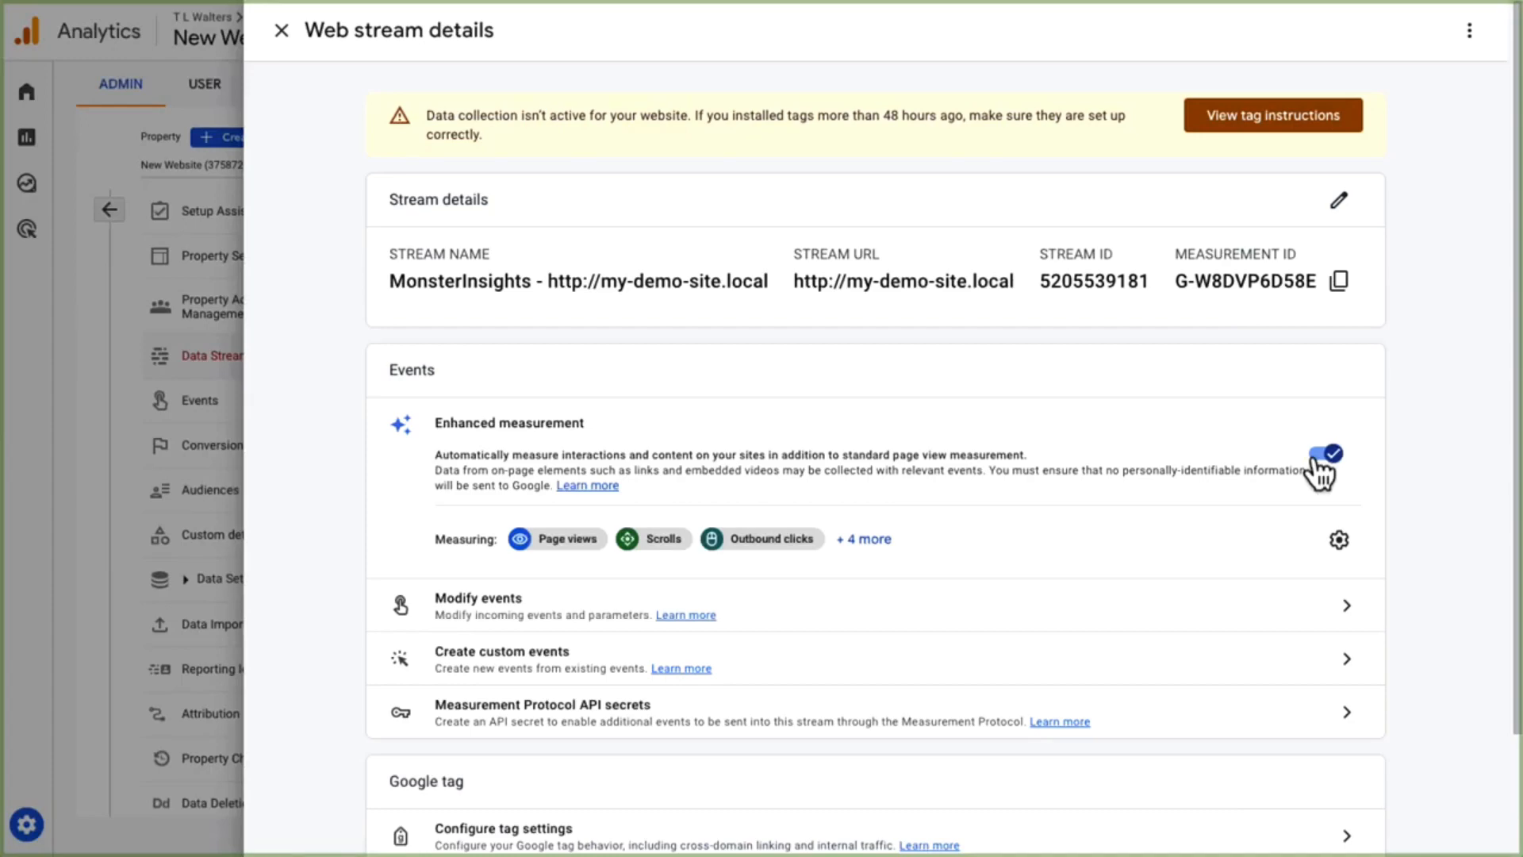
{"action": "left_click", "coordinate": [1331, 453]}
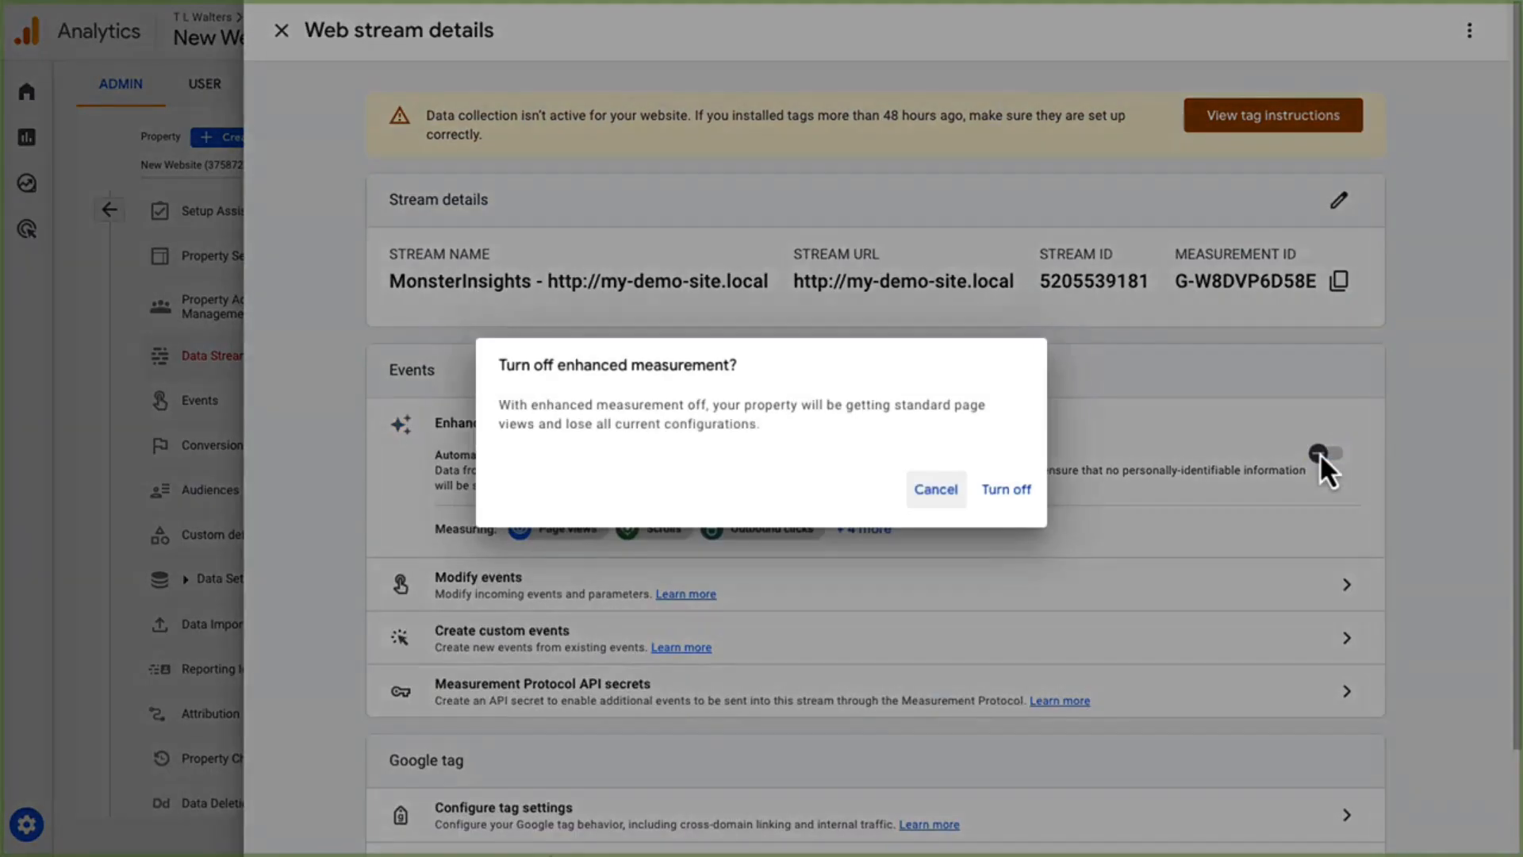
{"action": "mouse_move", "coordinate": [1098, 501]}
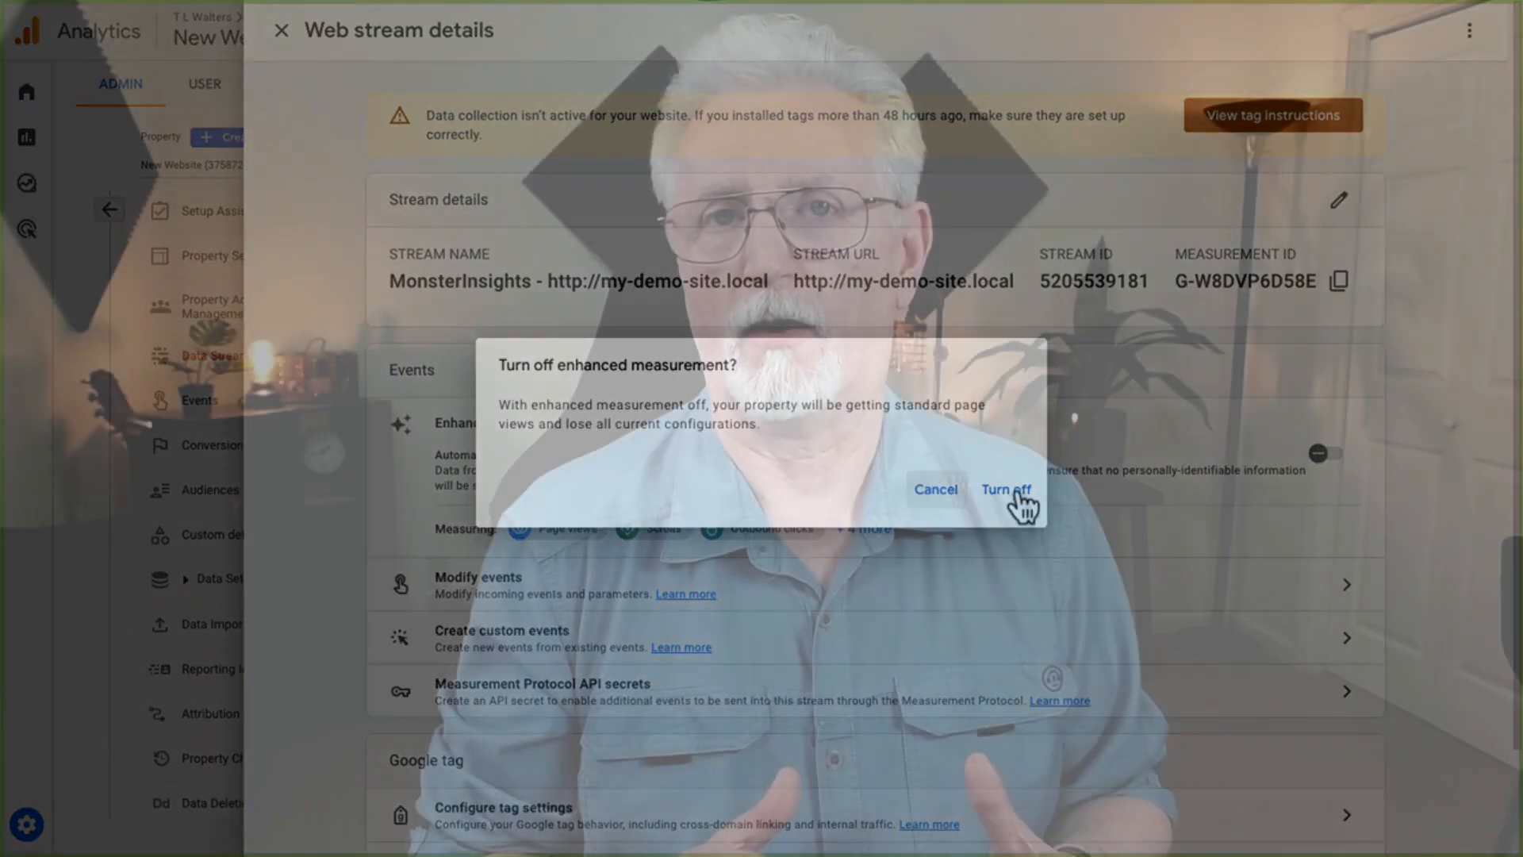
{"action": "left_click", "coordinate": [1006, 489]}
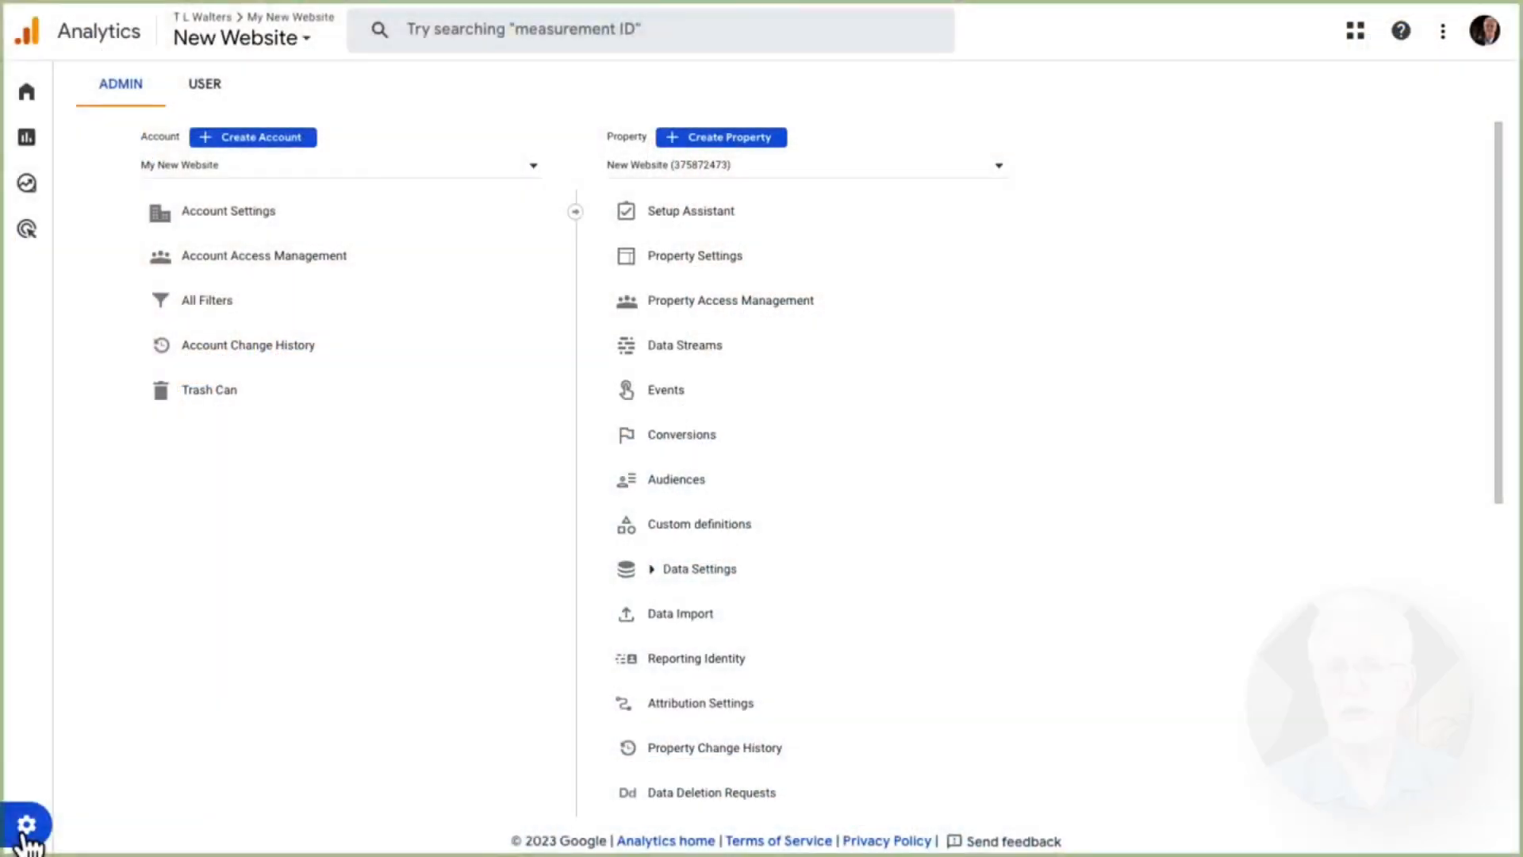
Choose 14 months for event data retention under Data Settings > Data Retention.
{"action": "left_click", "coordinate": [696, 568]}
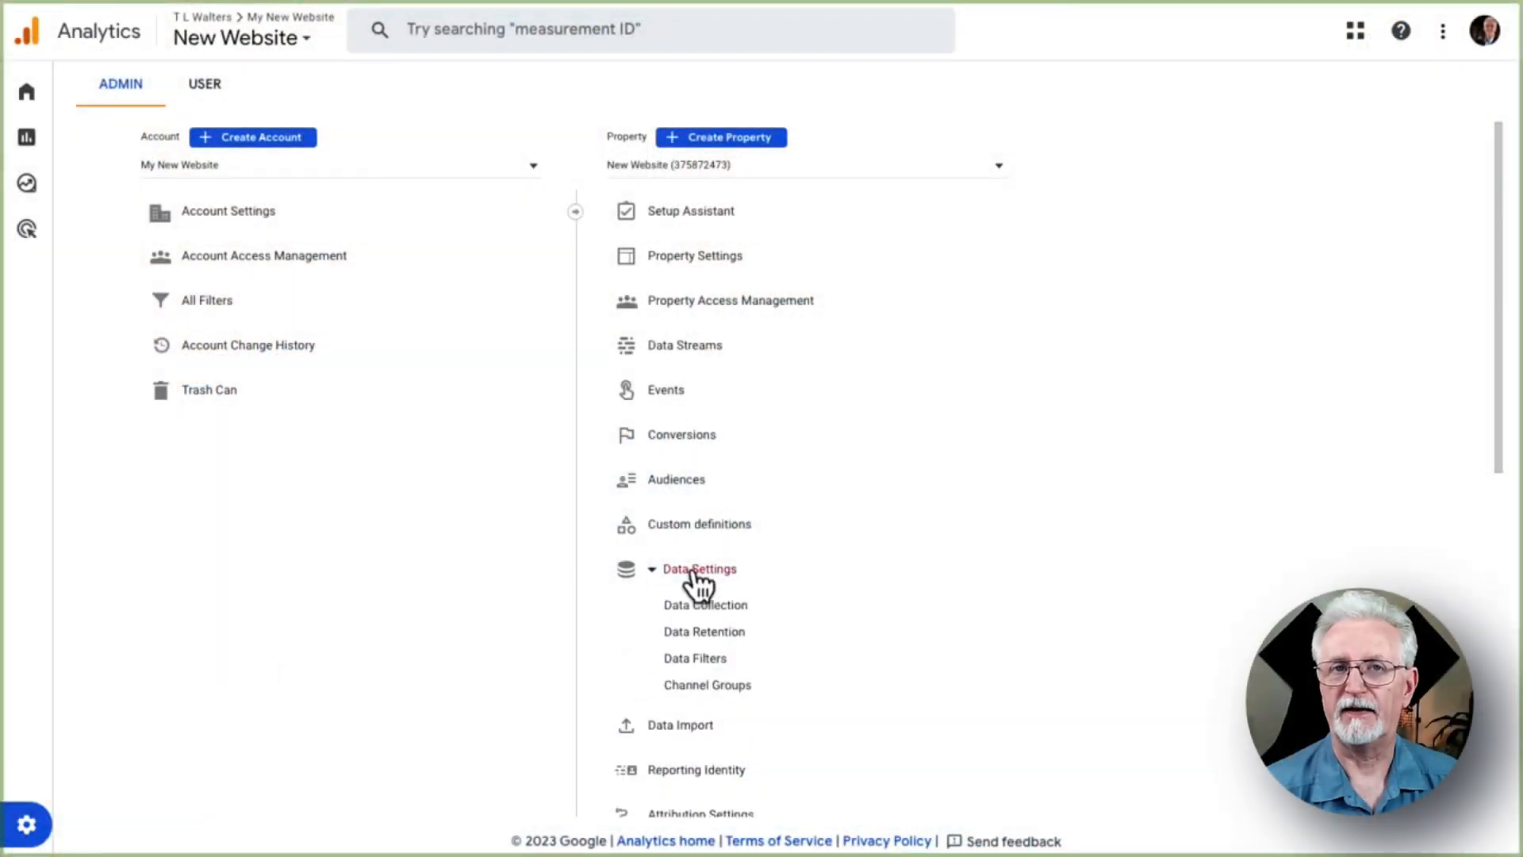
{"action": "left_click", "coordinate": [703, 630]}
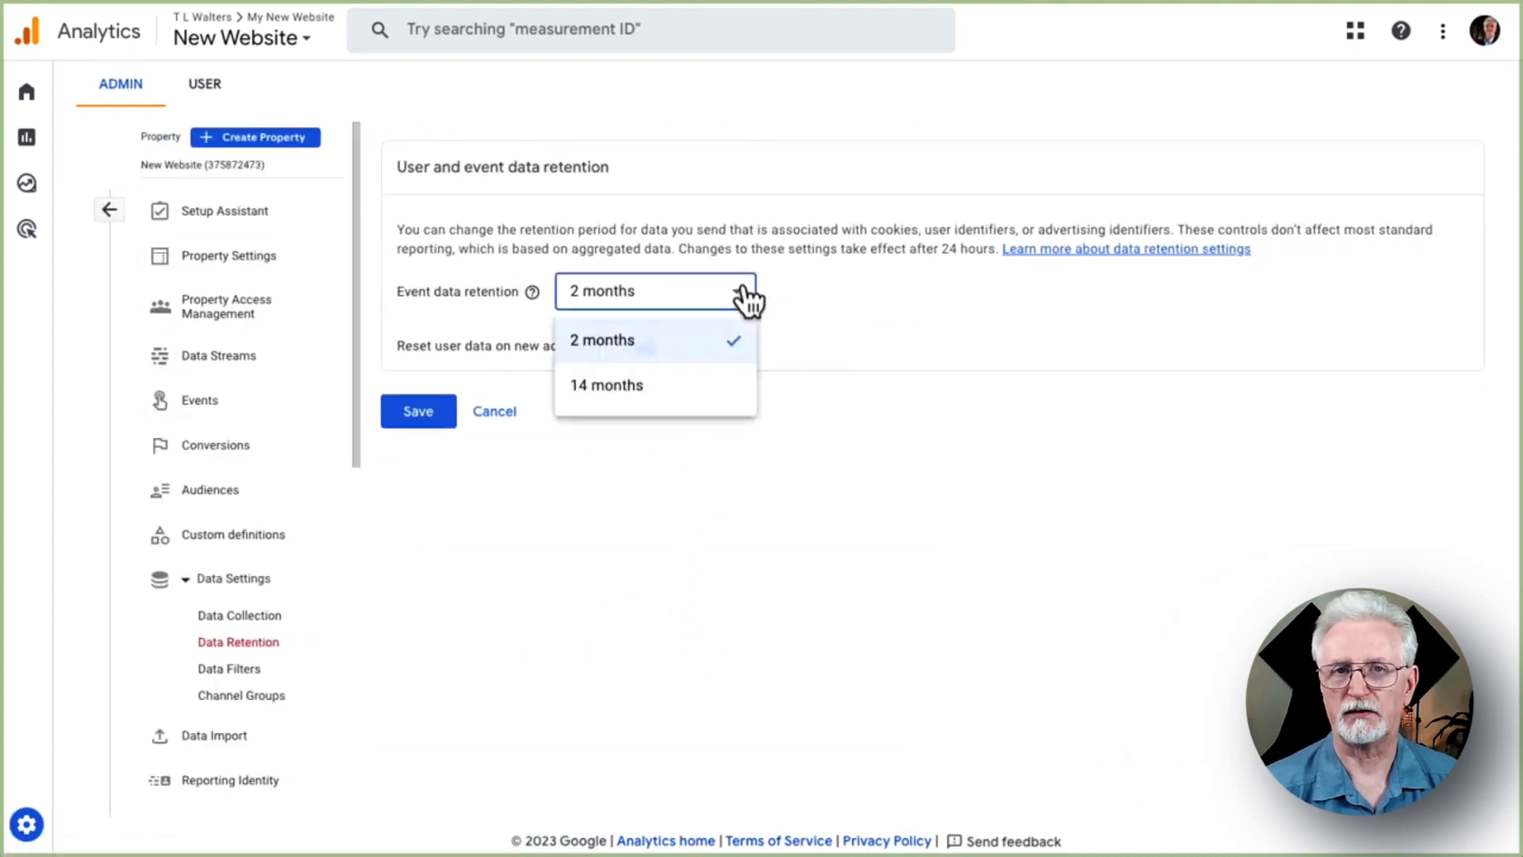
{"action": "left_click", "coordinate": [605, 384]}
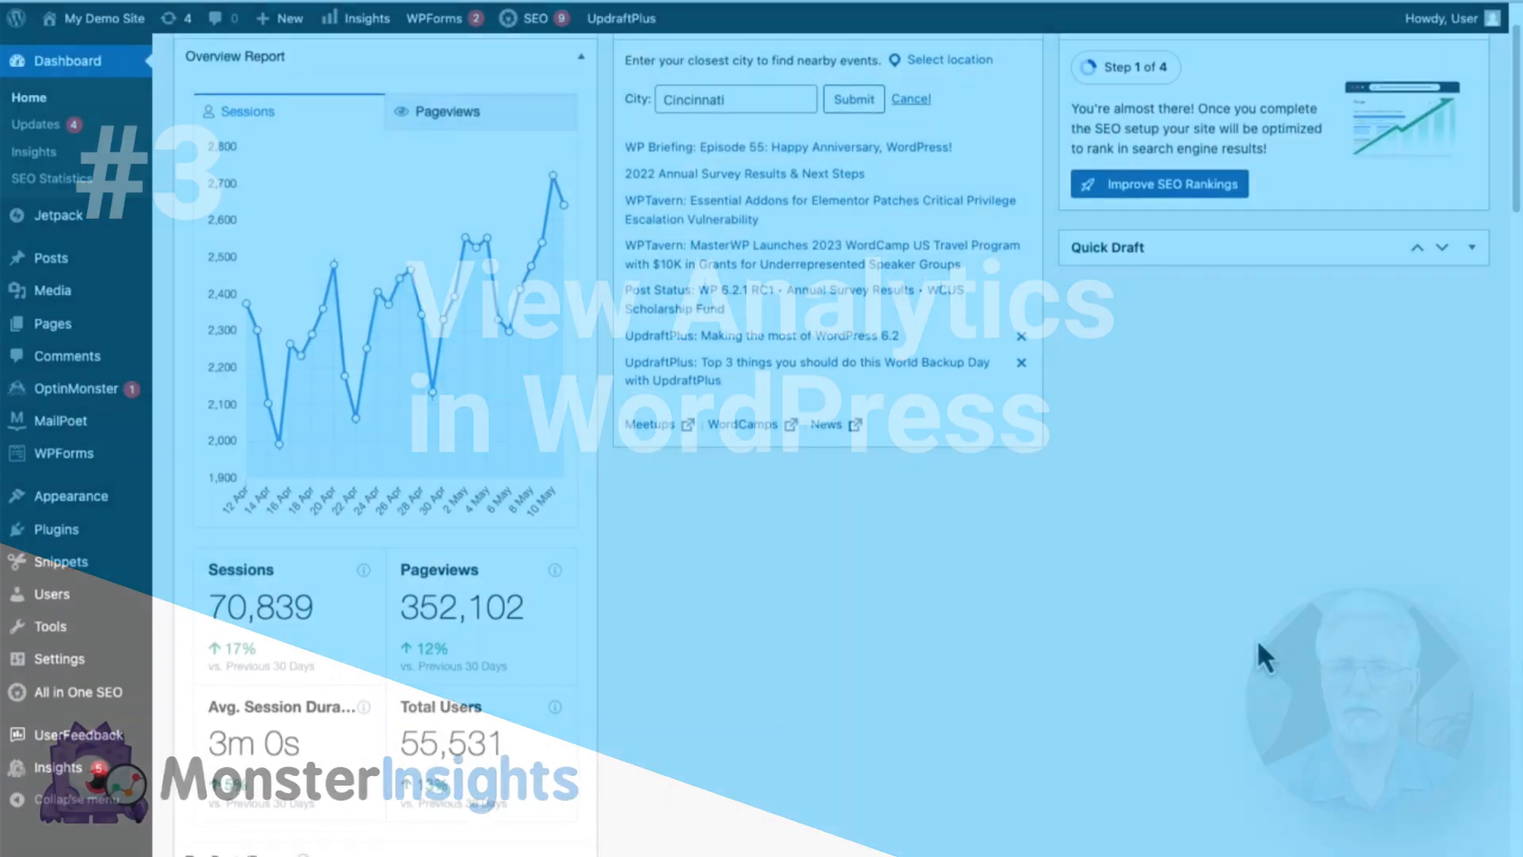
Scroll through the Dashboard's MonsterInsights Overview Report widget showing sessions and pageviews.
{"action": "scroll", "scroll_direction": "down", "scroll_amount": 3}
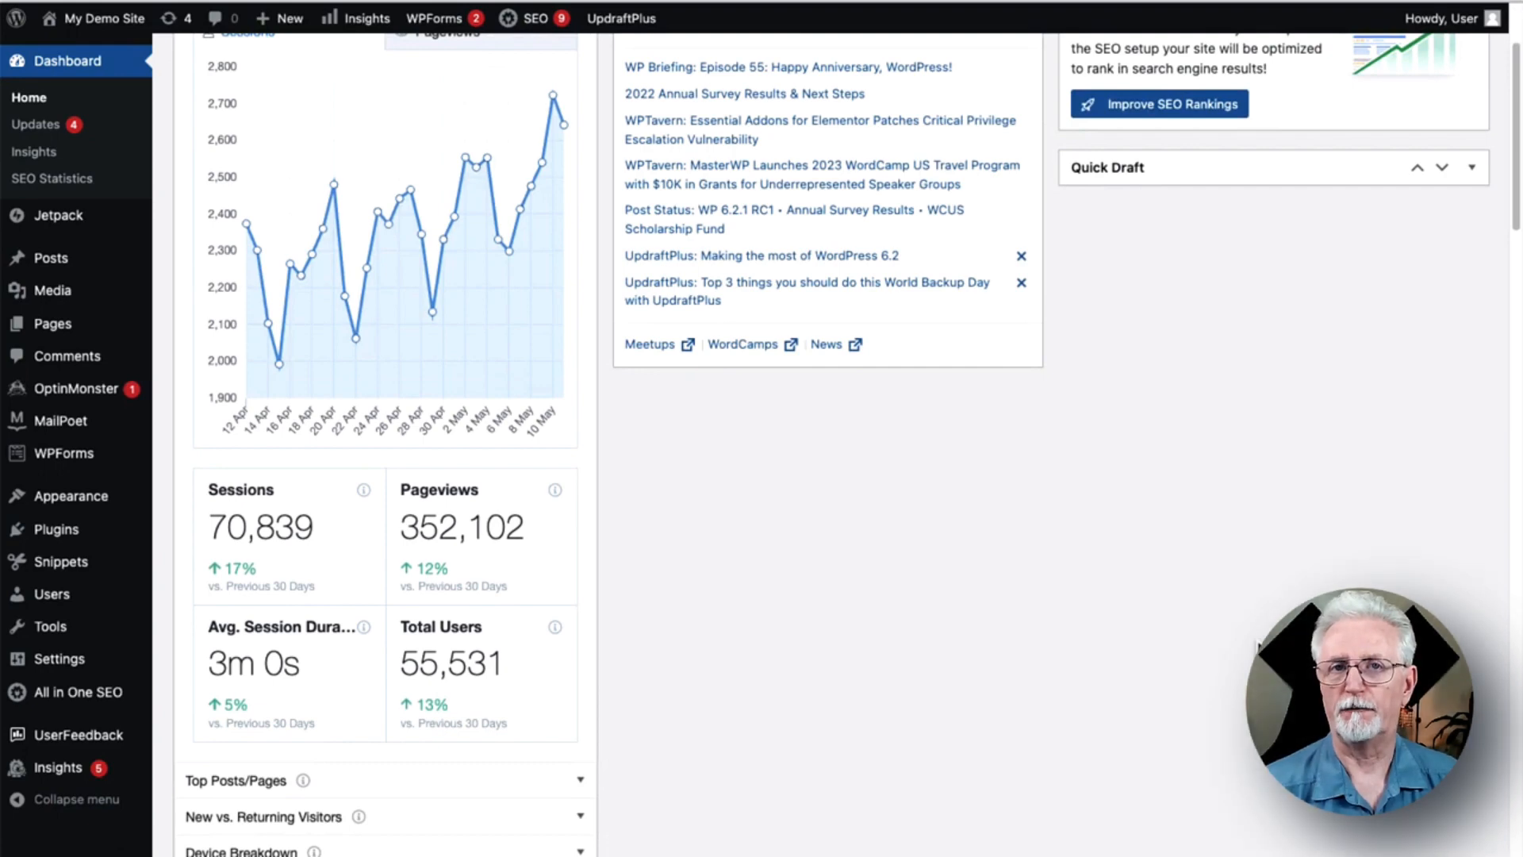
{"action": "mouse_move", "coordinate": [225, 767]}
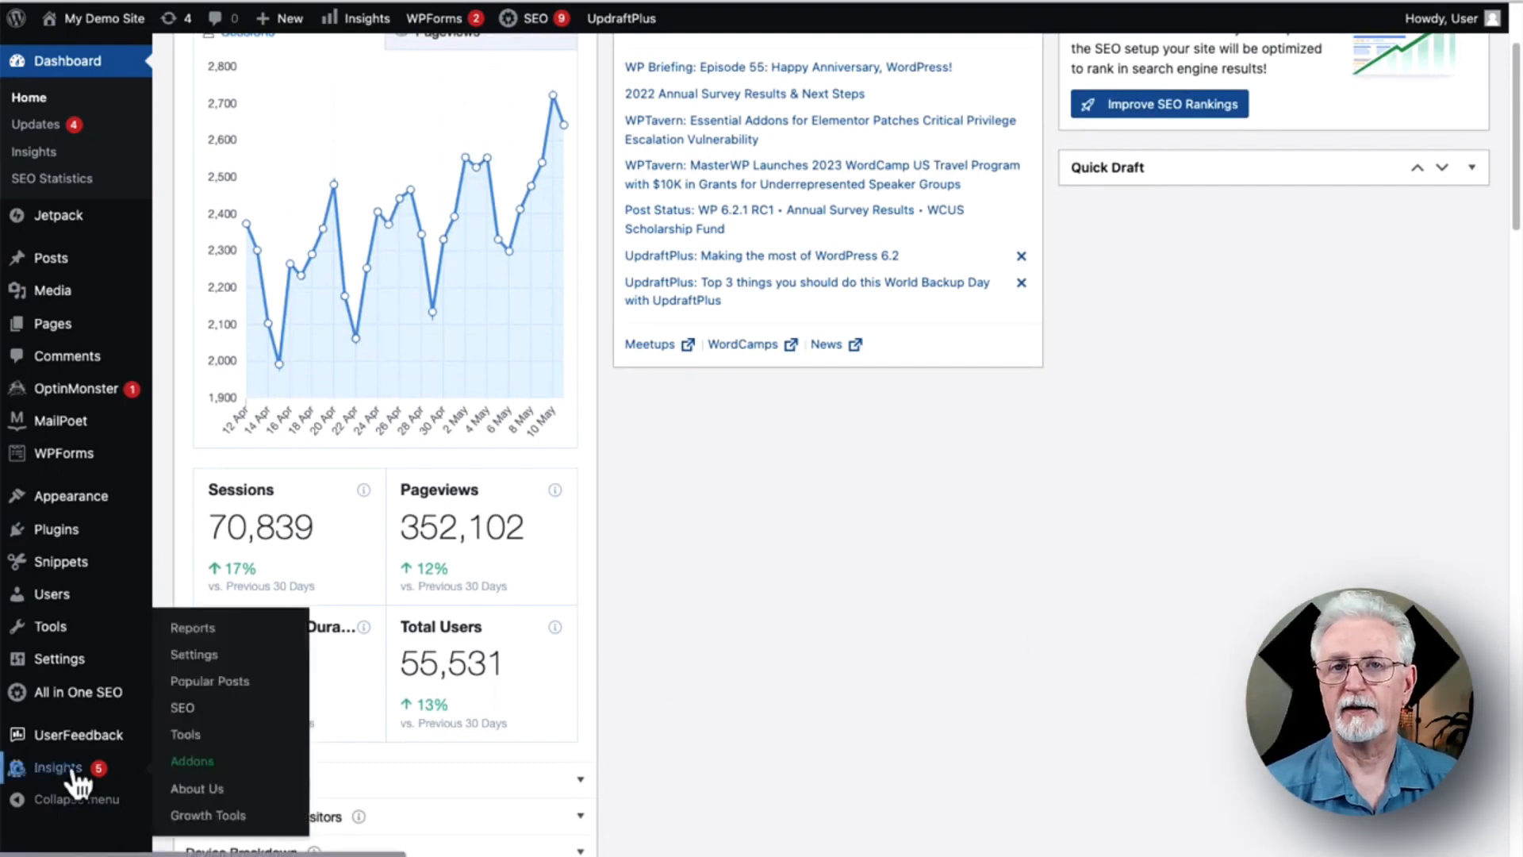
{"action": "mouse_move", "coordinate": [224, 641]}
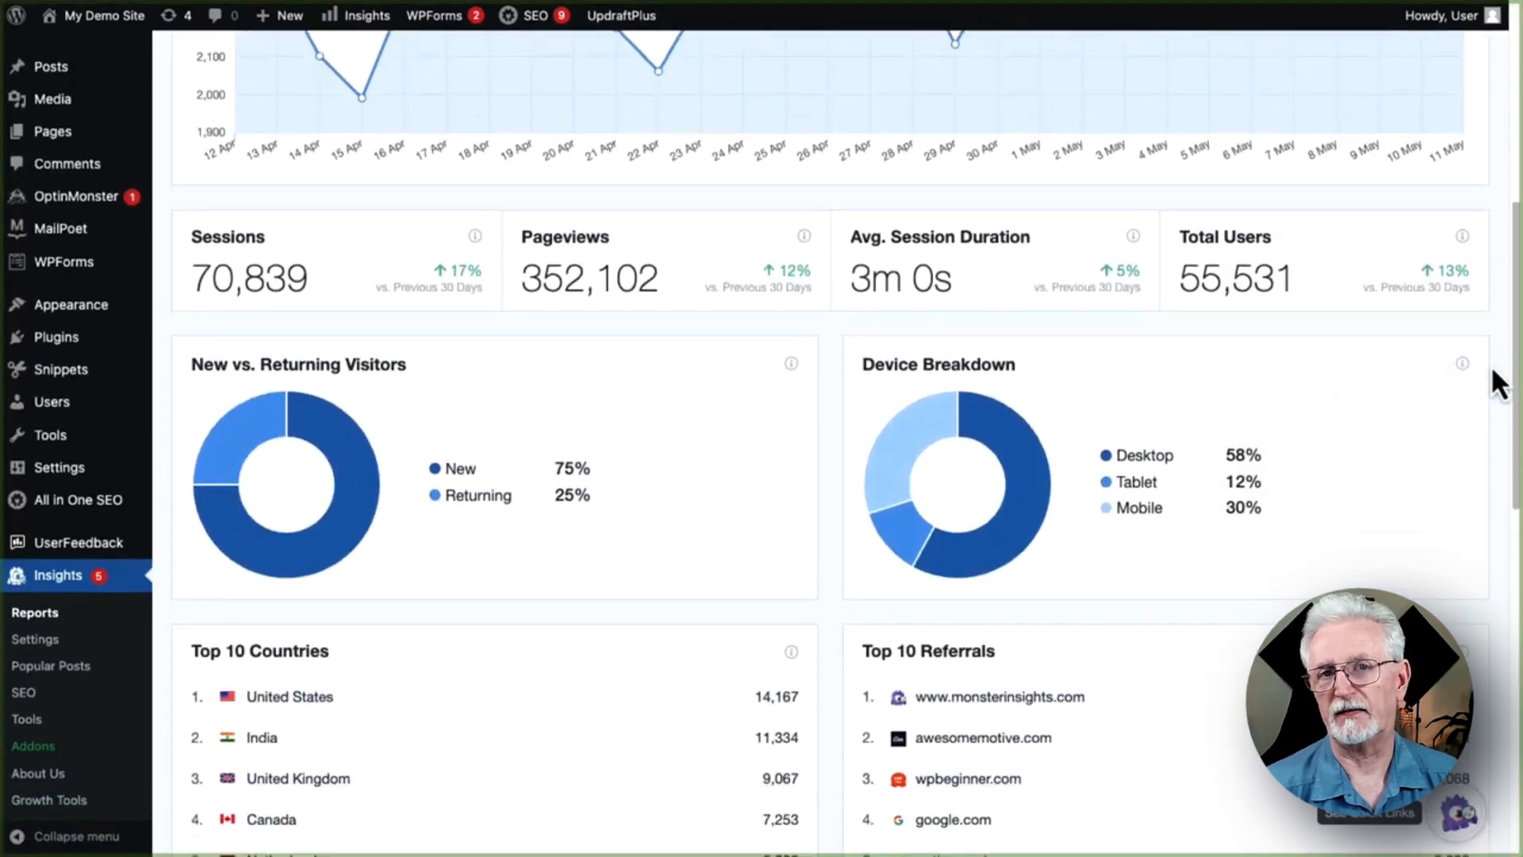
{"action": "scroll", "scroll_direction": "down", "scroll_amount": 3}
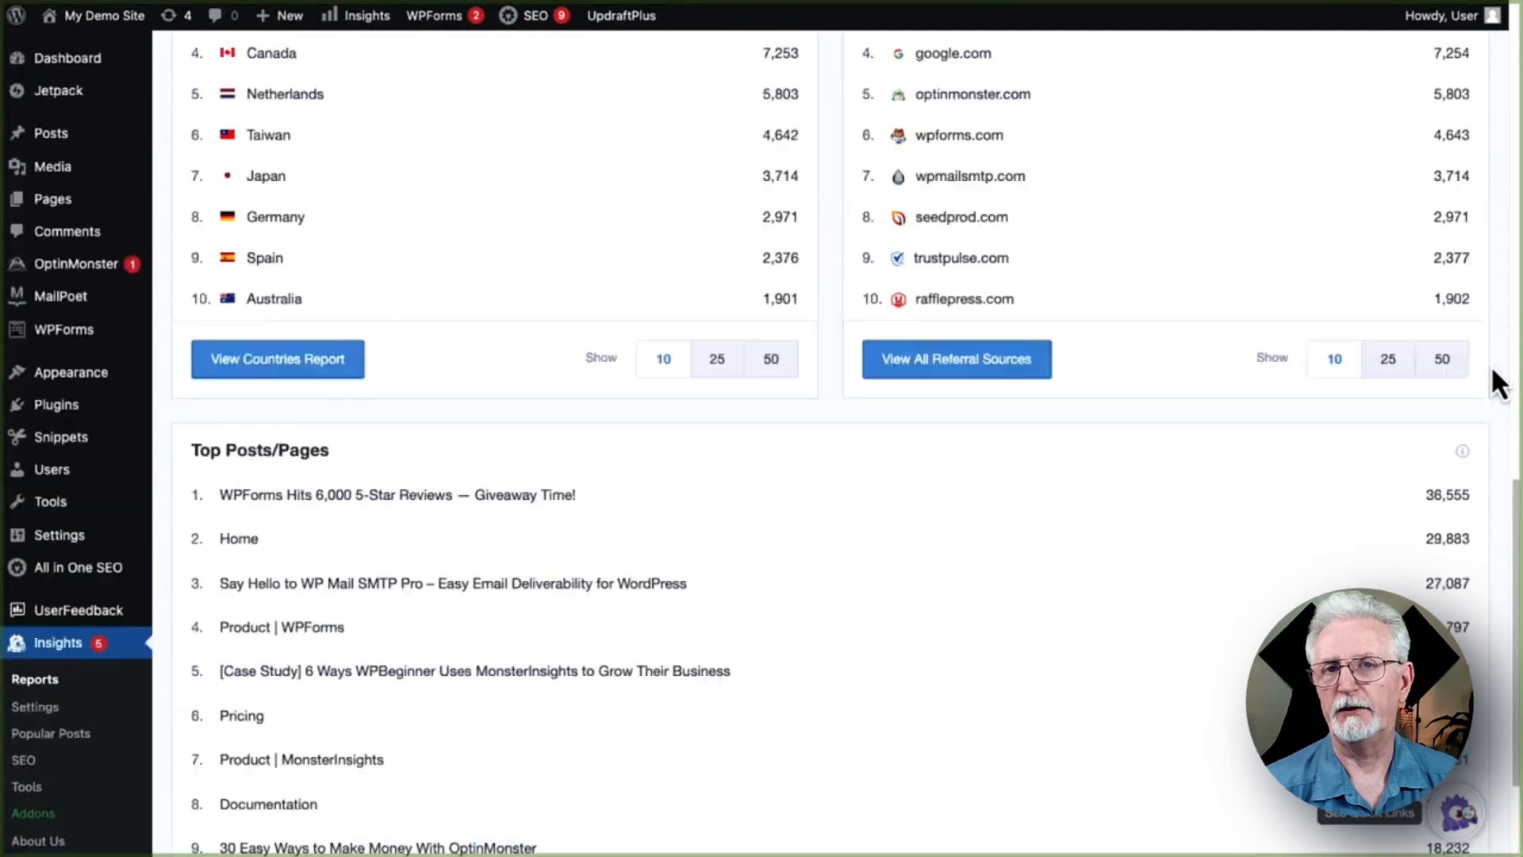
{"action": "scroll", "scroll_direction": "up", "scroll_amount": 3}
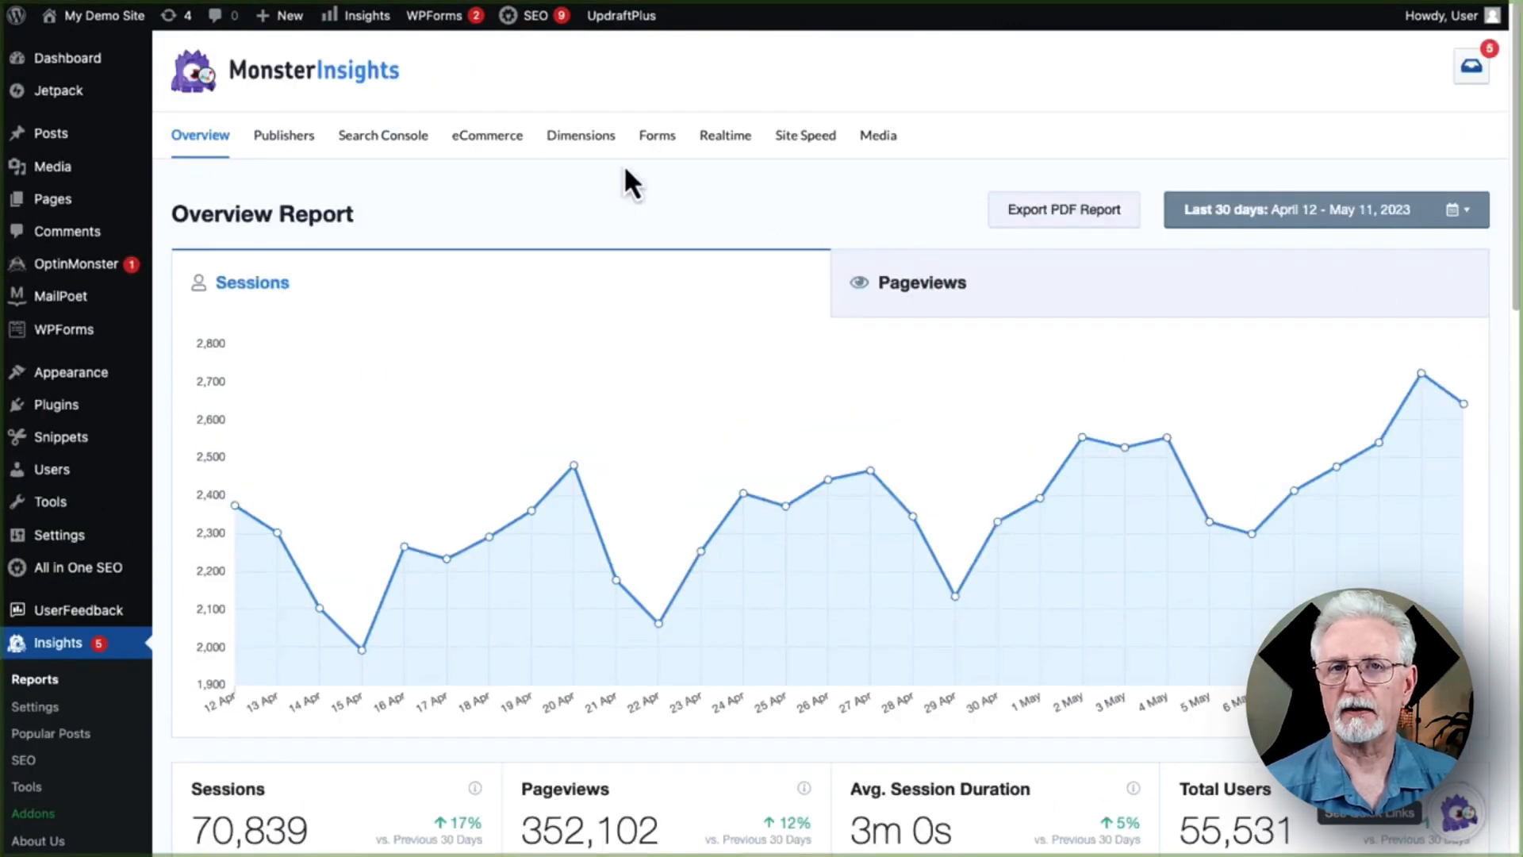
{"action": "mouse_move", "coordinate": [382, 134]}
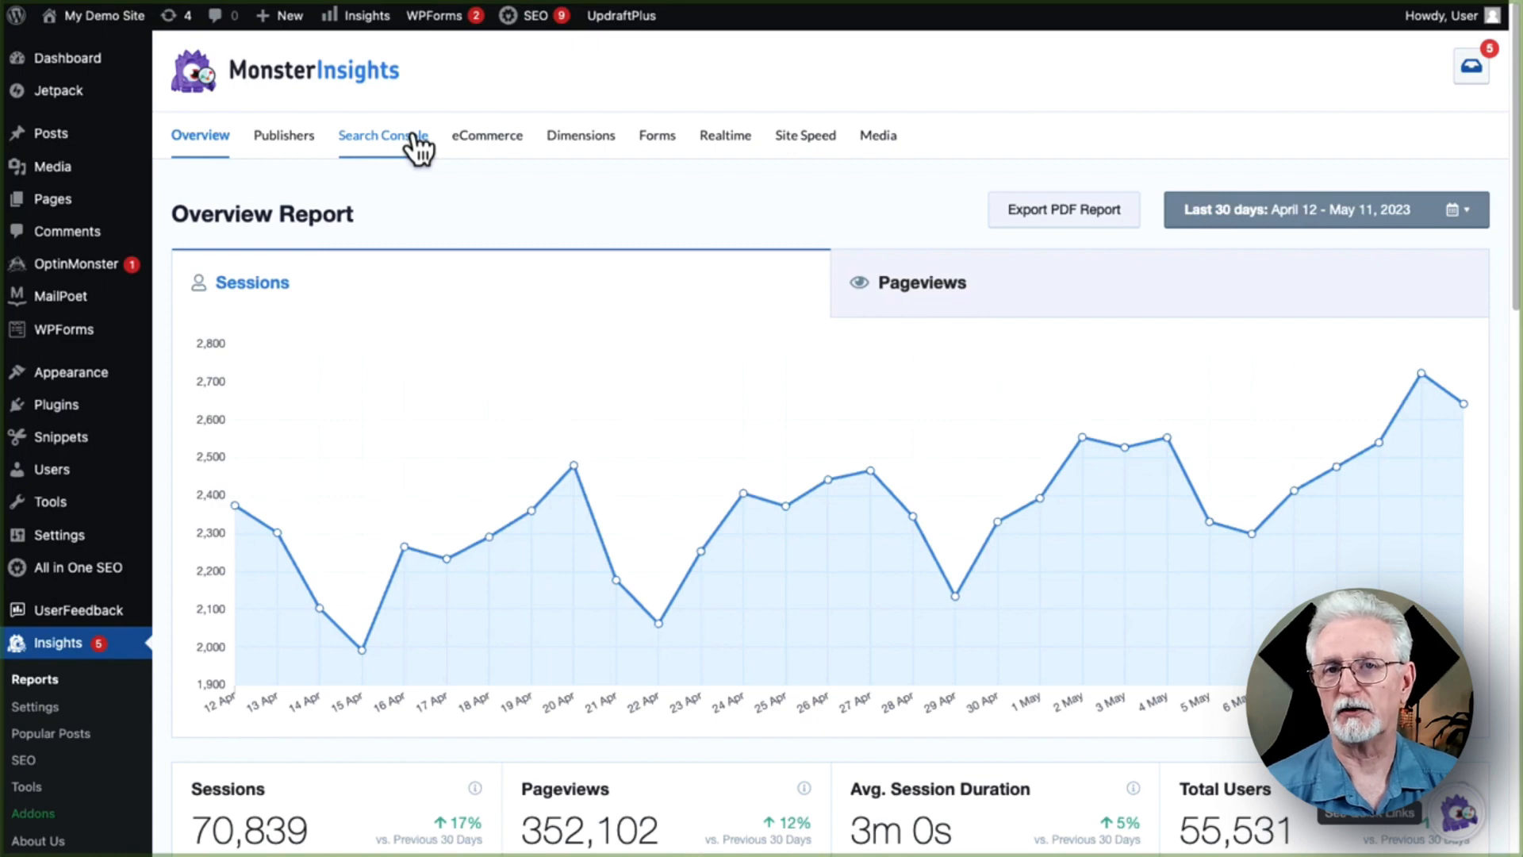
{"action": "mouse_move", "coordinate": [342, 156]}
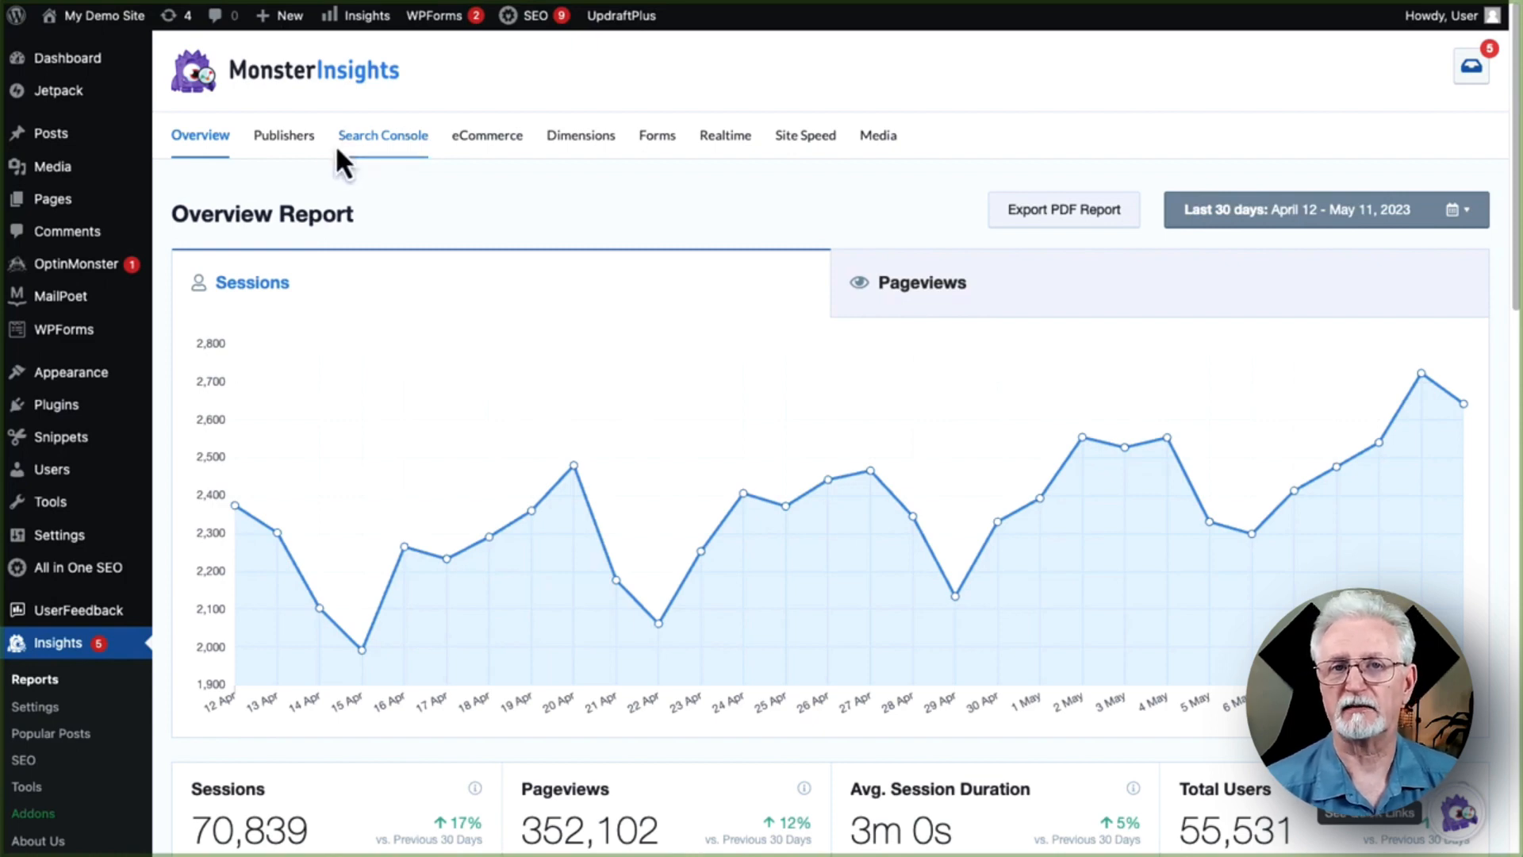
Browse the Publishers, Search Console and eCommerce report tabs, scrolling their content.
{"action": "scroll", "scroll_direction": "down", "scroll_amount": 3}
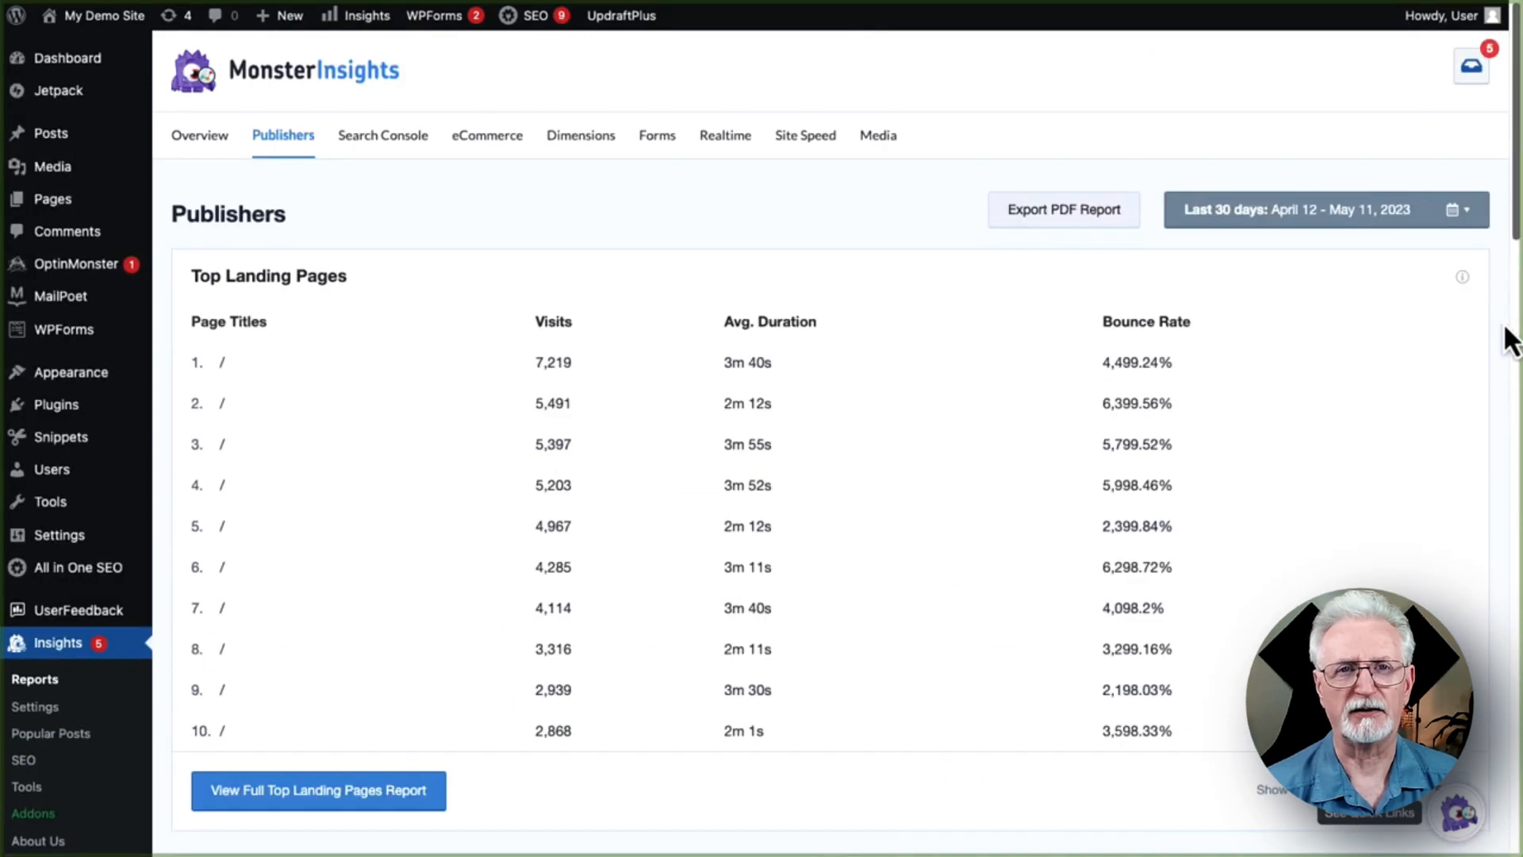
{"action": "left_click", "coordinate": [382, 134]}
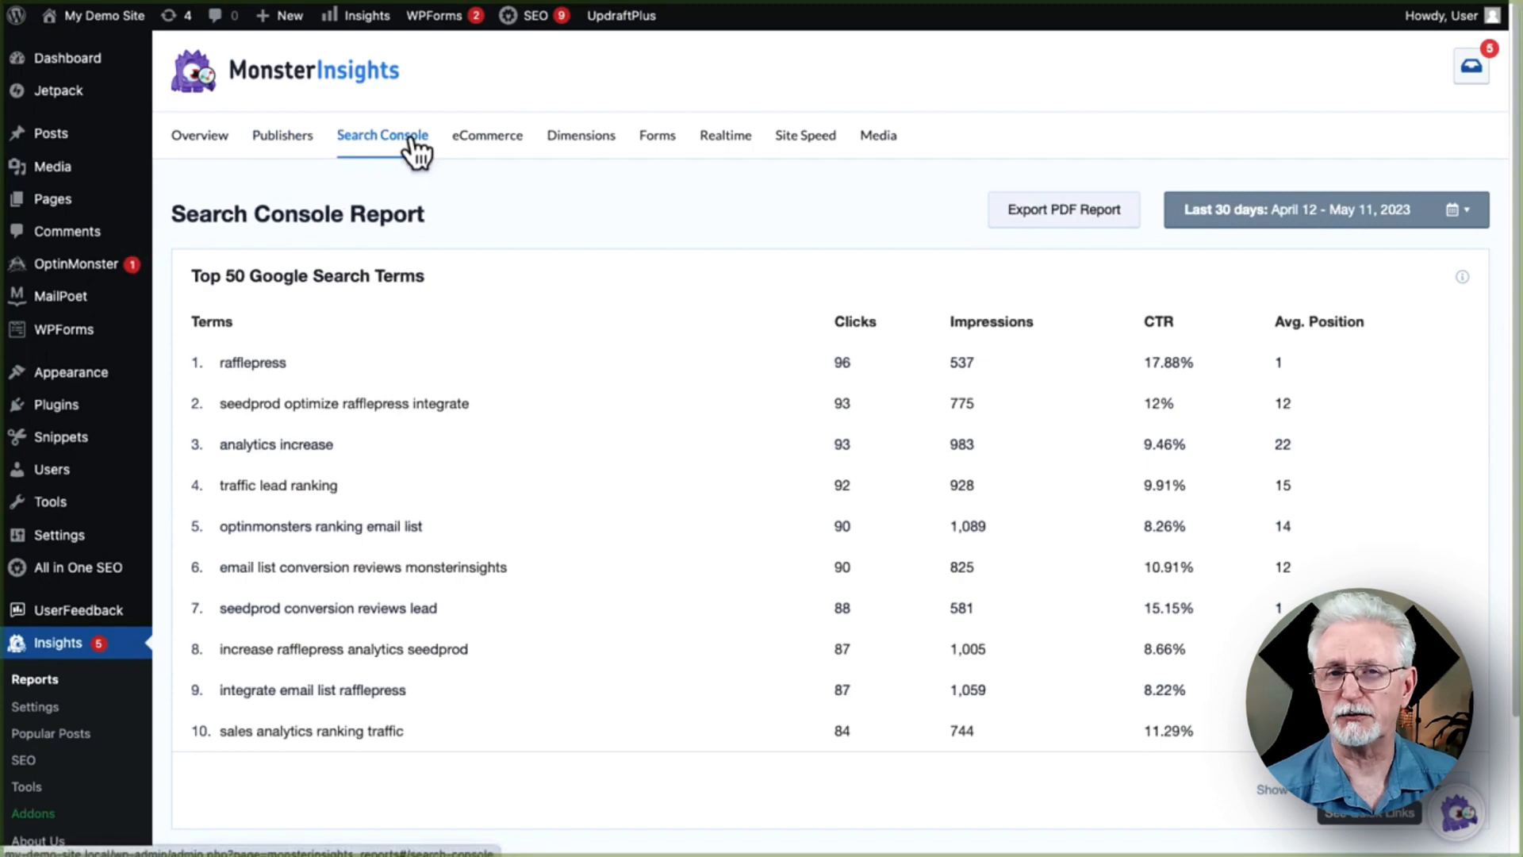
{"action": "left_click", "coordinate": [486, 135]}
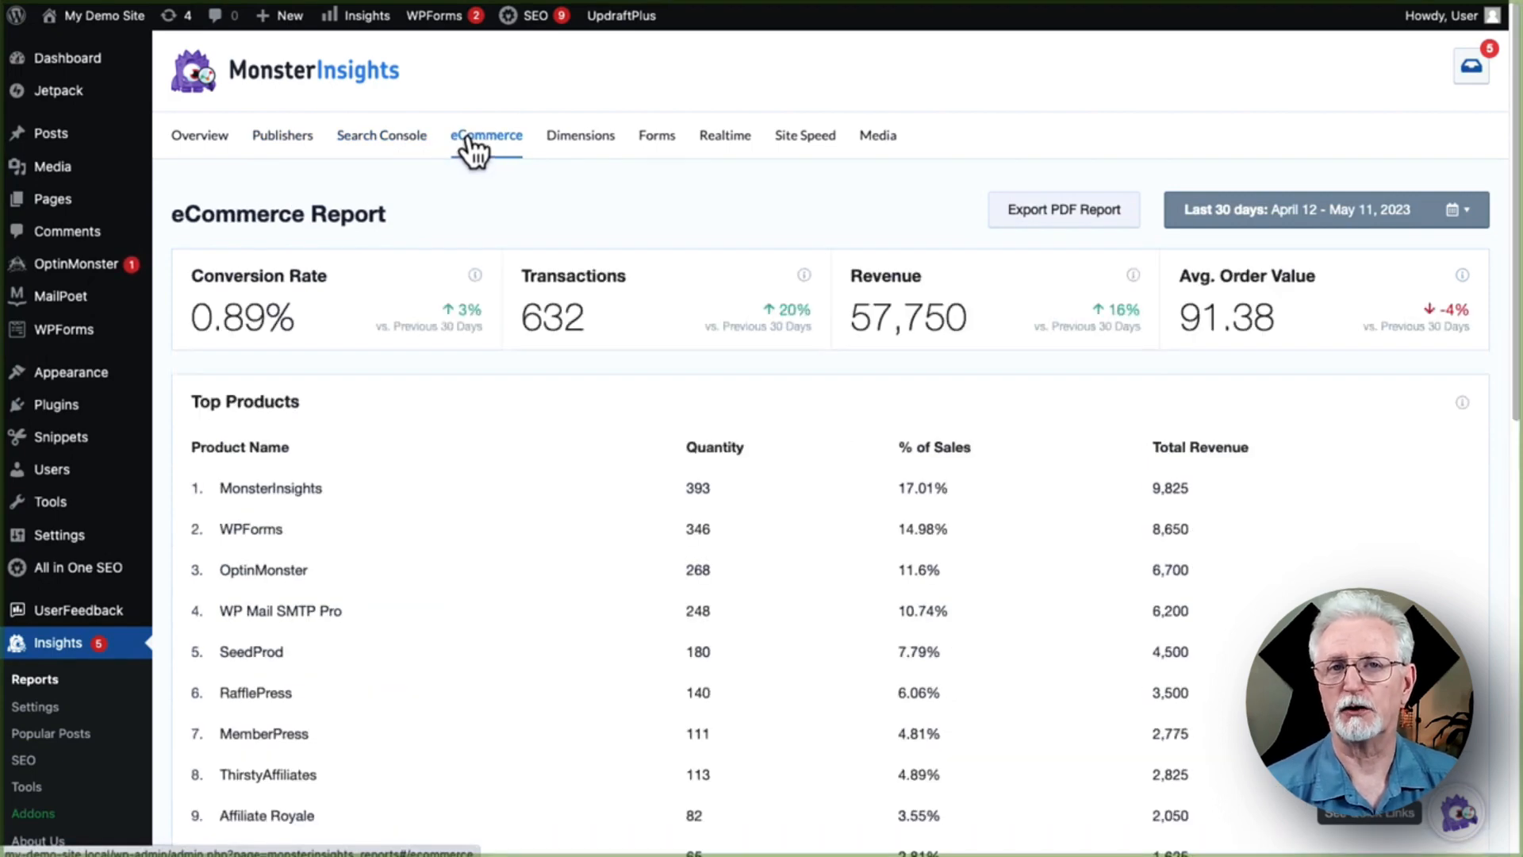
{"action": "scroll", "scroll_direction": "down", "scroll_amount": 3}
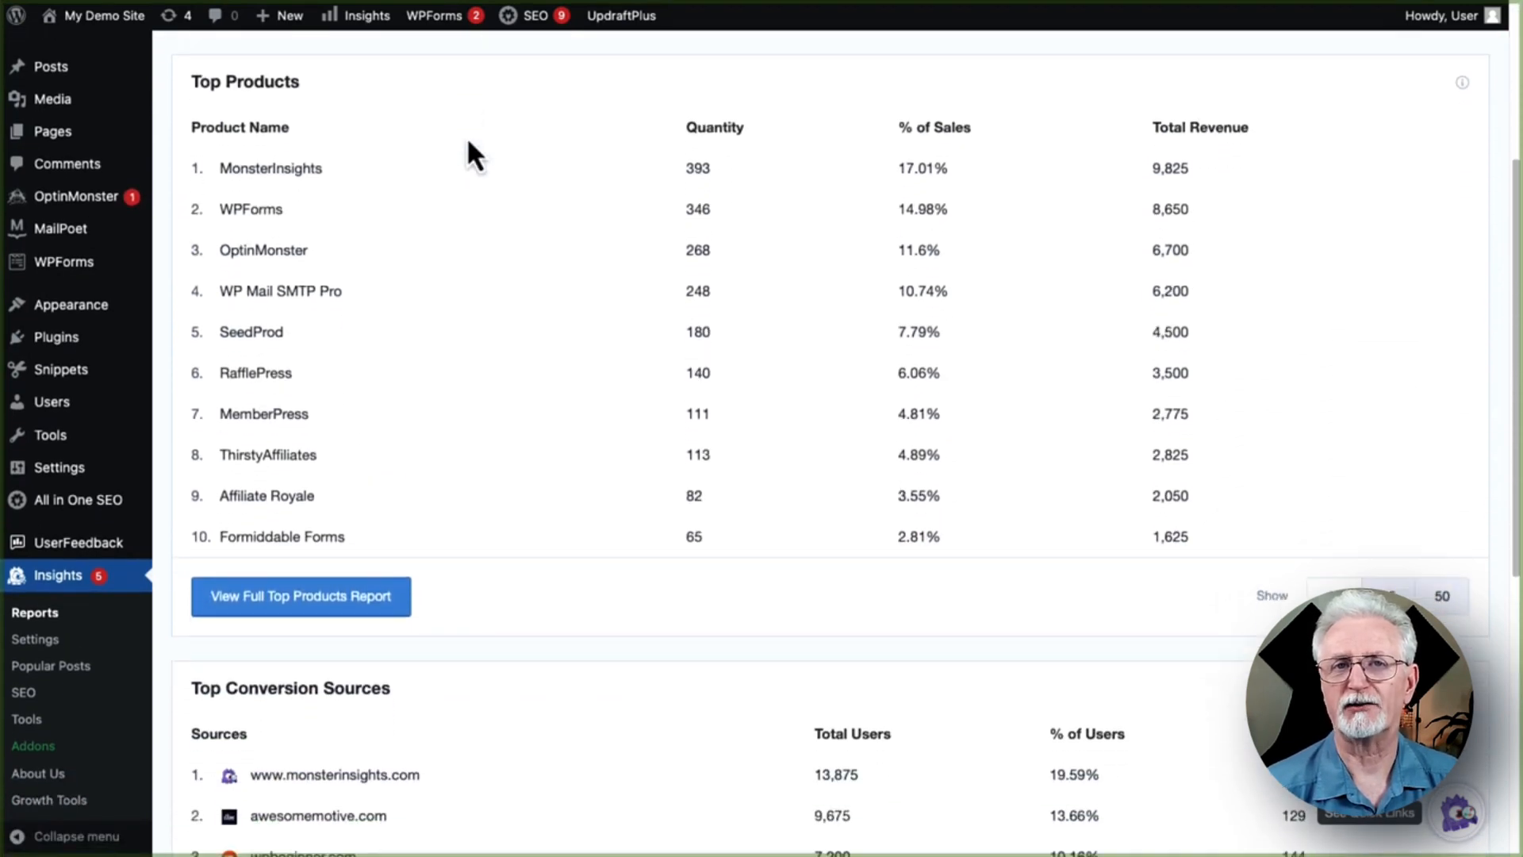
{"action": "scroll", "scroll_direction": "down", "scroll_amount": 3}
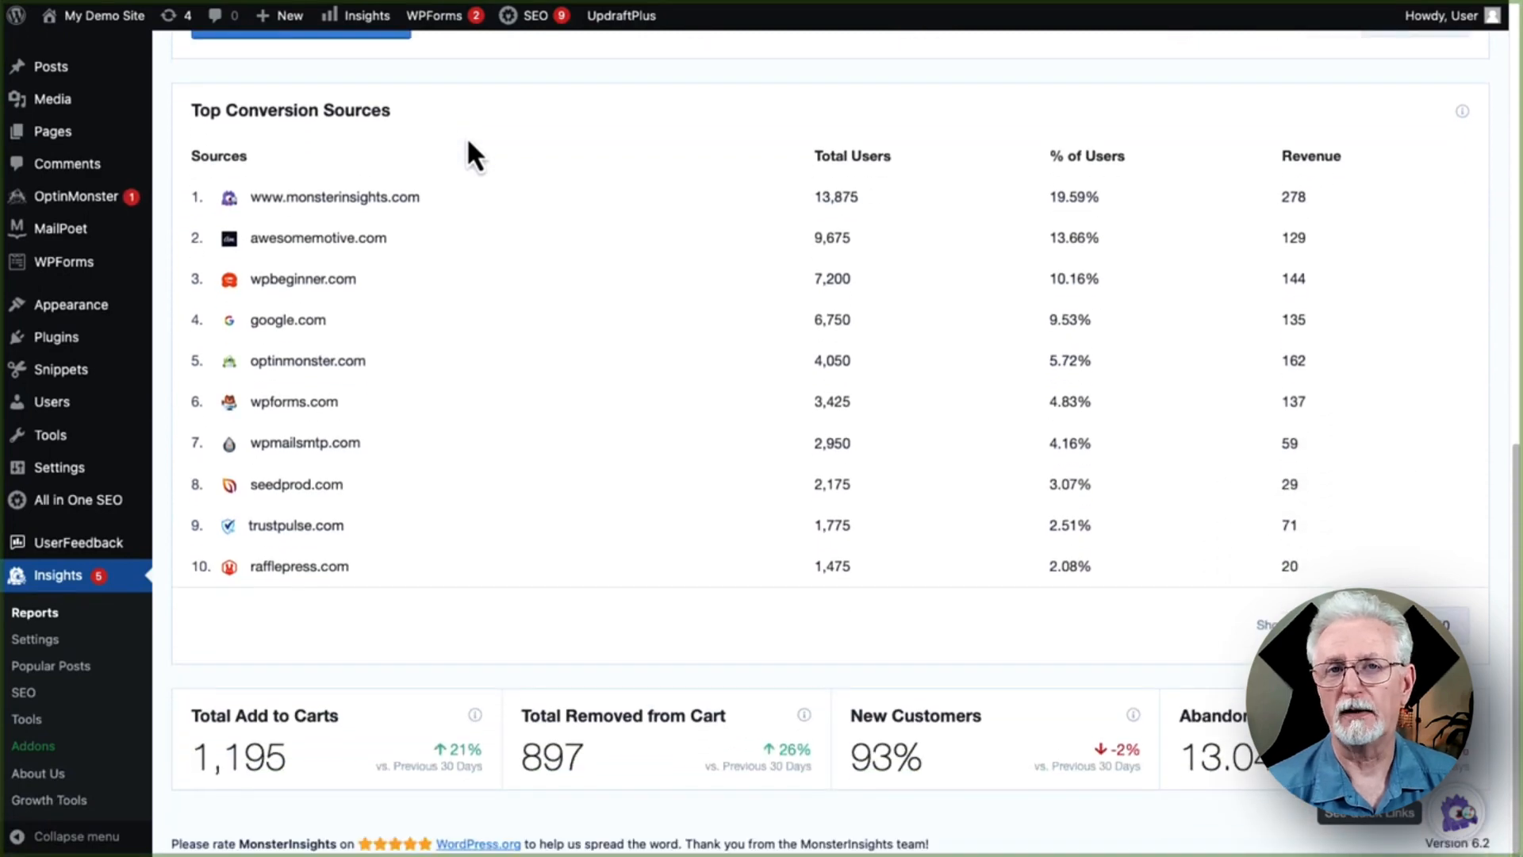
View the Dimensions, Forms, Realtime, Site Speed and Media reports, ending on video details.
{"action": "left_click", "coordinate": [580, 135]}
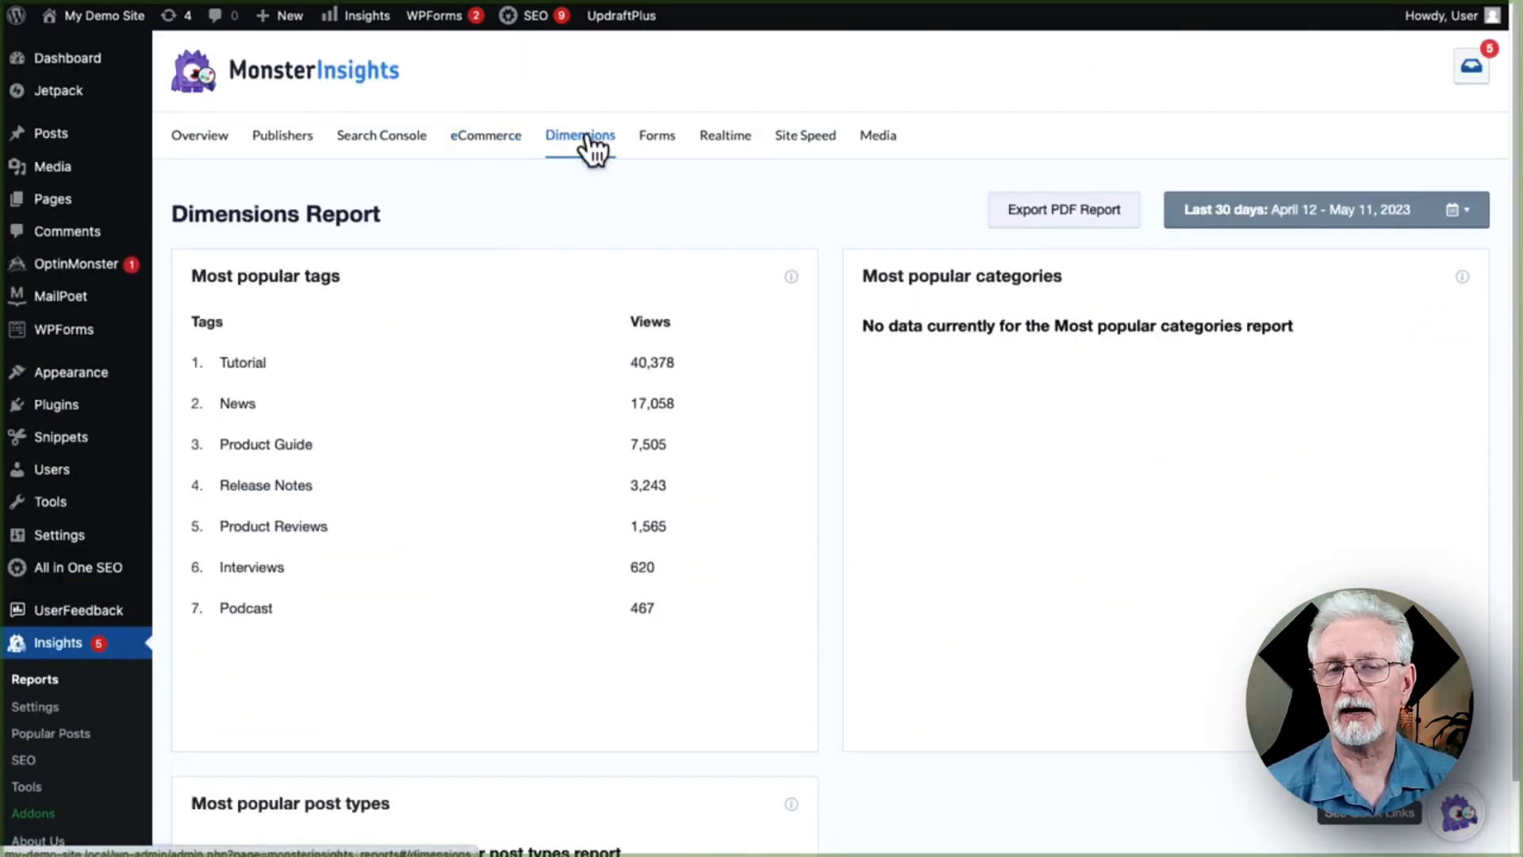
{"action": "left_click", "coordinate": [656, 135]}
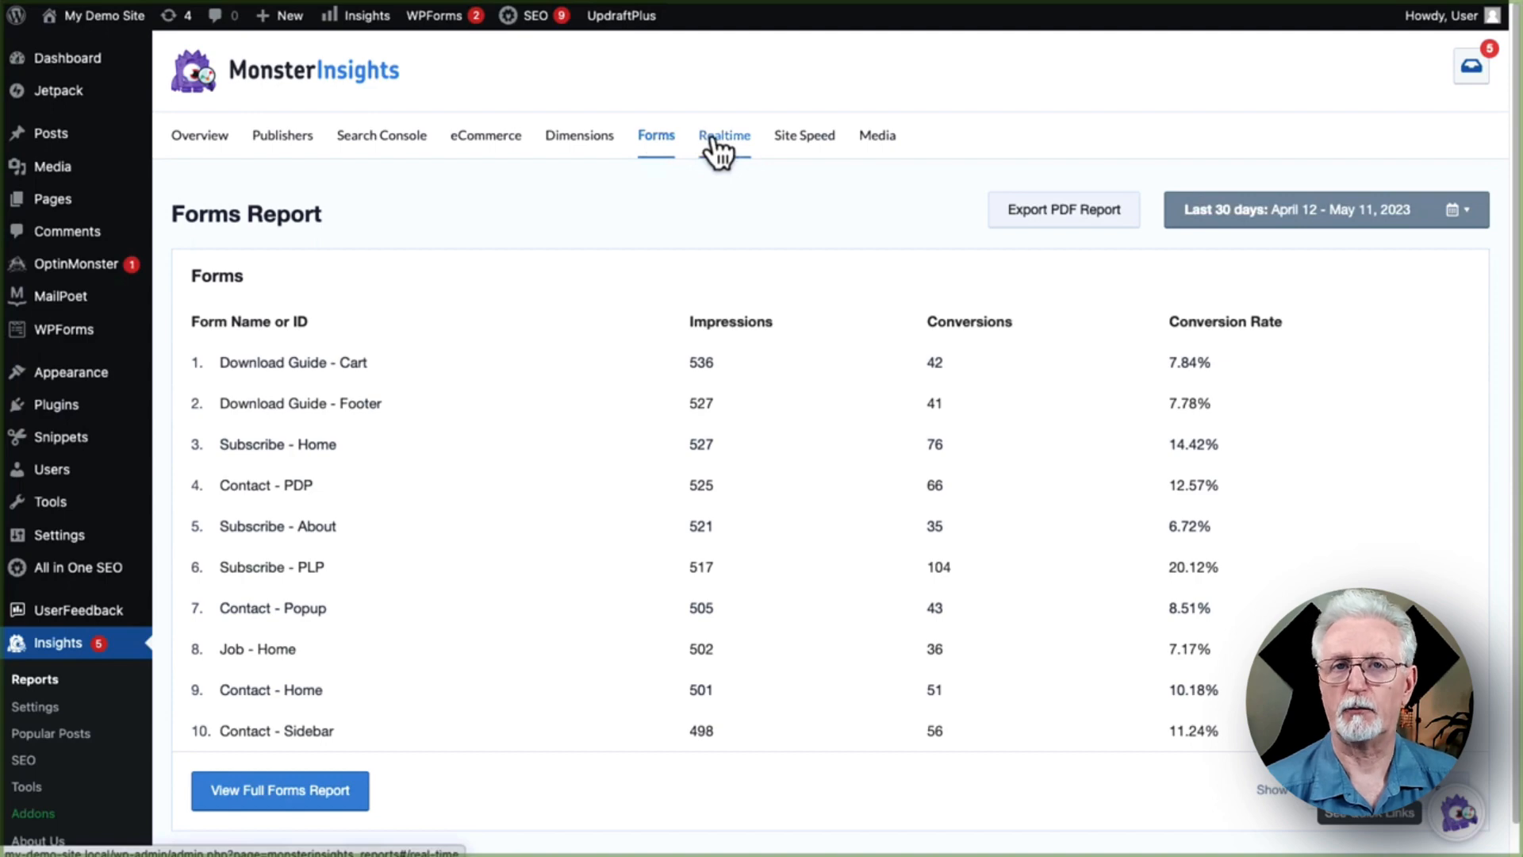
{"action": "left_click", "coordinate": [723, 135]}
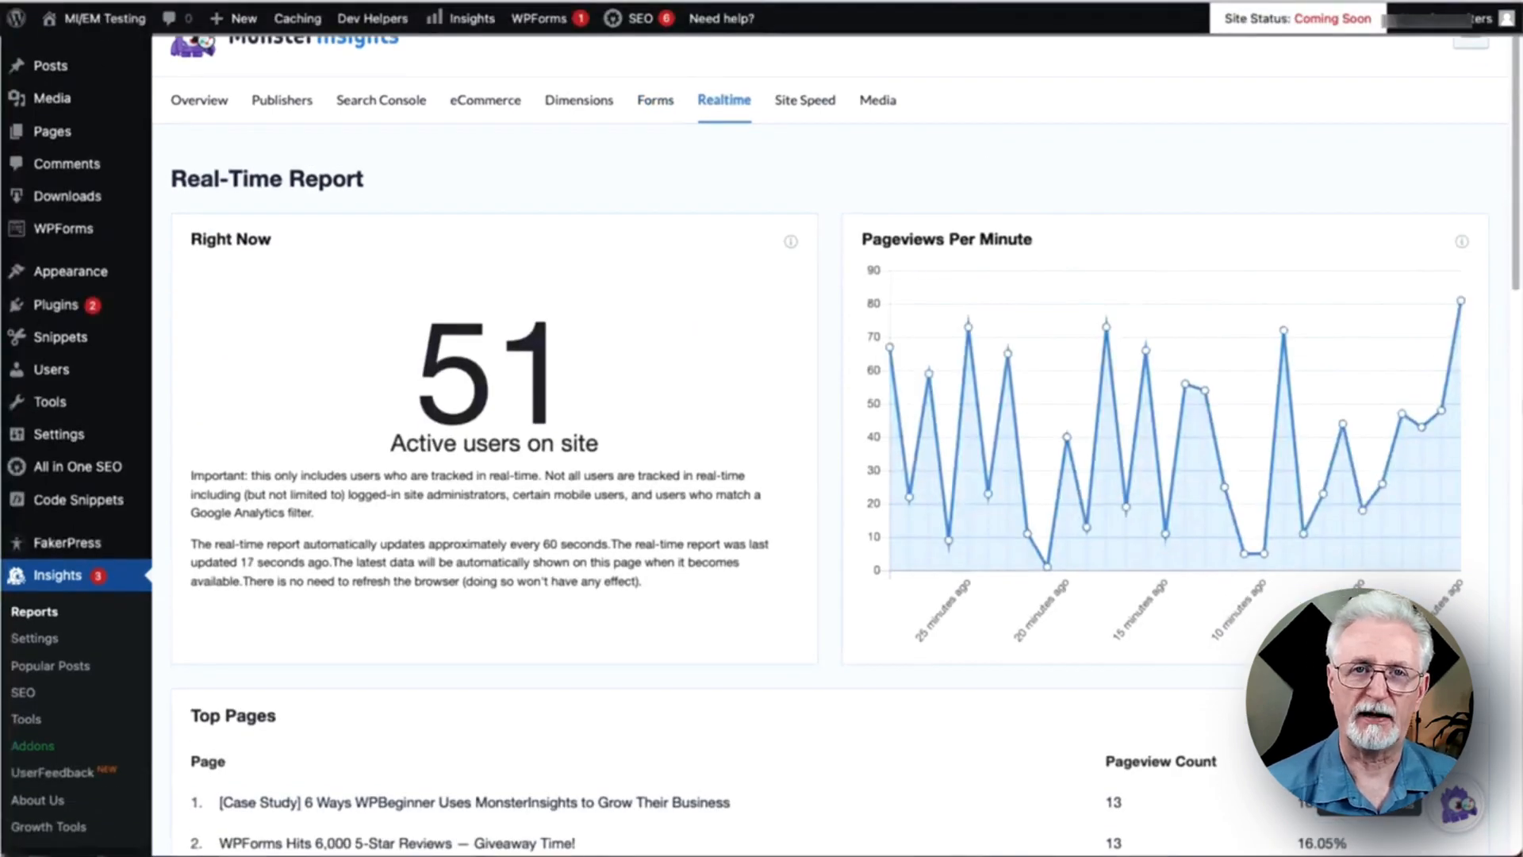
{"action": "left_click", "coordinate": [804, 132]}
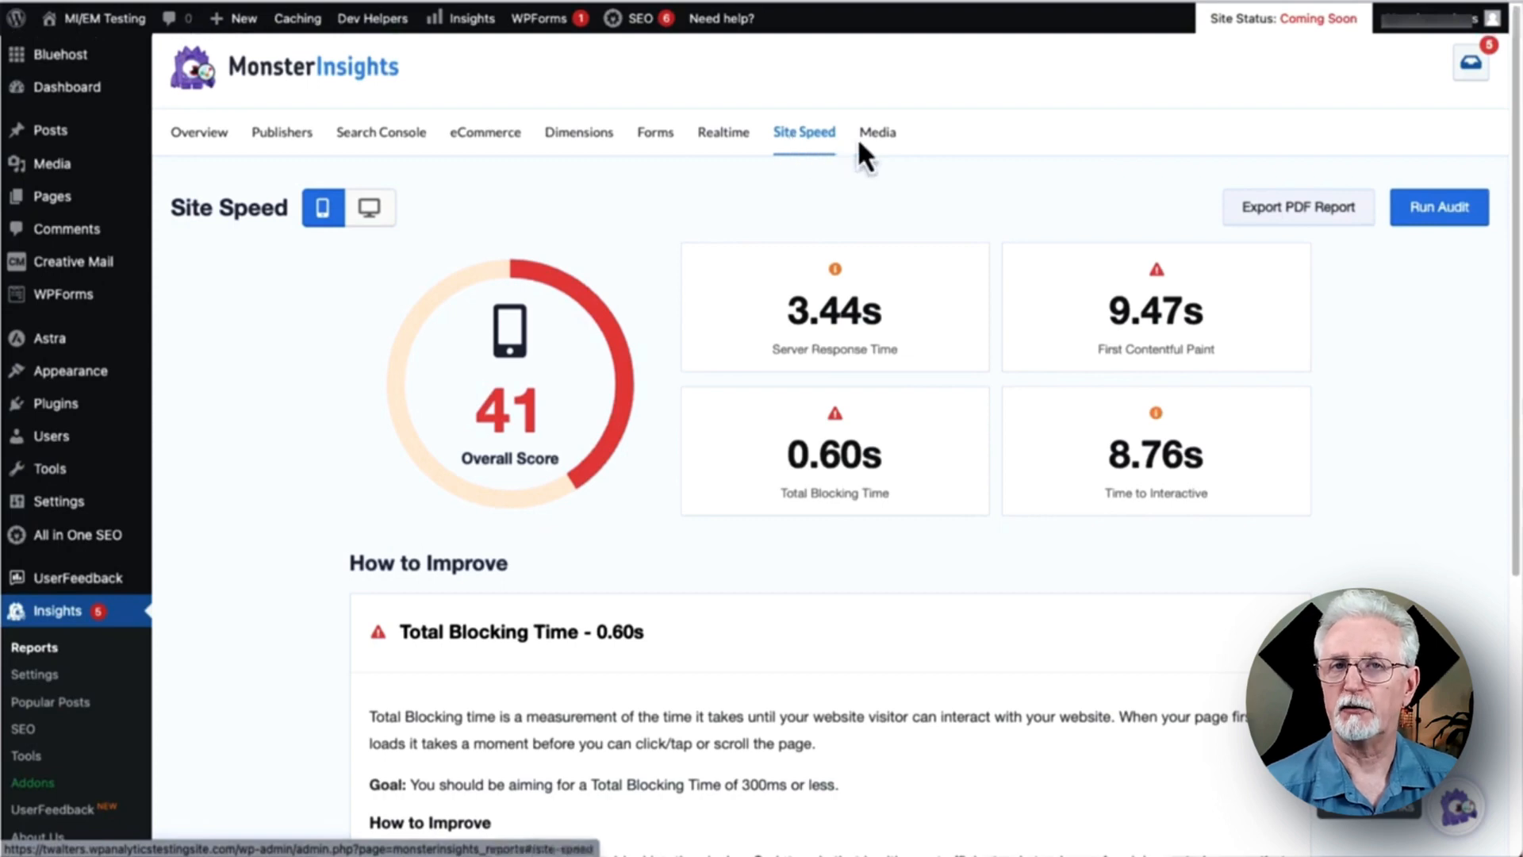
{"action": "left_click", "coordinate": [874, 137]}
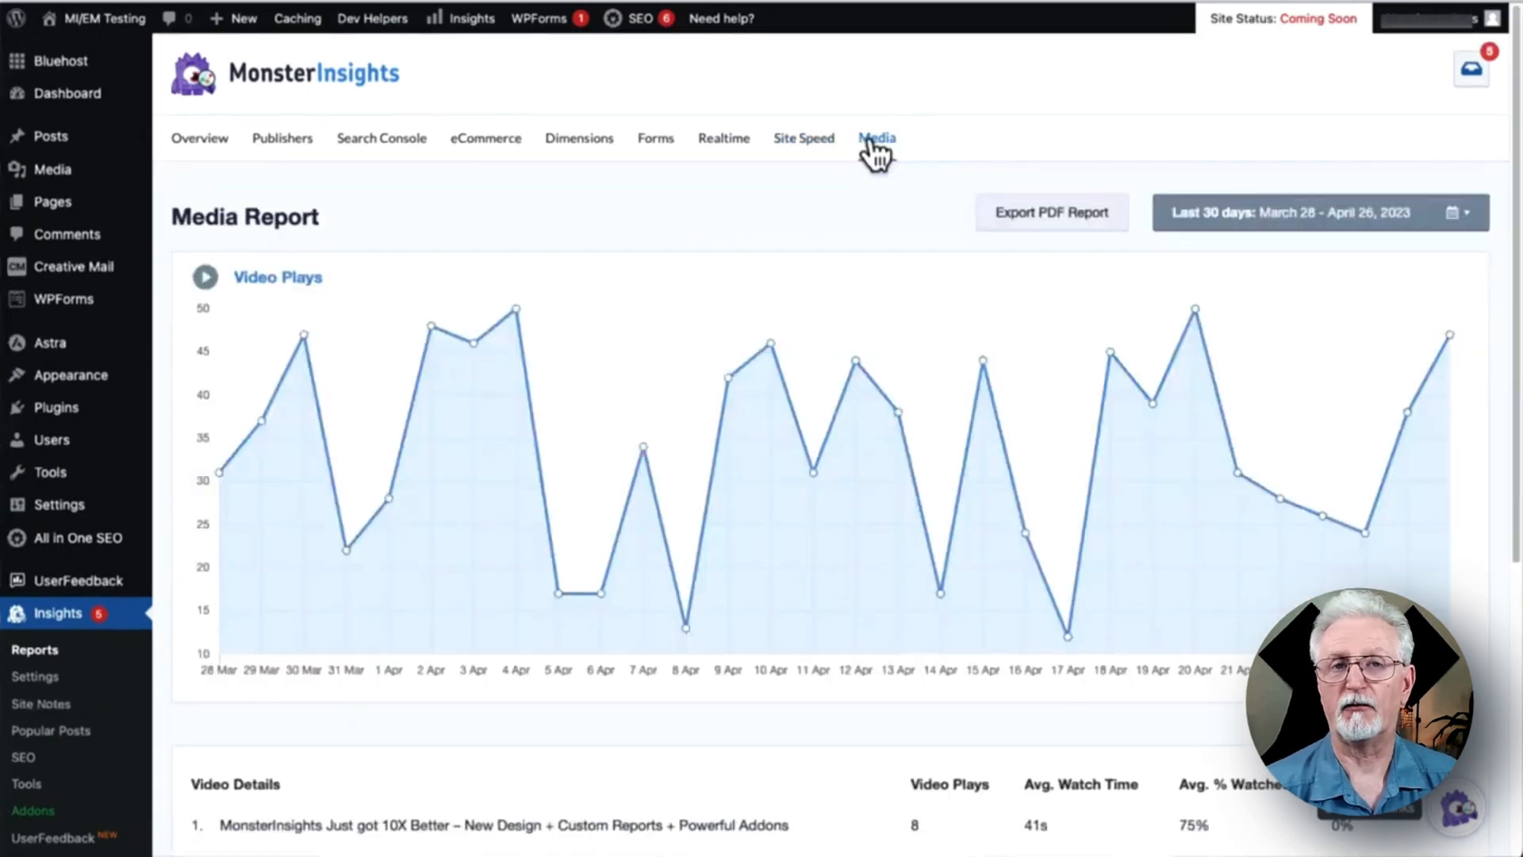
{"action": "mouse_move", "coordinate": [1504, 335]}
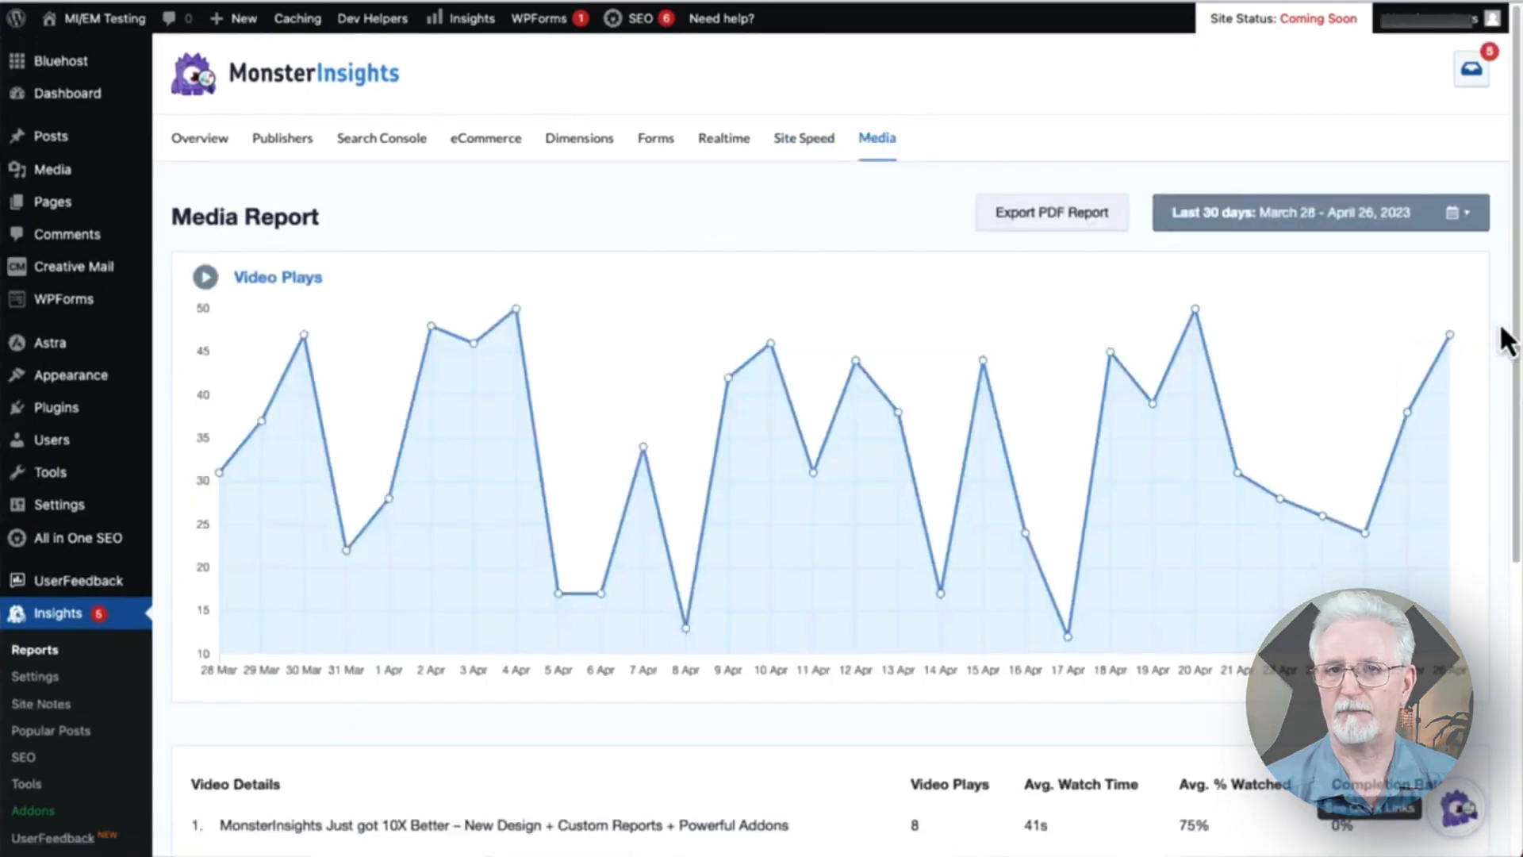
{"action": "scroll", "scroll_direction": "down", "scroll_amount": 3}
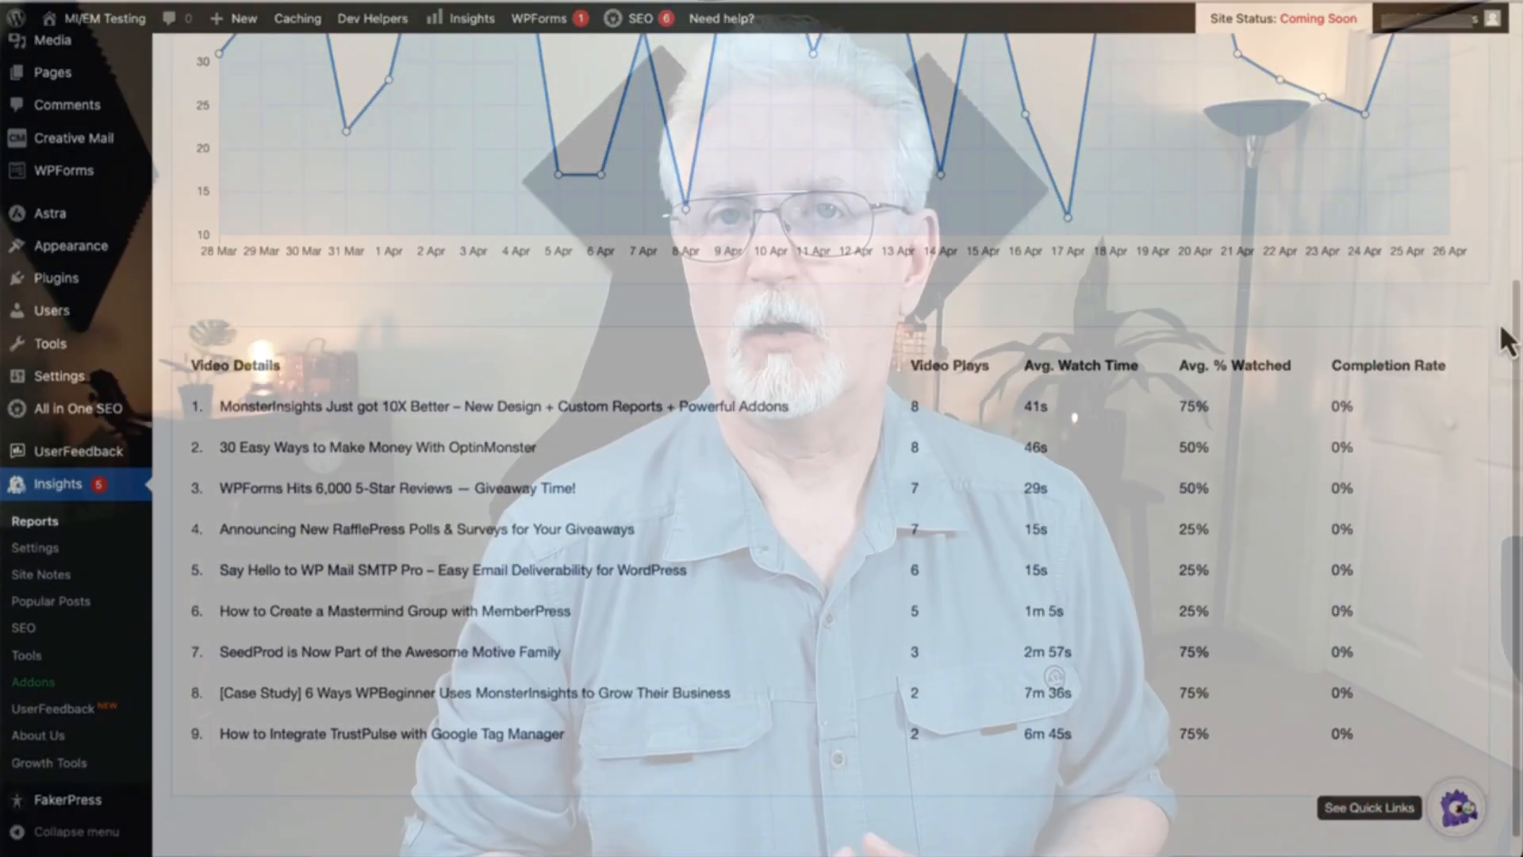